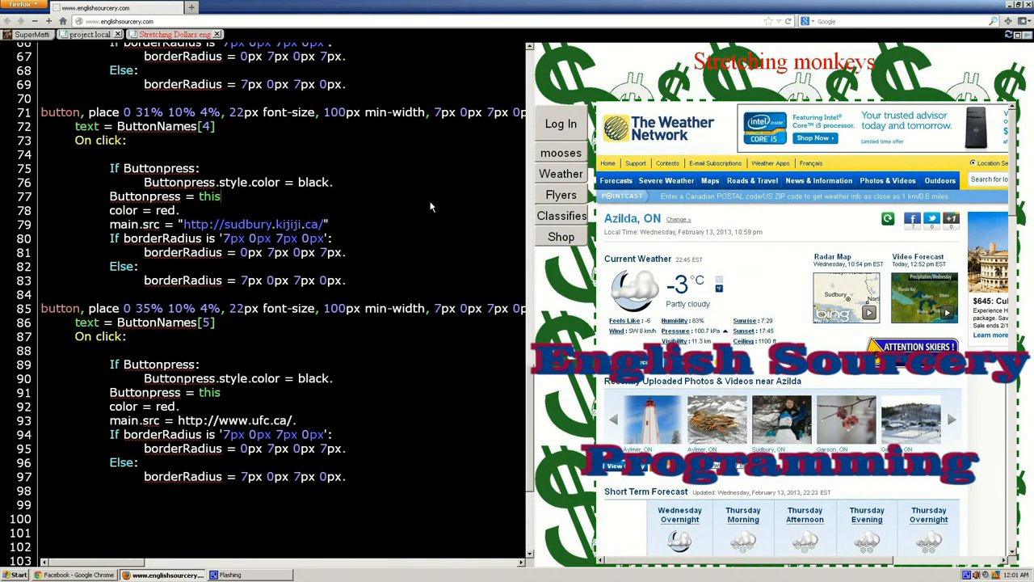
mouse_move(388, 328)
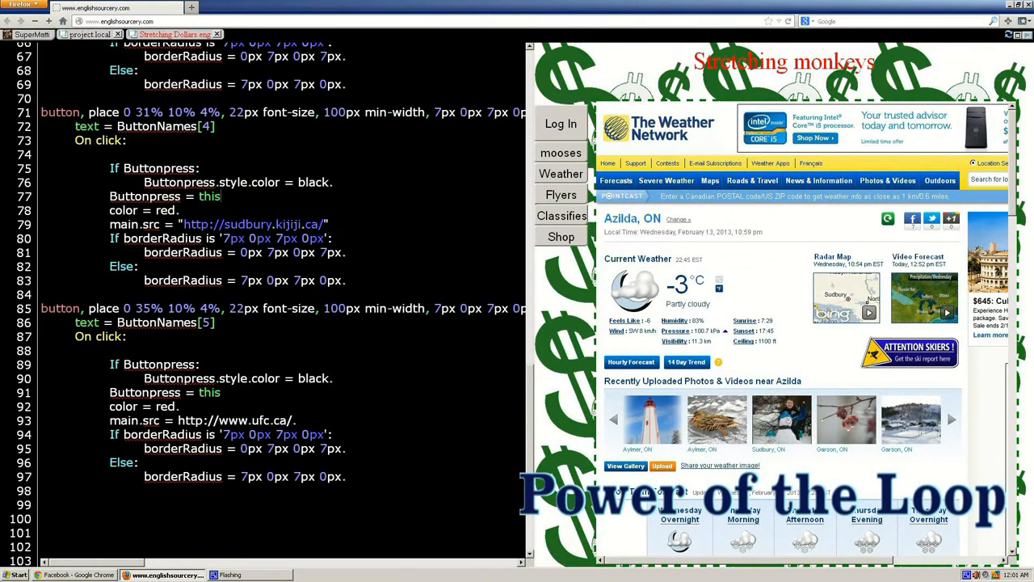
mouse_move(136, 262)
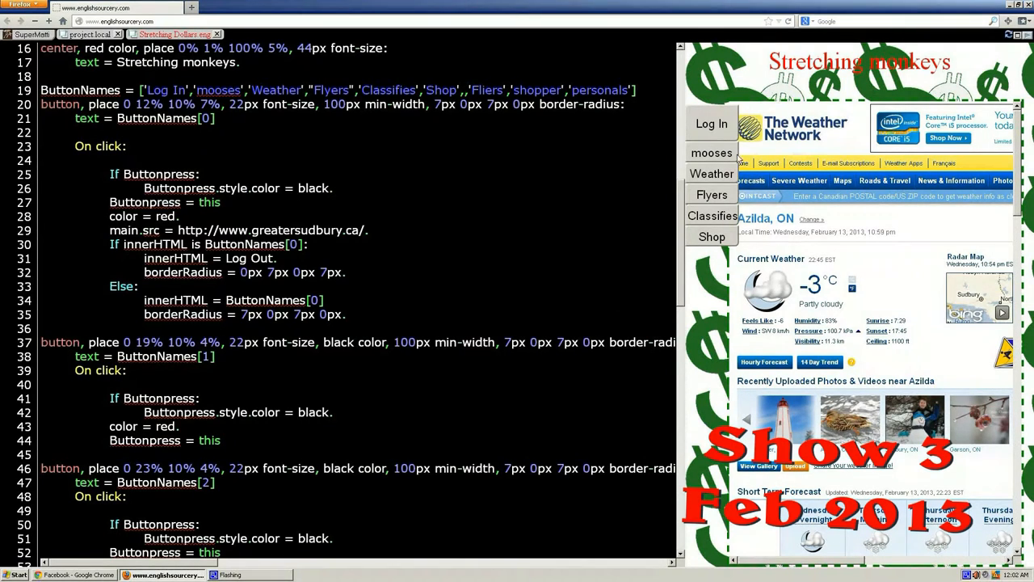
Open a block comment after the Log In button's code so only Log In runs.
left_click(712, 123)
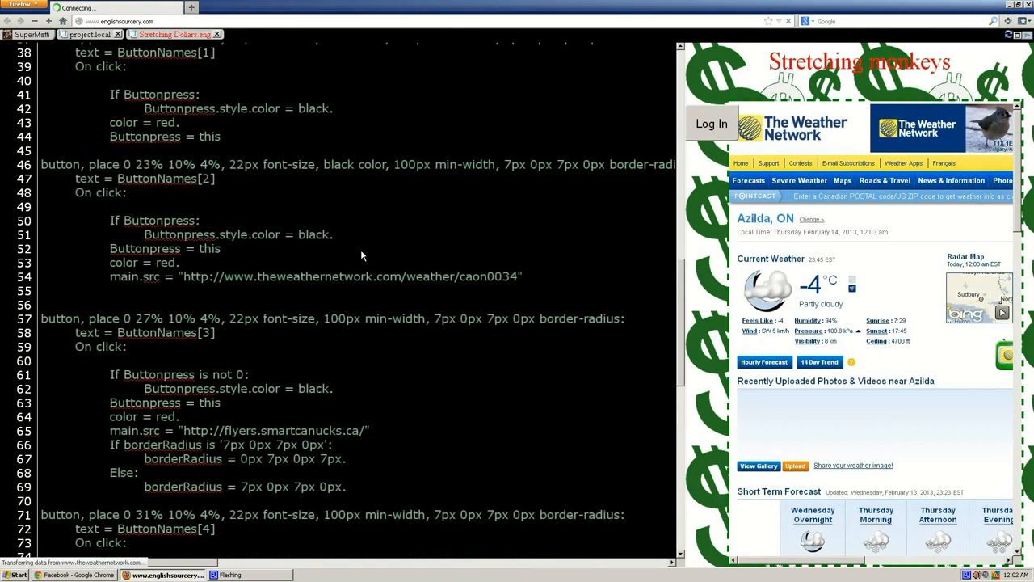
scroll("up", 3)
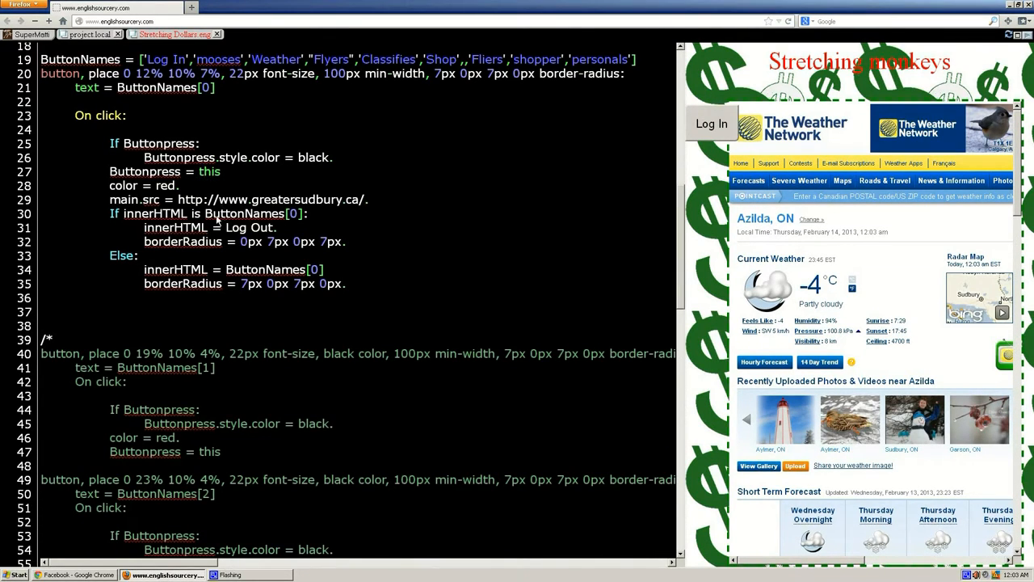
Replace ButtonNames[0] with the literal "Log In" in the button's check and reset lines.
double_click(243, 213)
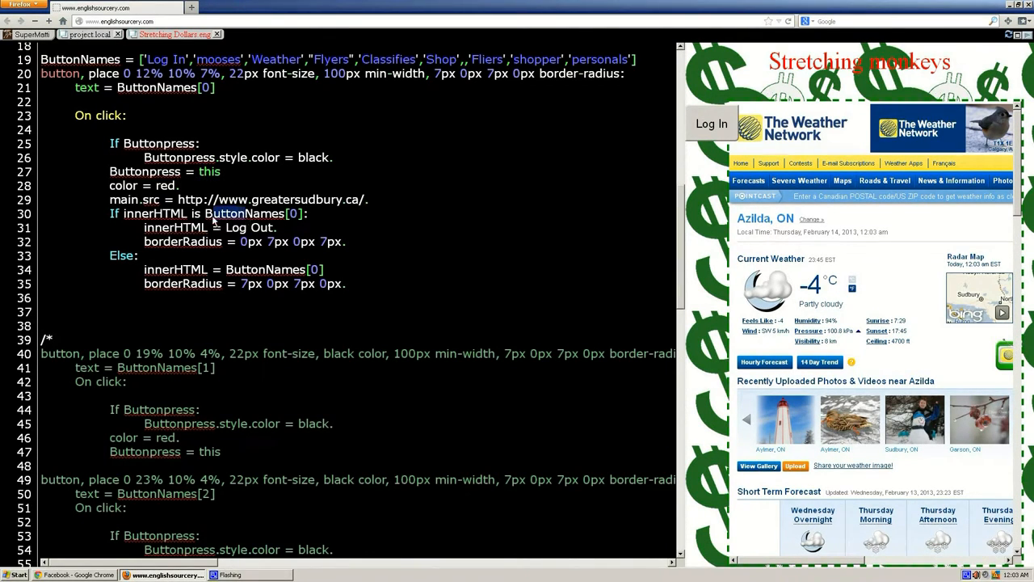
double_click(245, 213)
type("\"Log ")
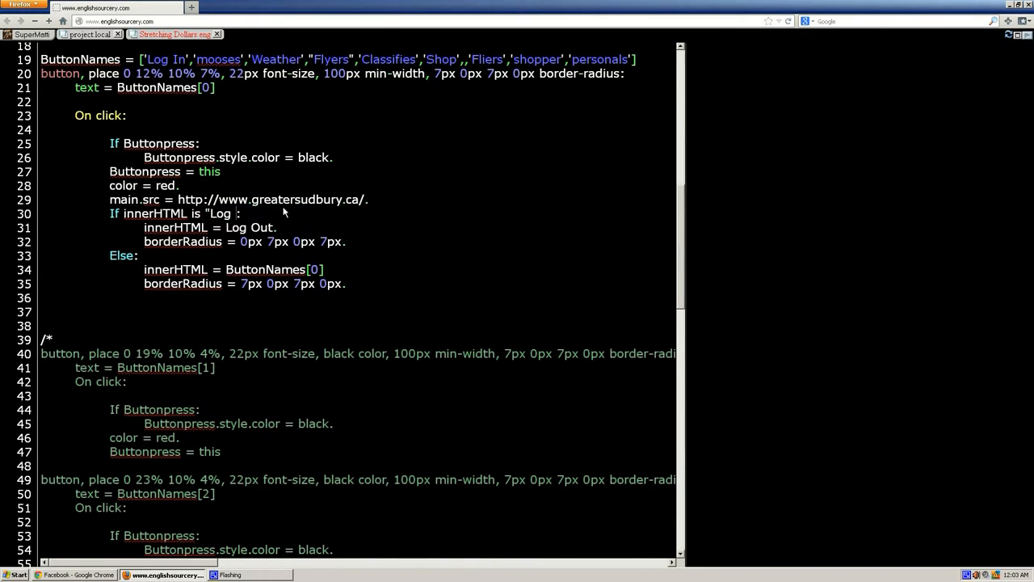
type("In\"")
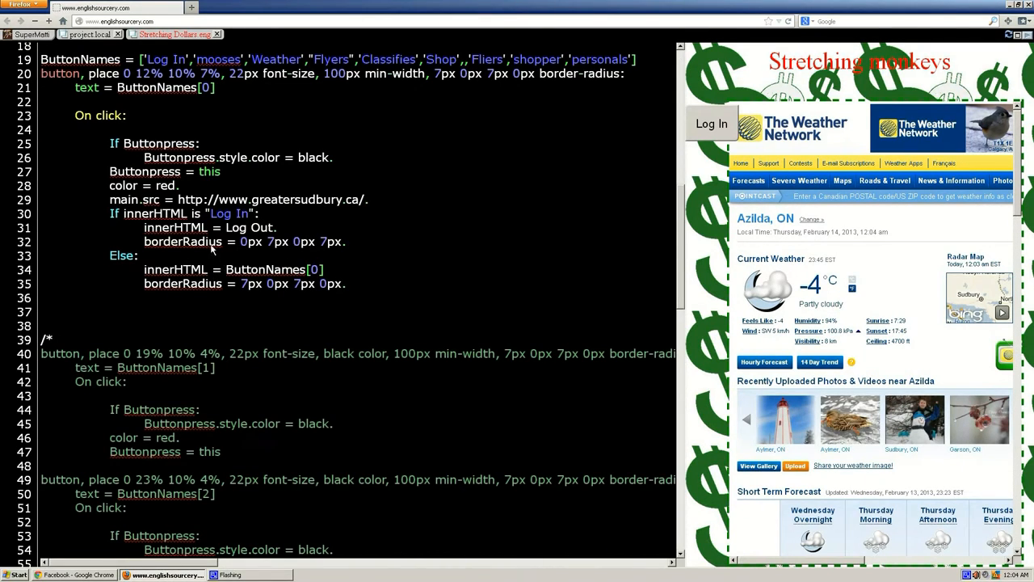
double_click(265, 269)
type("\"Log")
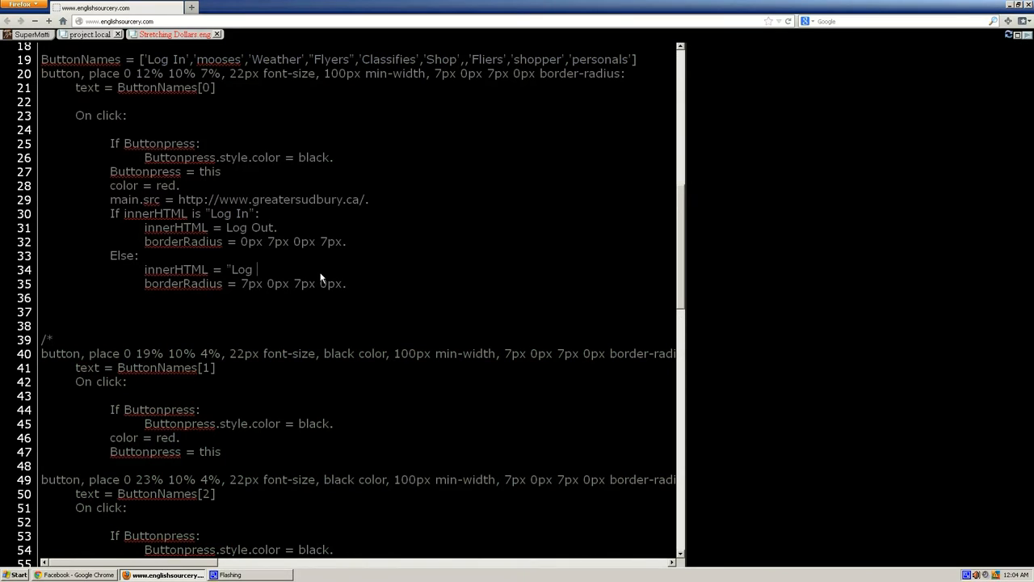
type("In\"")
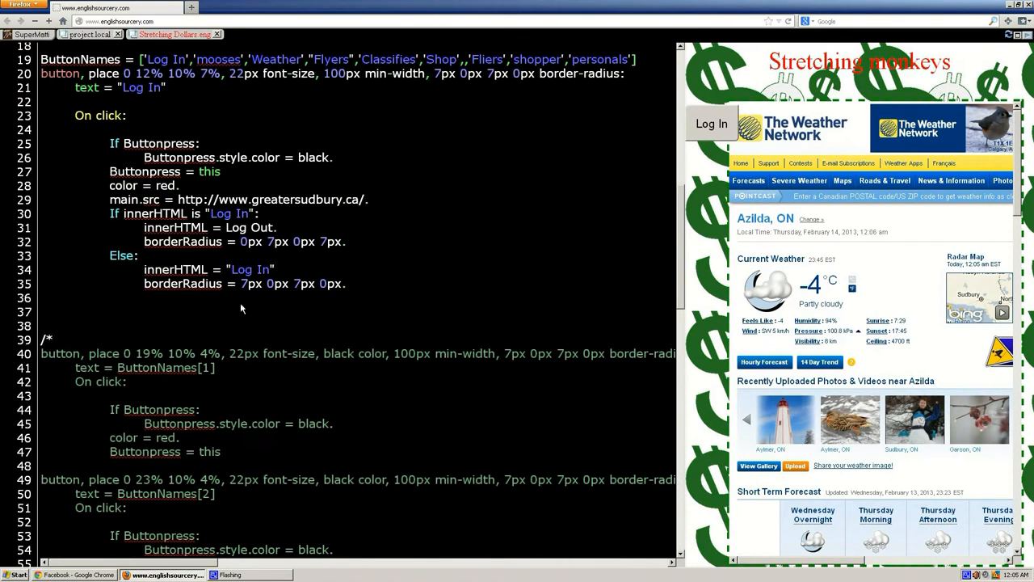
left_click(711, 123)
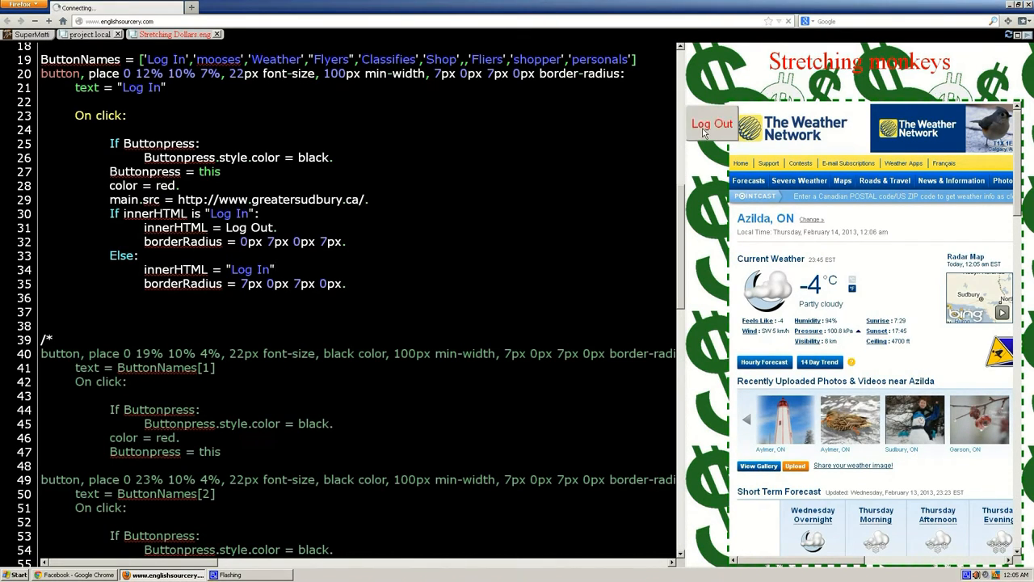
left_click(711, 123)
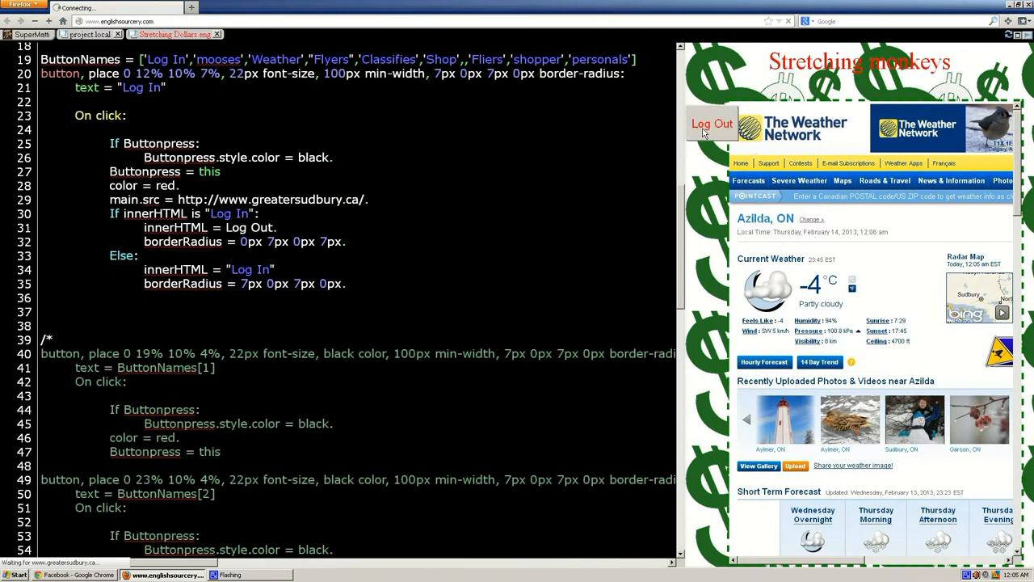
left_click(711, 123)
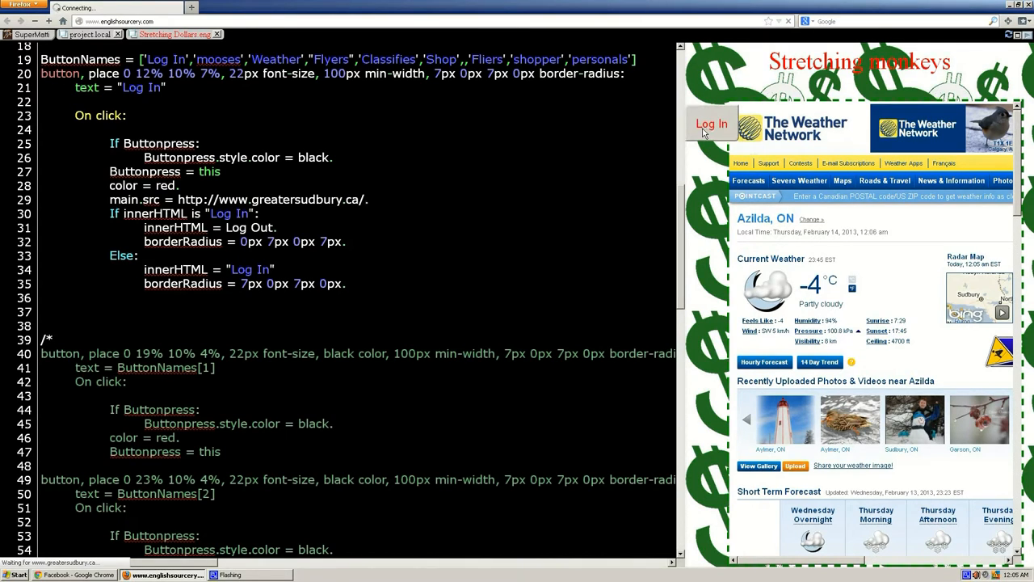
left_click(712, 122)
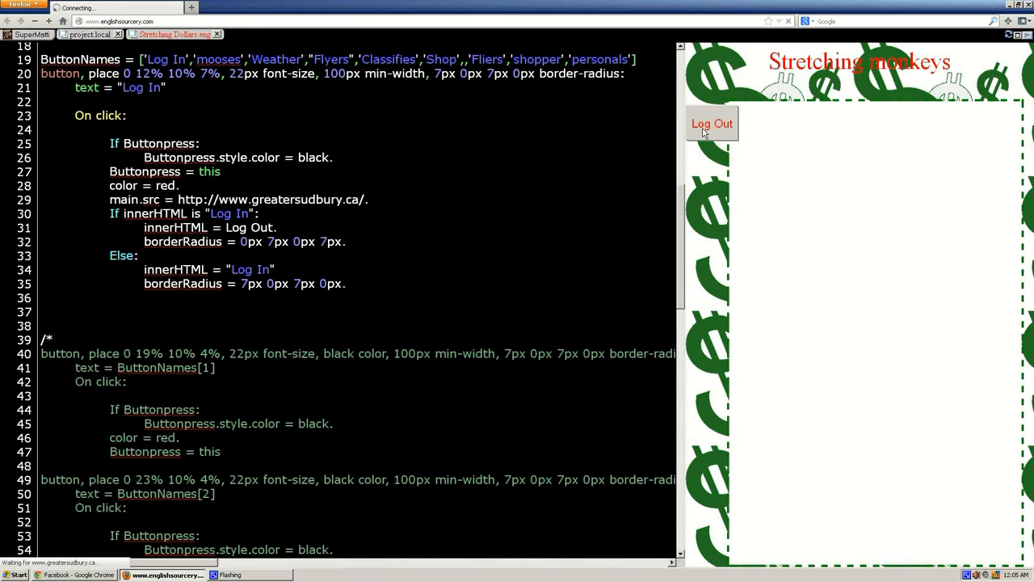
left_click(711, 123)
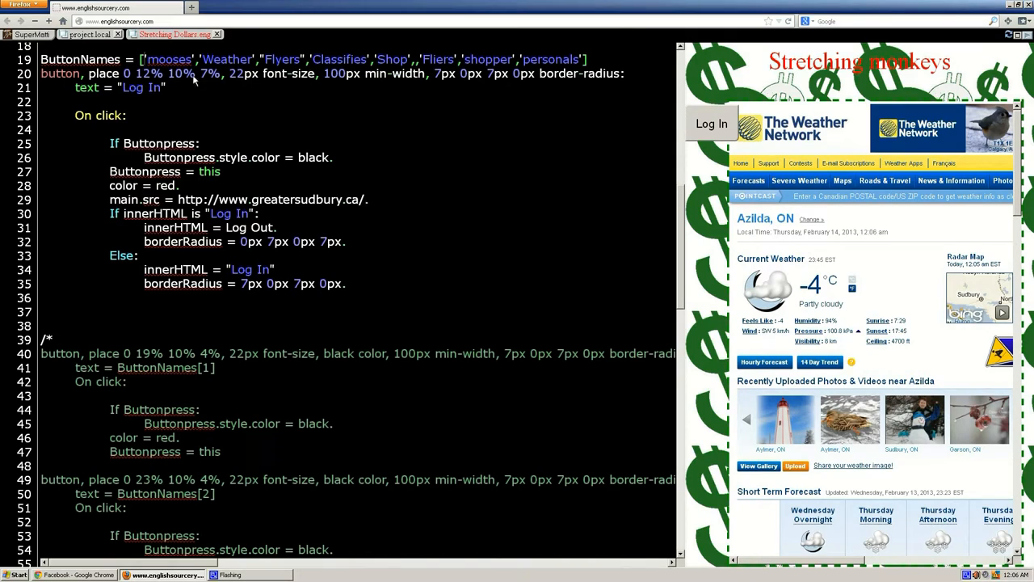
mouse_move(557, 58)
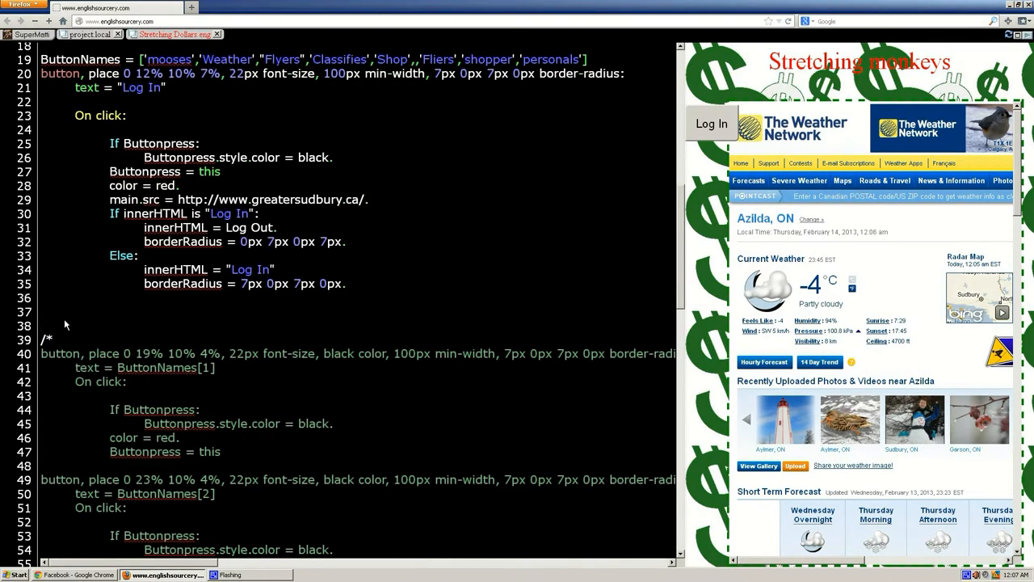
mouse_move(160, 473)
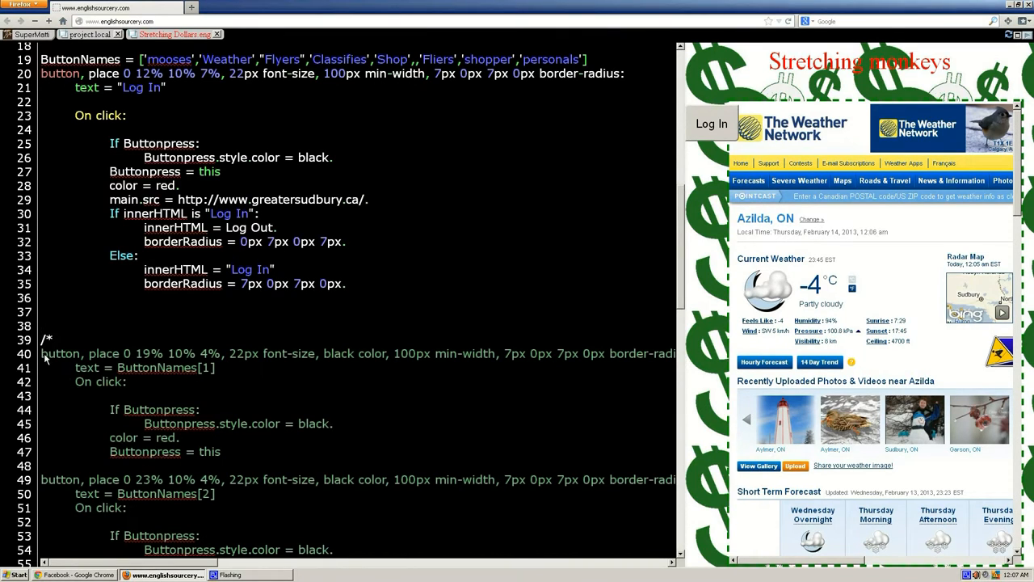
Move the comment start below the second button block and try the revealed Weather button.
left_click_drag(40, 352, 126, 381)
type("/*")
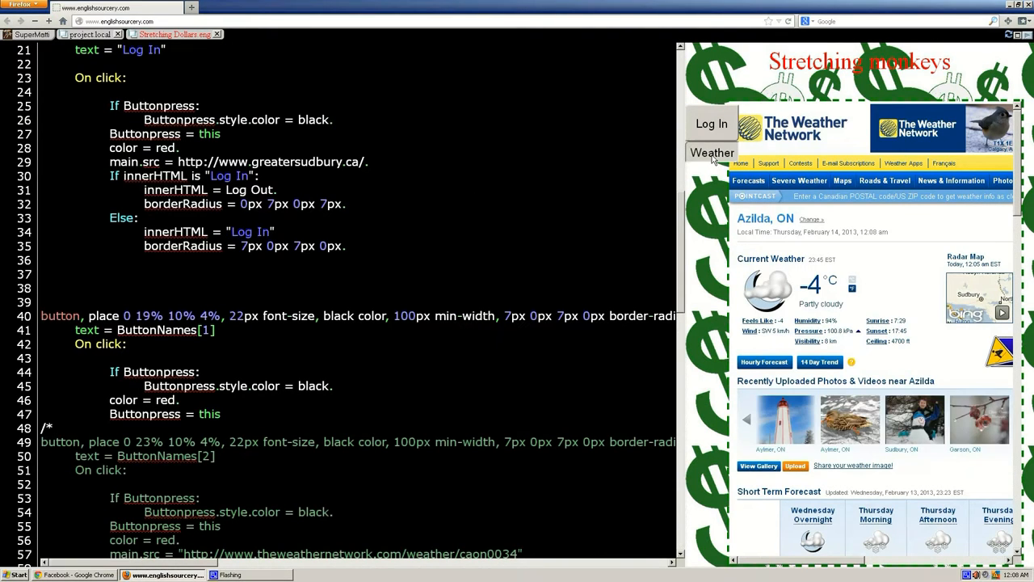
left_click(711, 152)
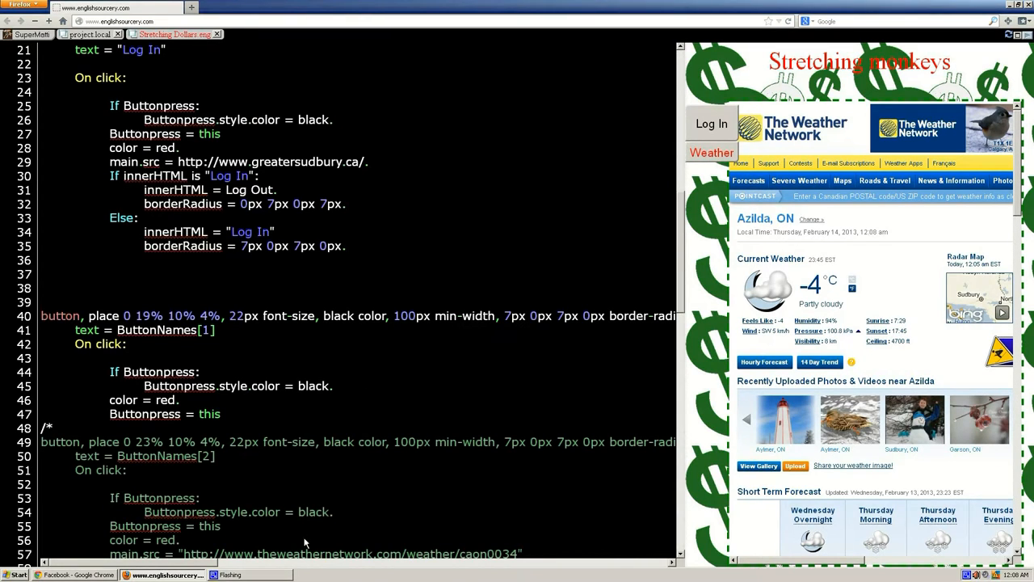
mouse_move(165, 357)
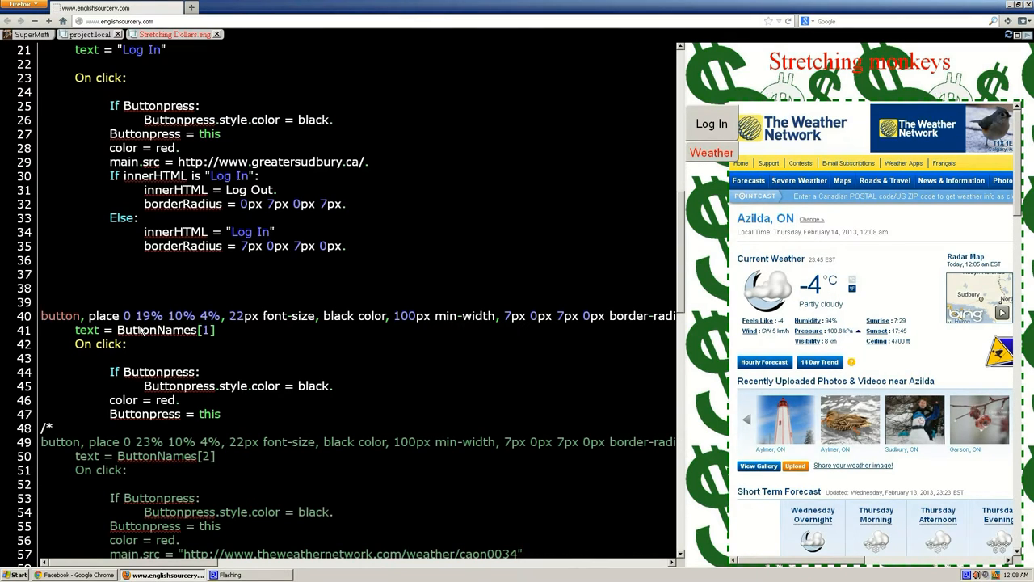
mouse_move(76, 305)
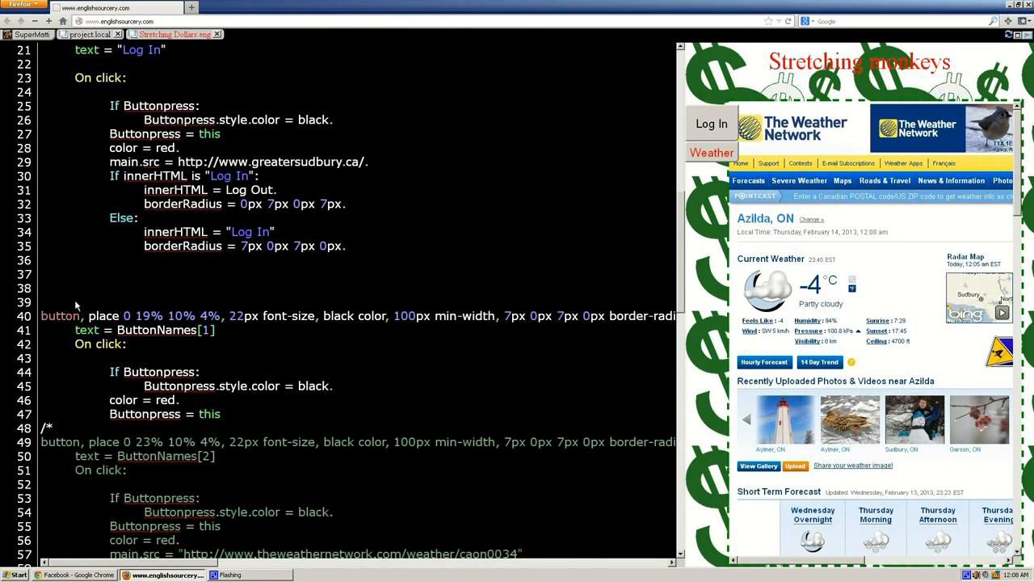
mouse_move(63, 307)
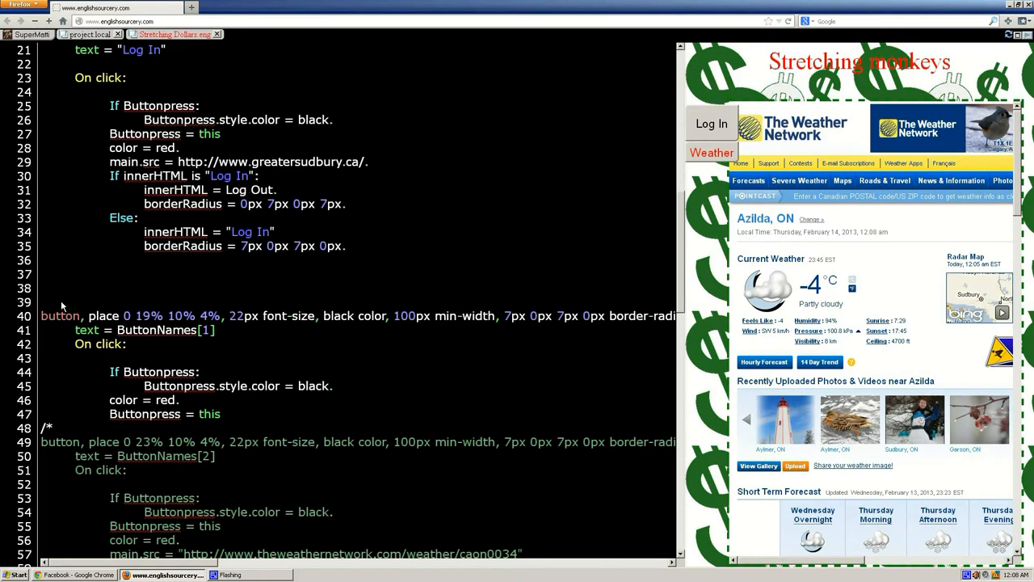
Write a Loop line above the second button's code to repeat it per button name.
type("loo")
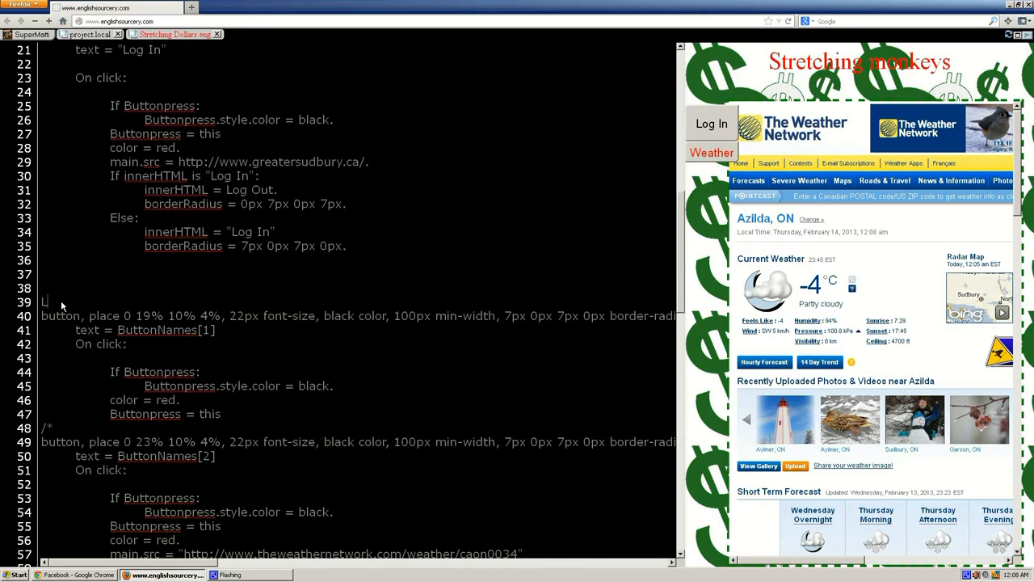
type("oop")
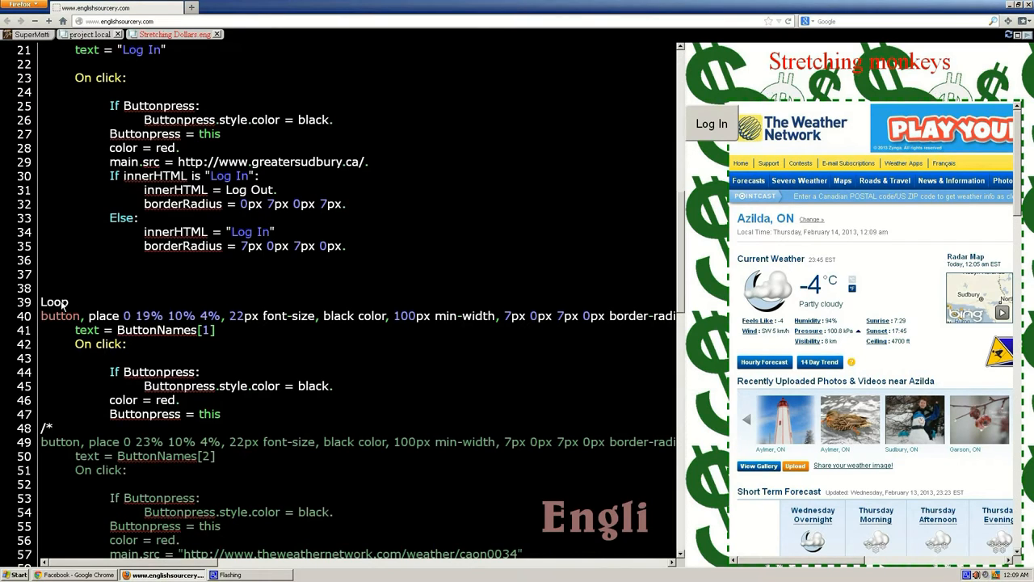
left_click(73, 302)
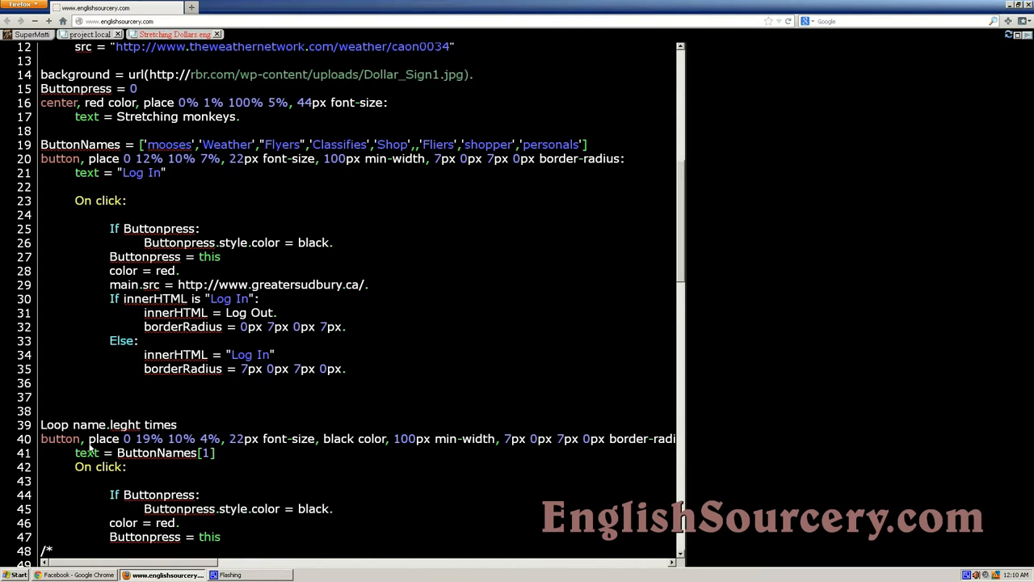
mouse_move(90, 449)
type("ngt")
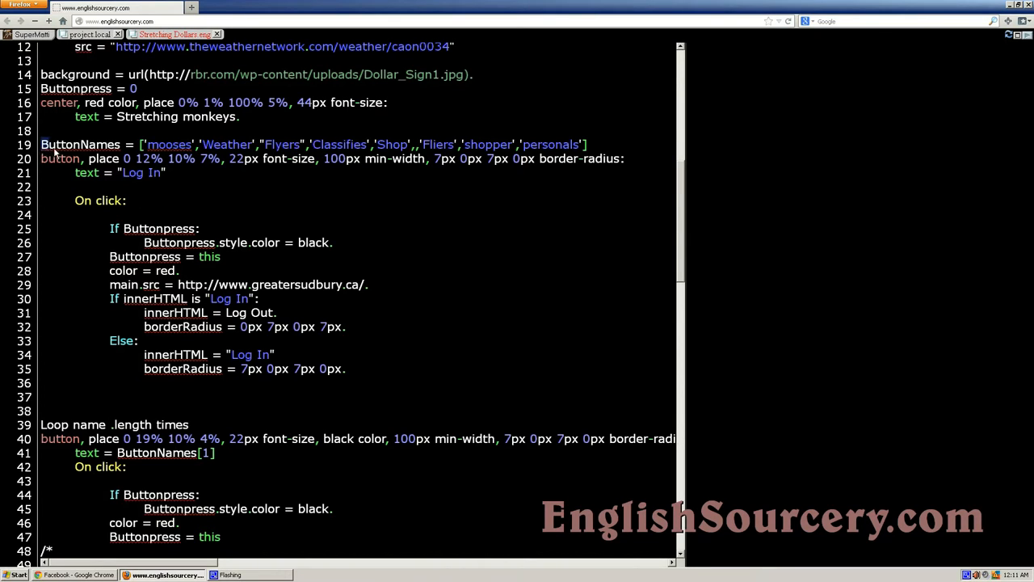
Copy ButtonNames and paste it into the loop header before .length.
double_click(80, 146)
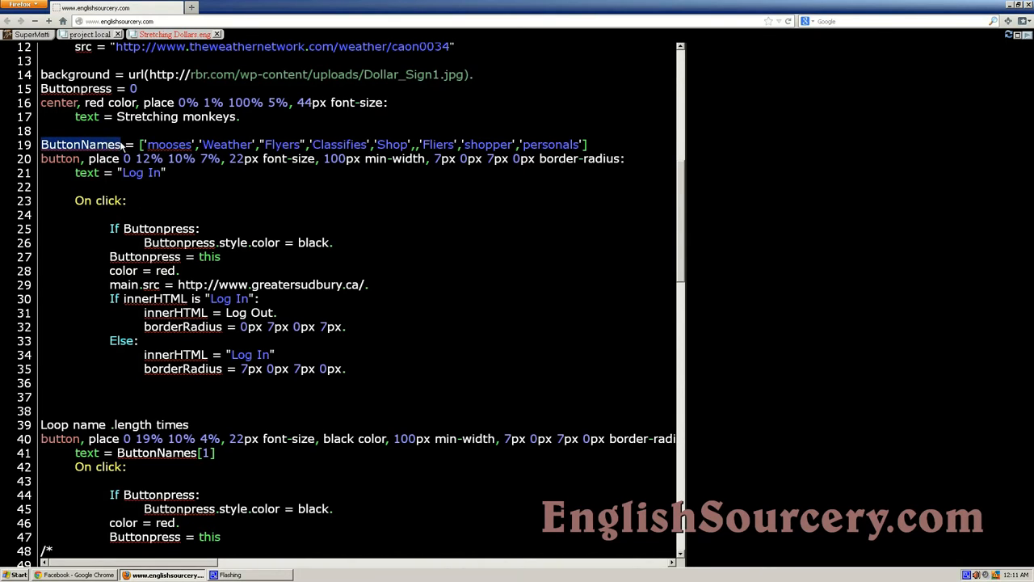
right_click(81, 158)
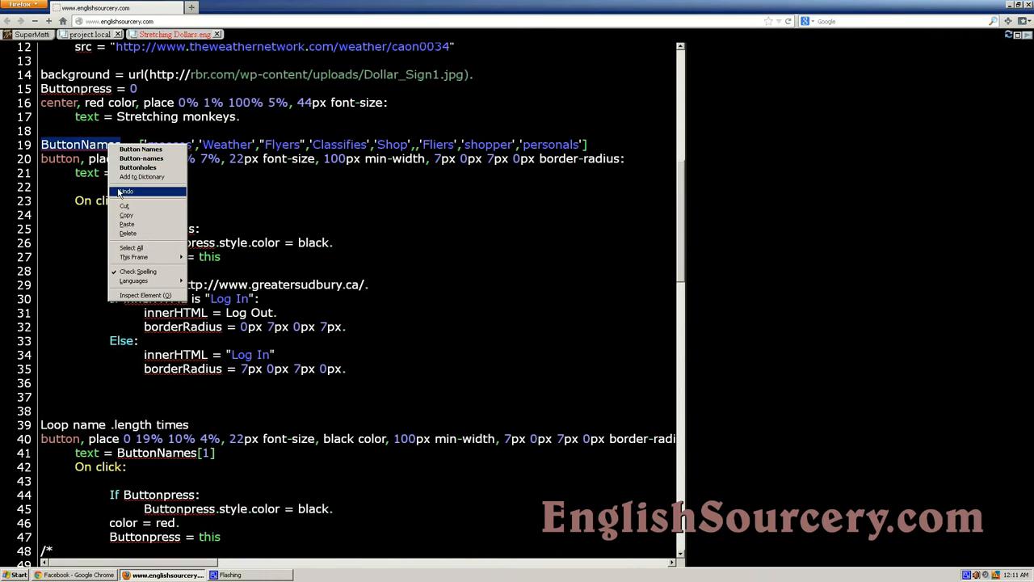
left_click(126, 190)
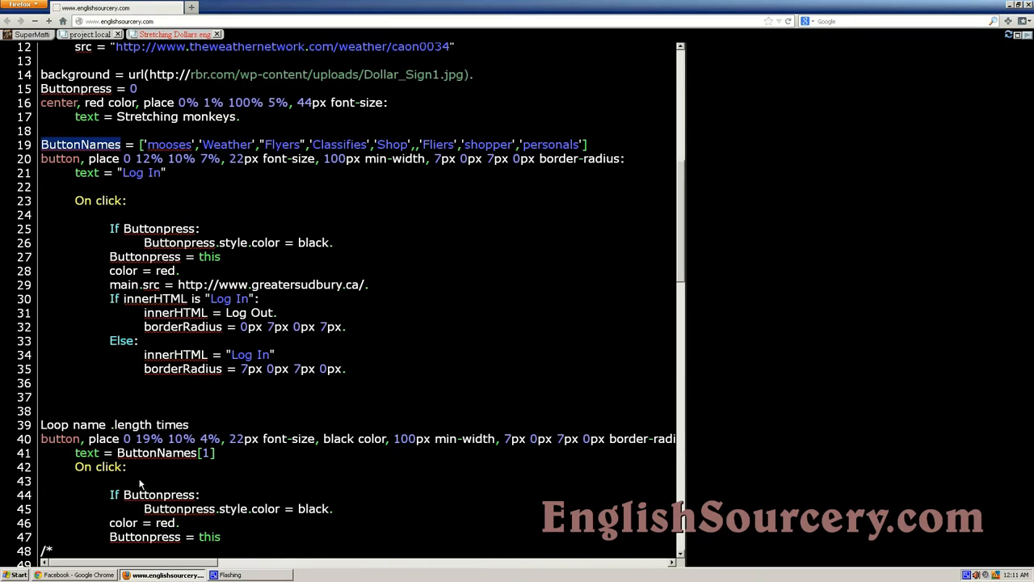
mouse_move(162, 420)
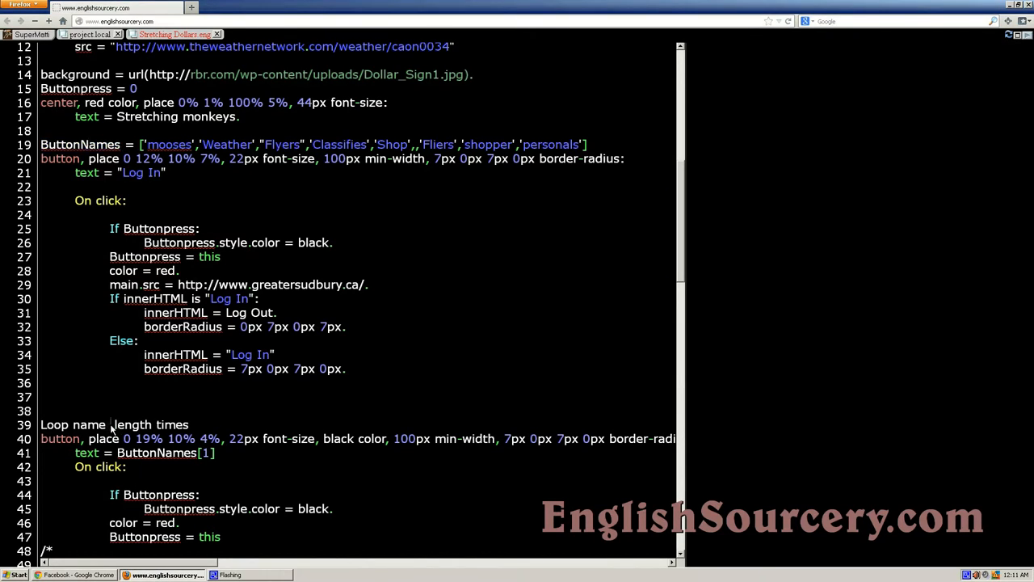
right_click(110, 436)
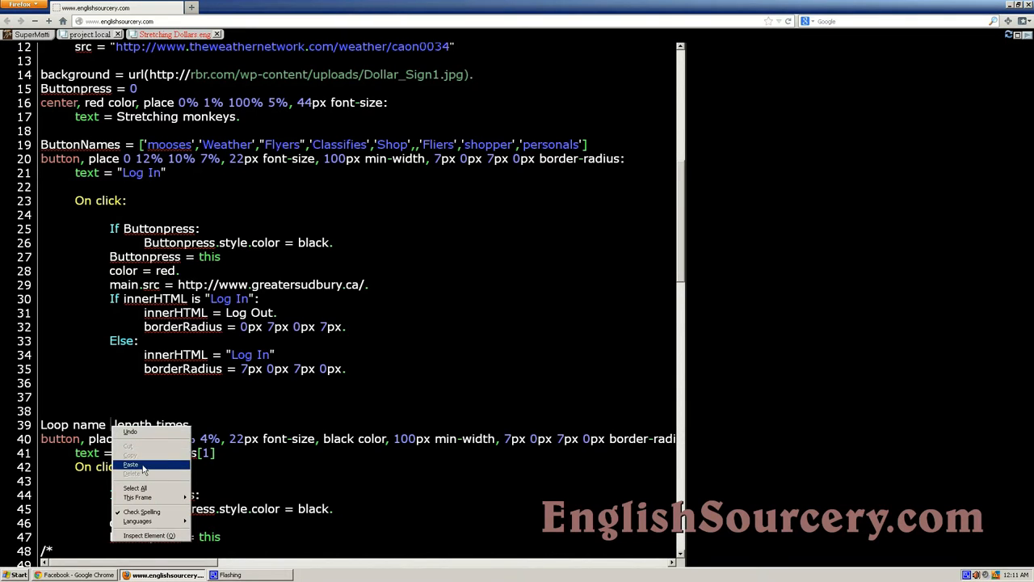
left_click(130, 464)
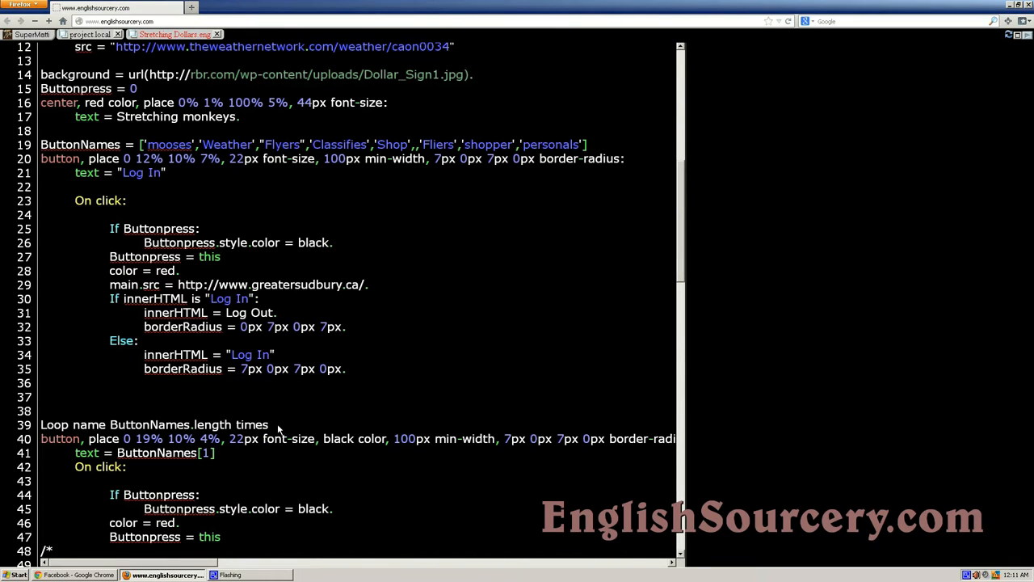
Run the page, then label each looped button with ButtonNames[Bname] instead of index 1.
left_click(269, 423)
type(":")
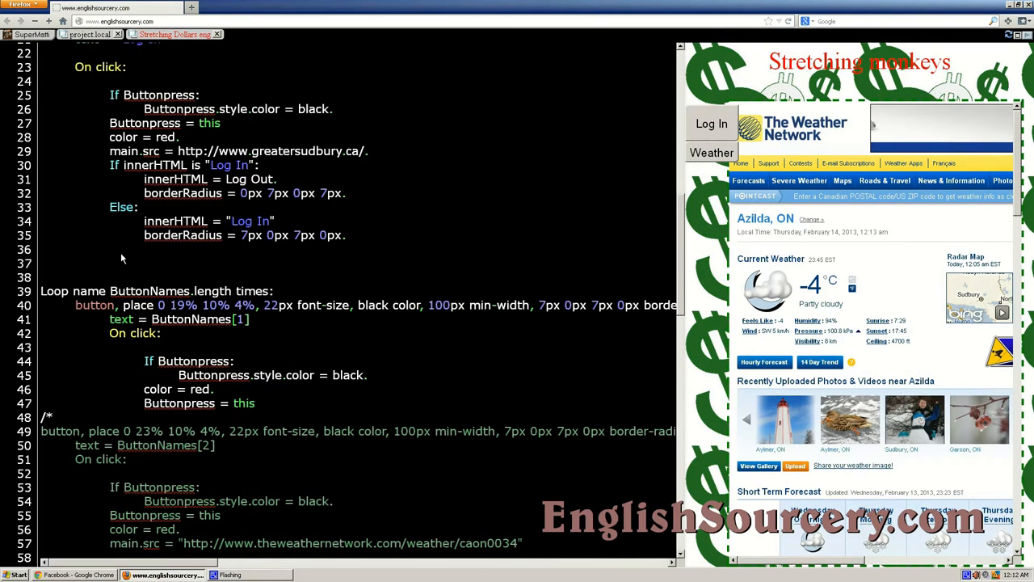
mouse_move(255, 256)
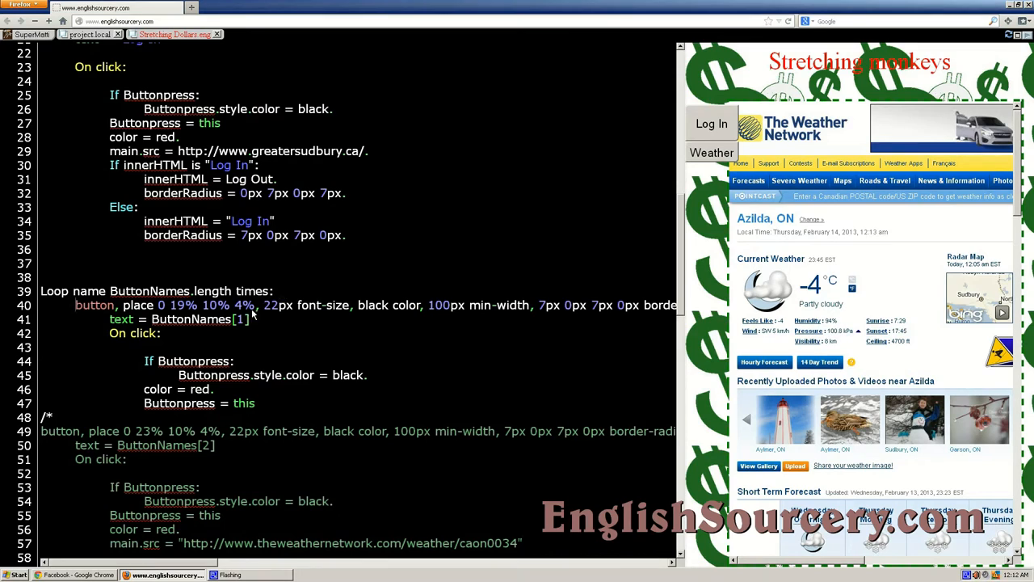
mouse_move(174, 343)
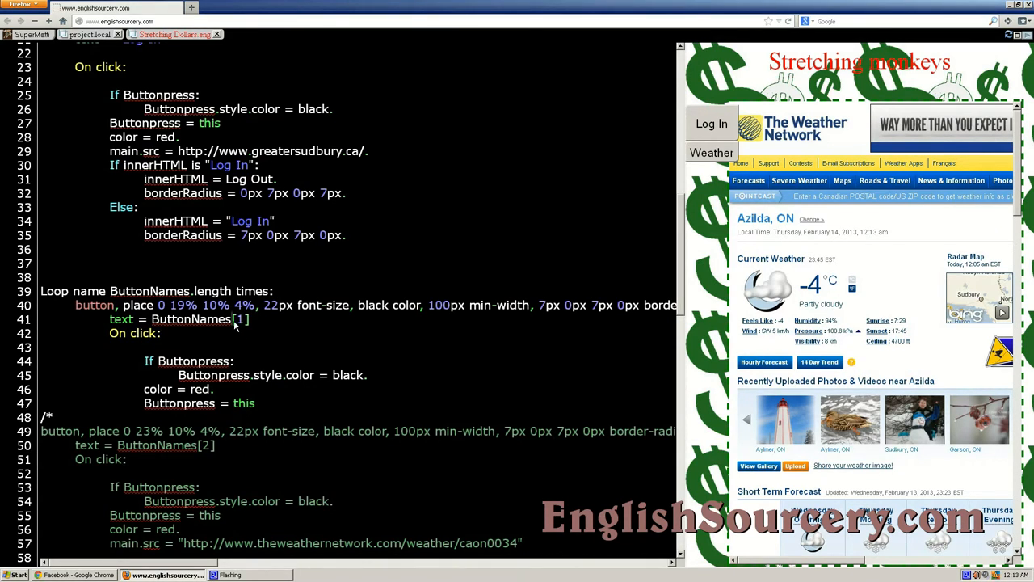
double_click(246, 320)
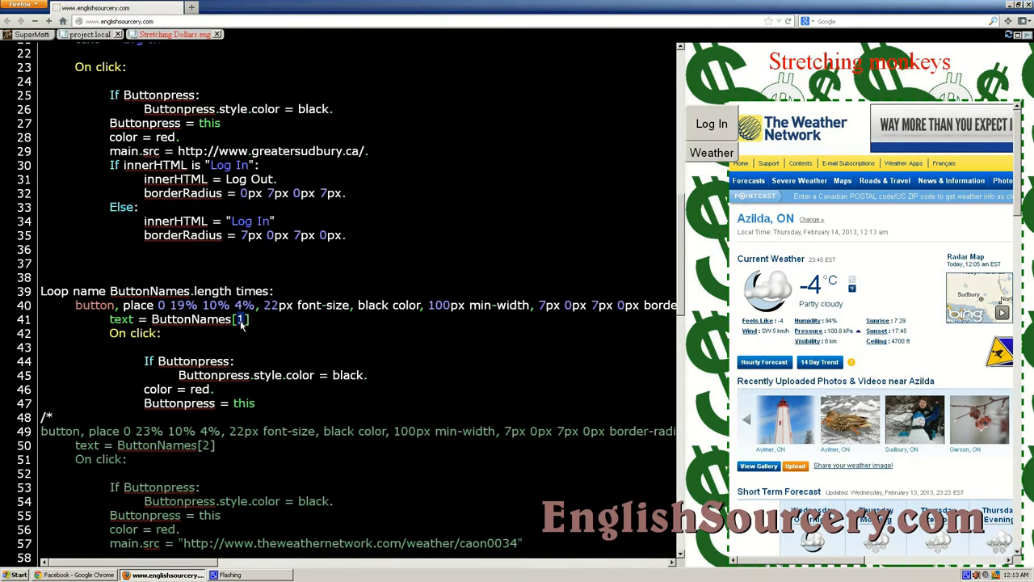
type("name")
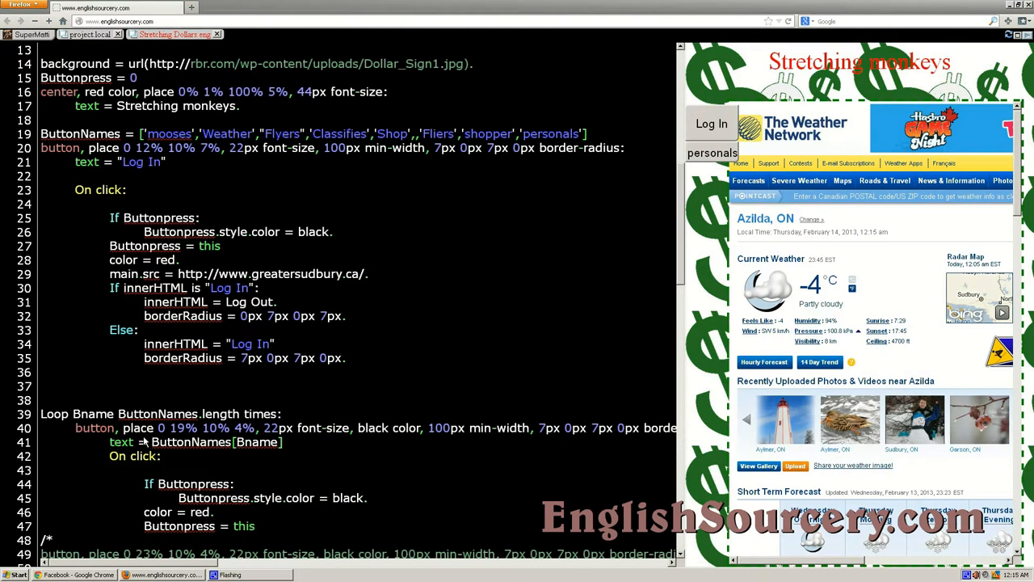
mouse_move(357, 478)
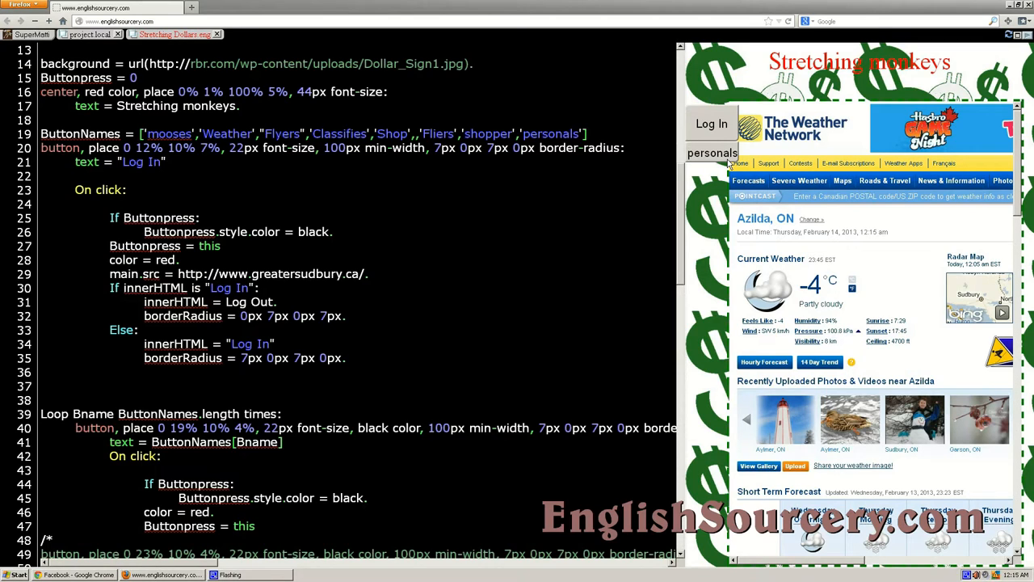
mouse_move(384, 396)
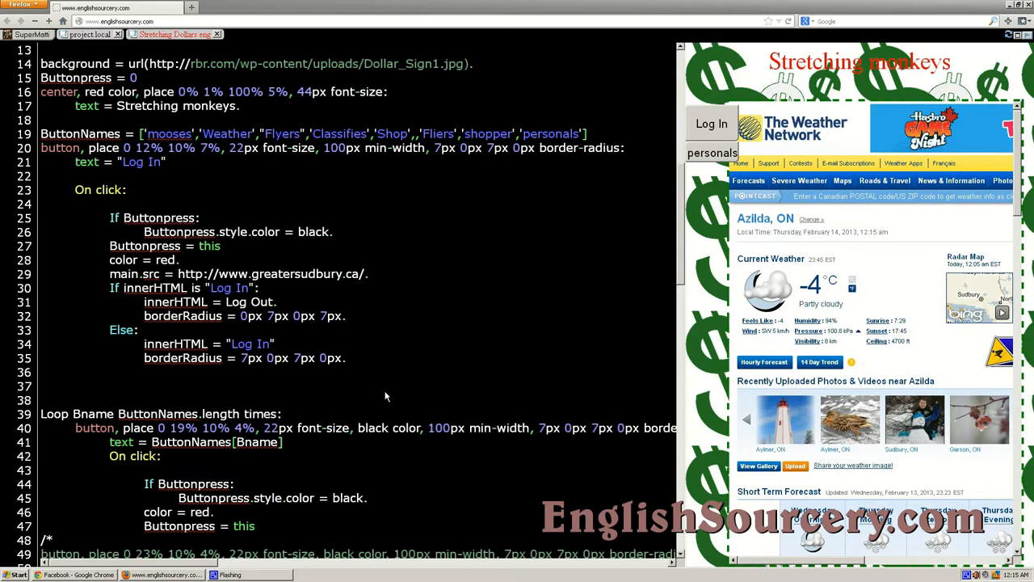
mouse_move(332, 446)
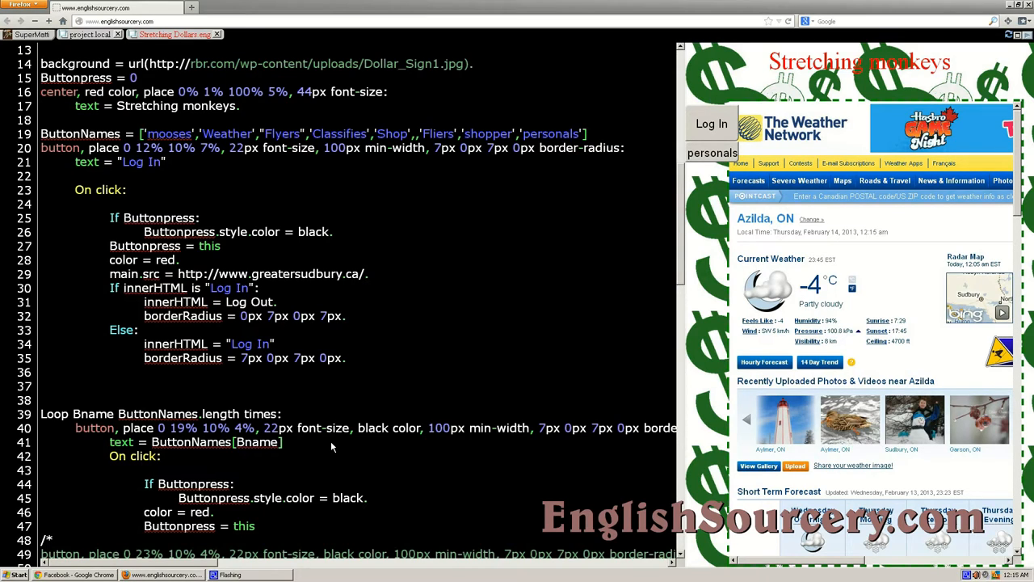
mouse_move(66, 495)
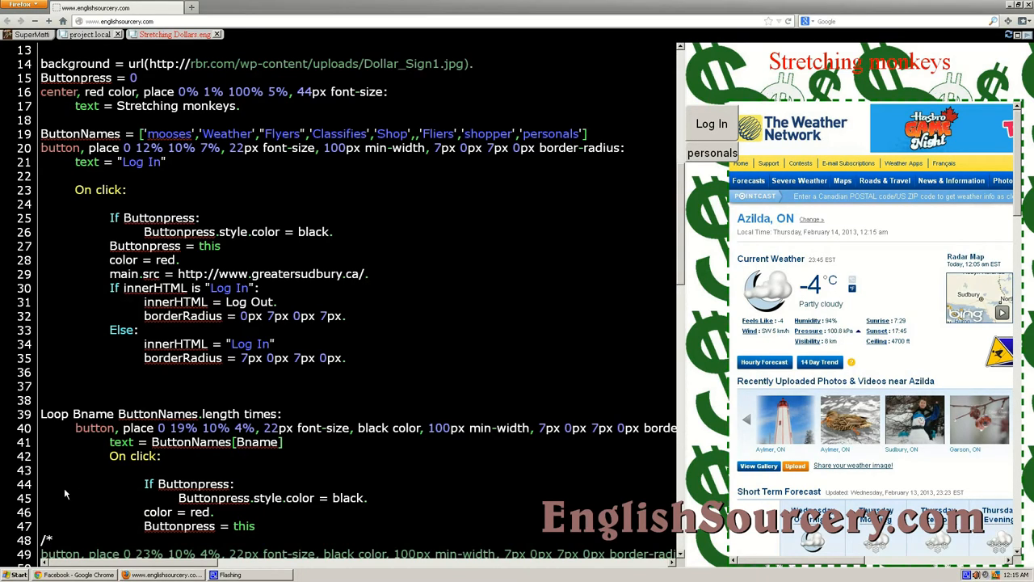
Rerun the code to refresh the preview of the loop-generated button.
scroll("down", 3)
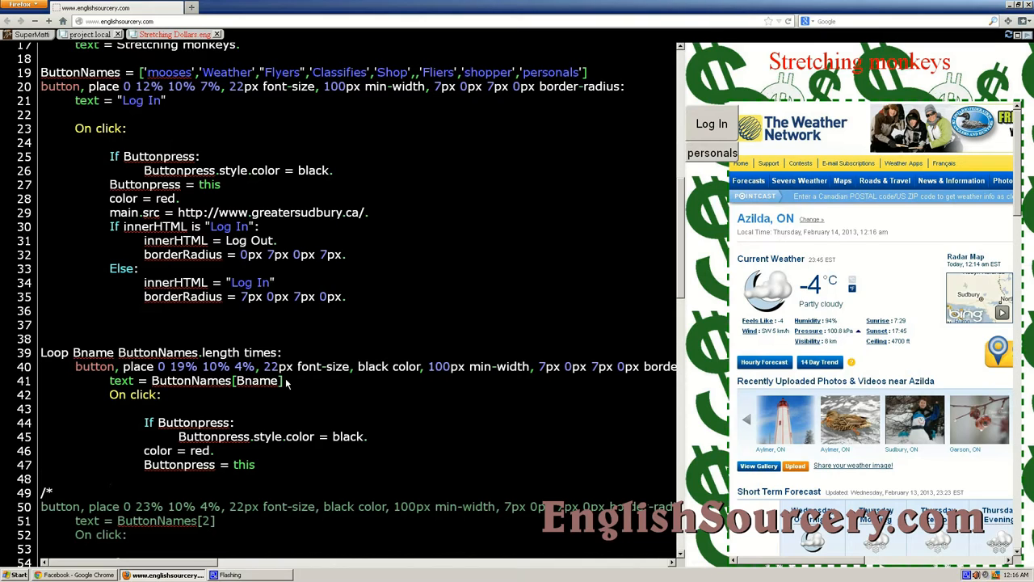
left_click(110, 479)
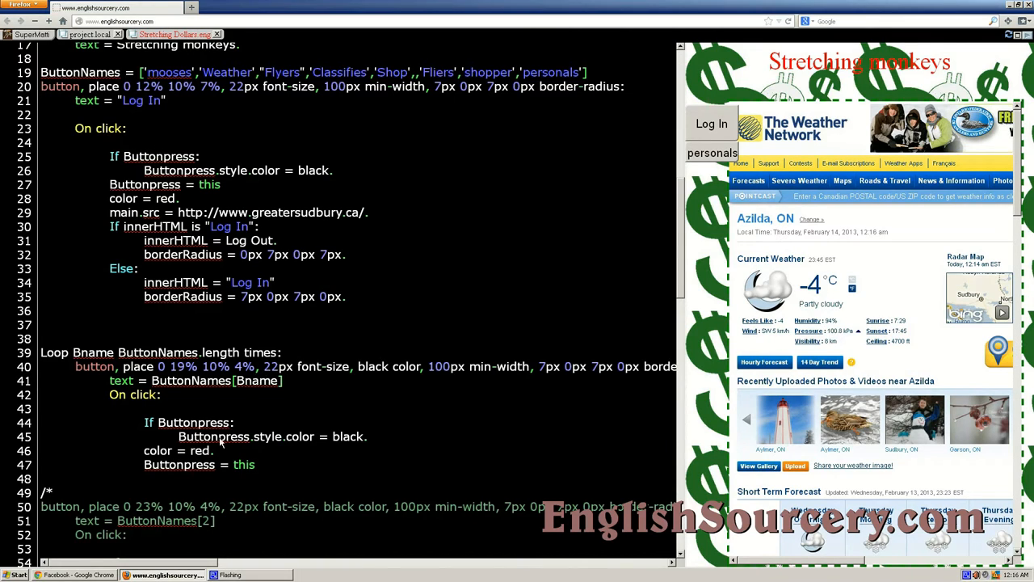
mouse_move(110, 484)
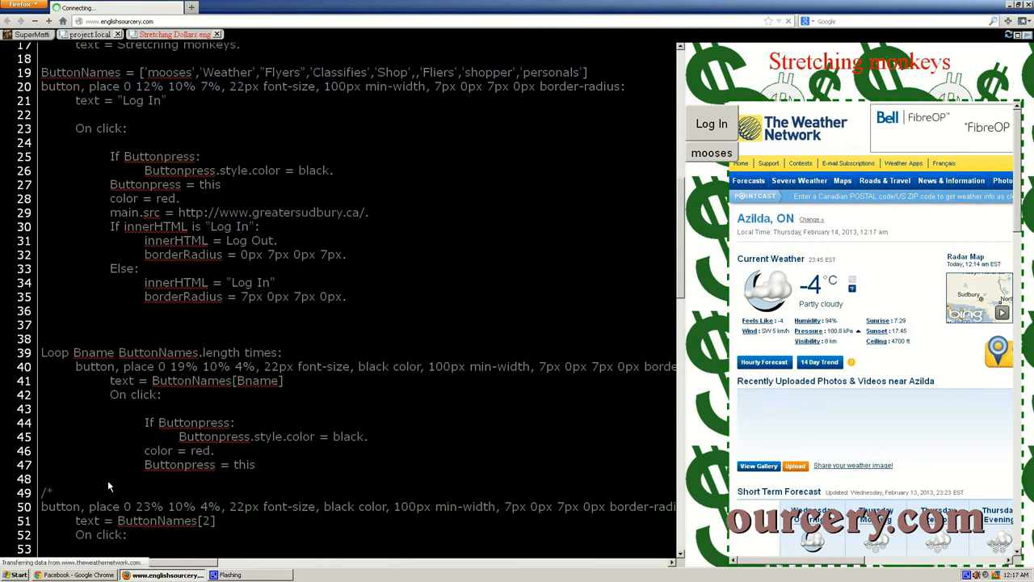
Add top = 19 + 4 * Bname + "%" so each looped button sits 4% lower.
type("top")
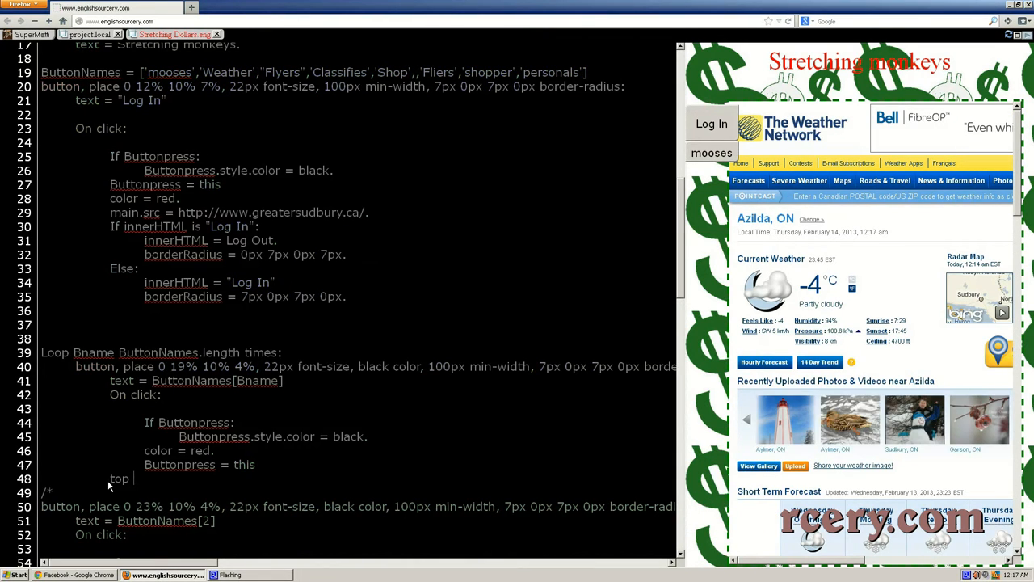
type("=")
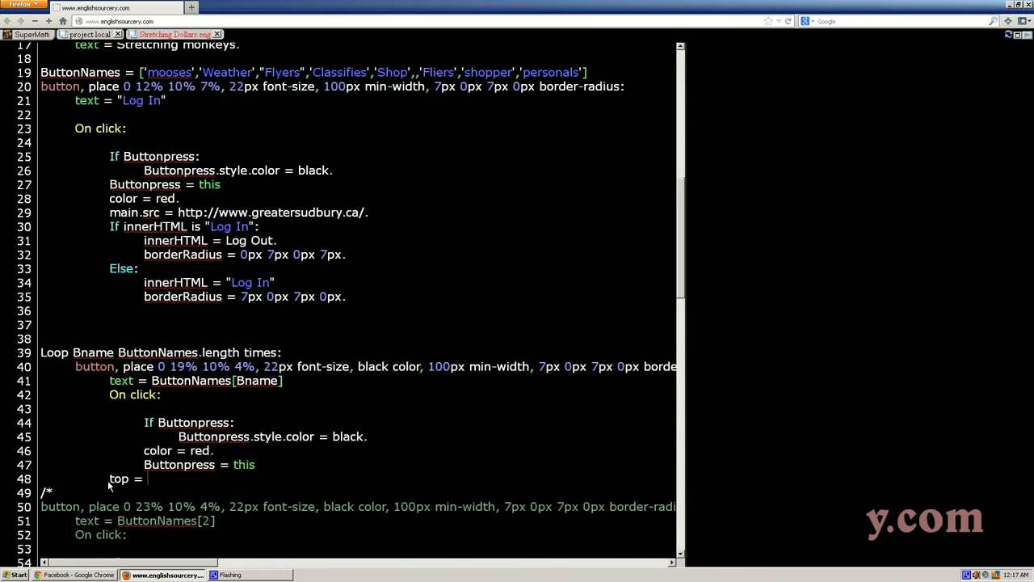
type("19 +")
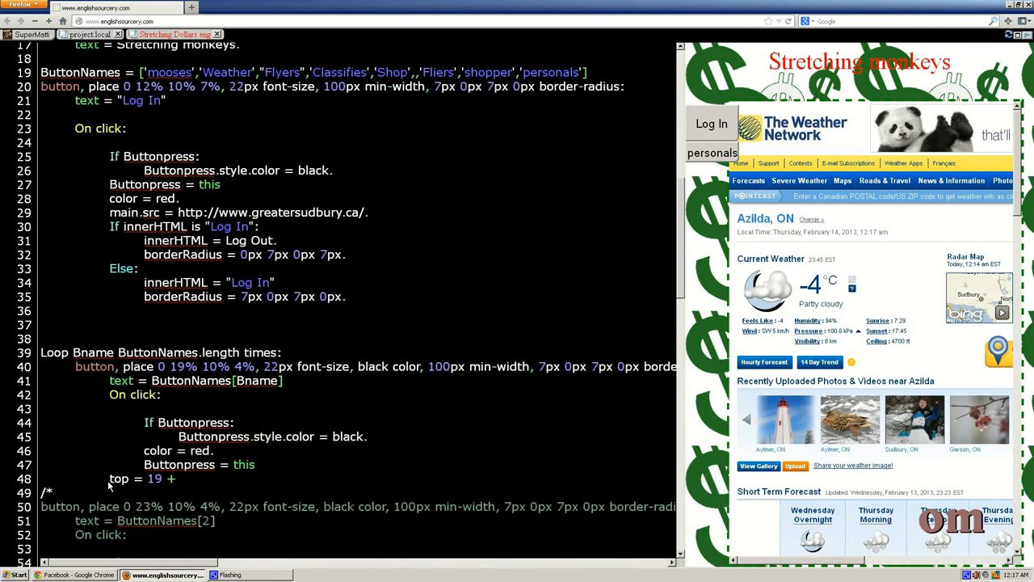
type("4")
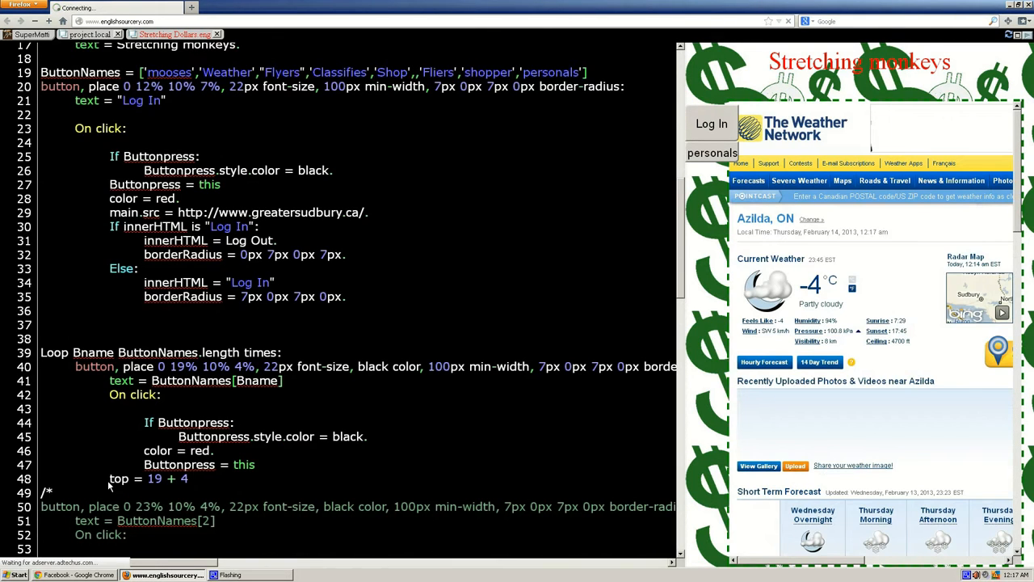
type("*")
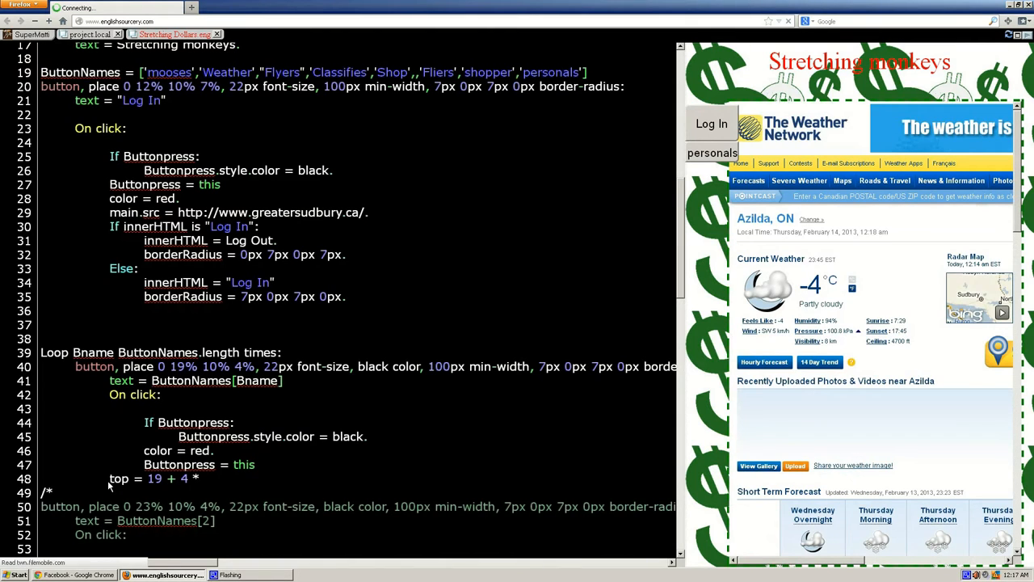
type("Bn")
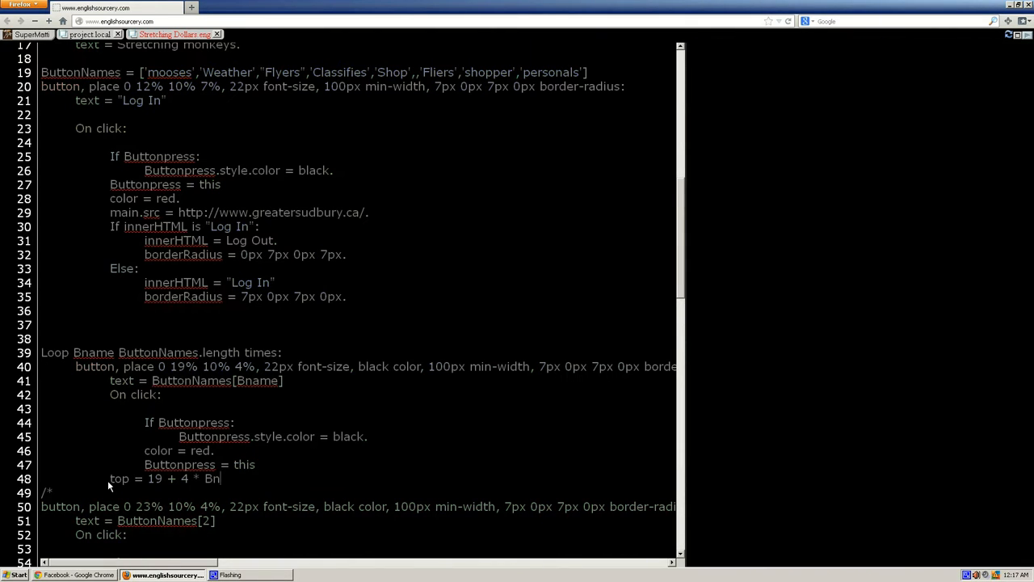
type("ame +")
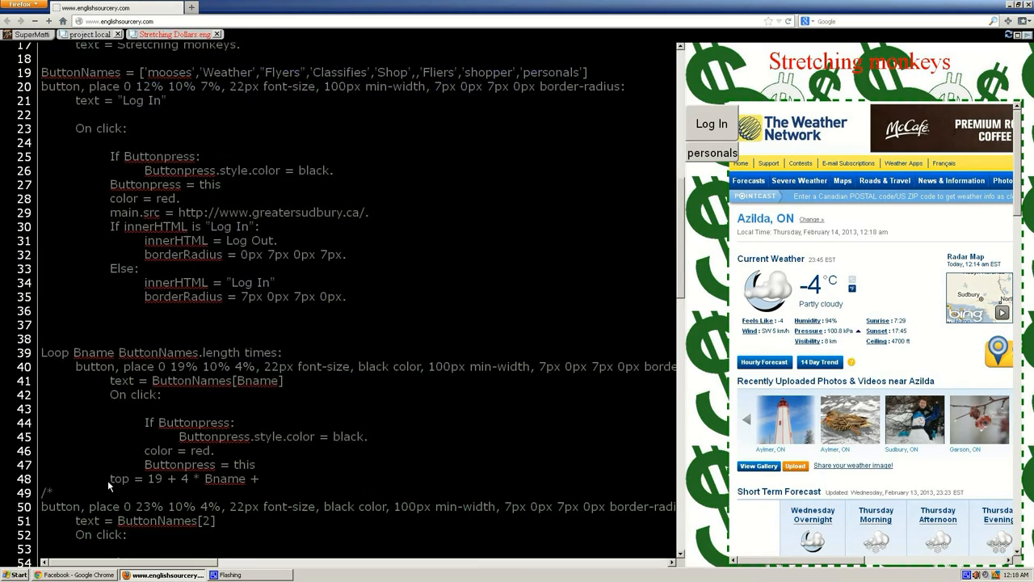
type("\"\"")
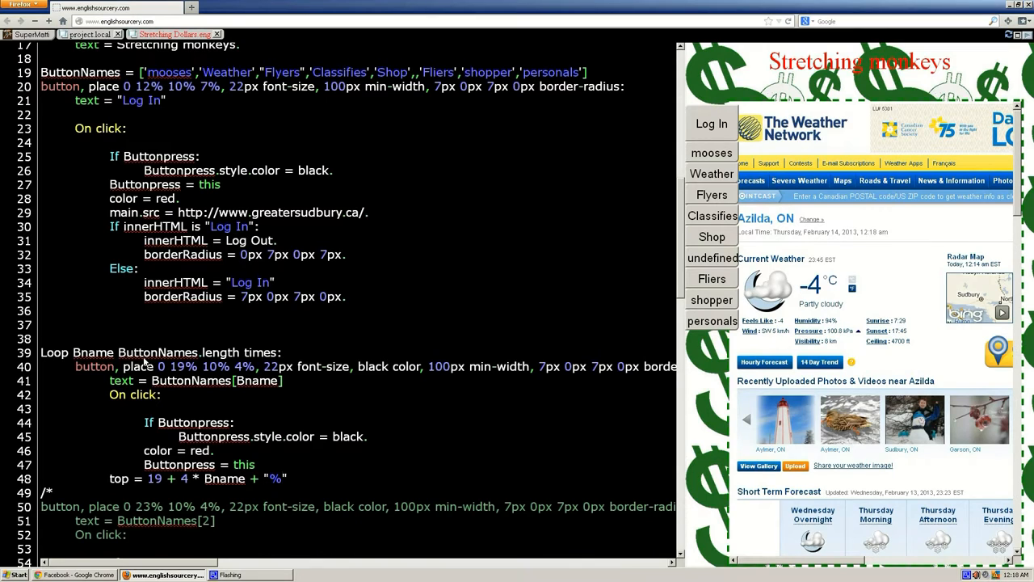
scroll("down", 3)
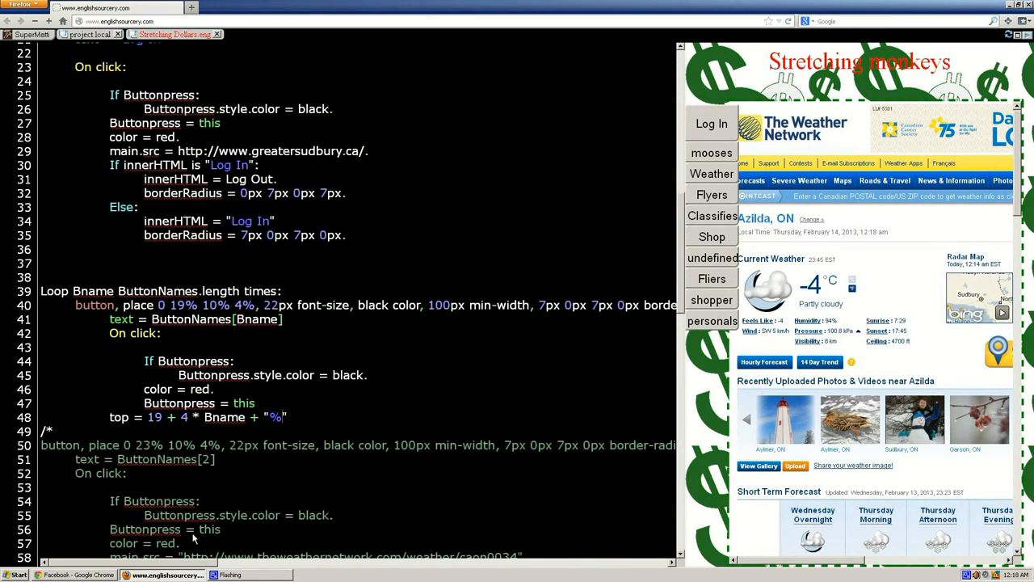
mouse_move(745, 498)
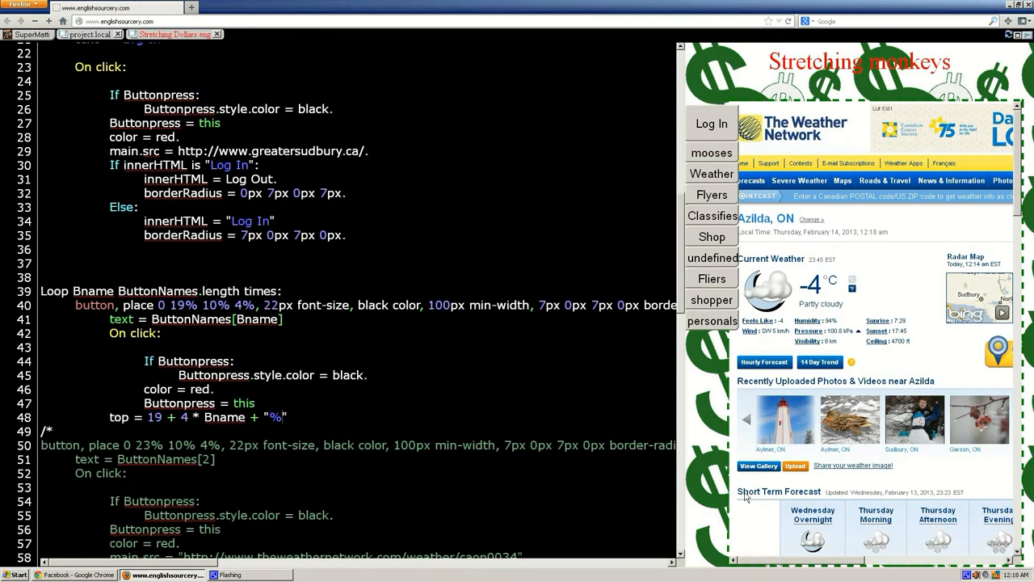
mouse_move(536, 340)
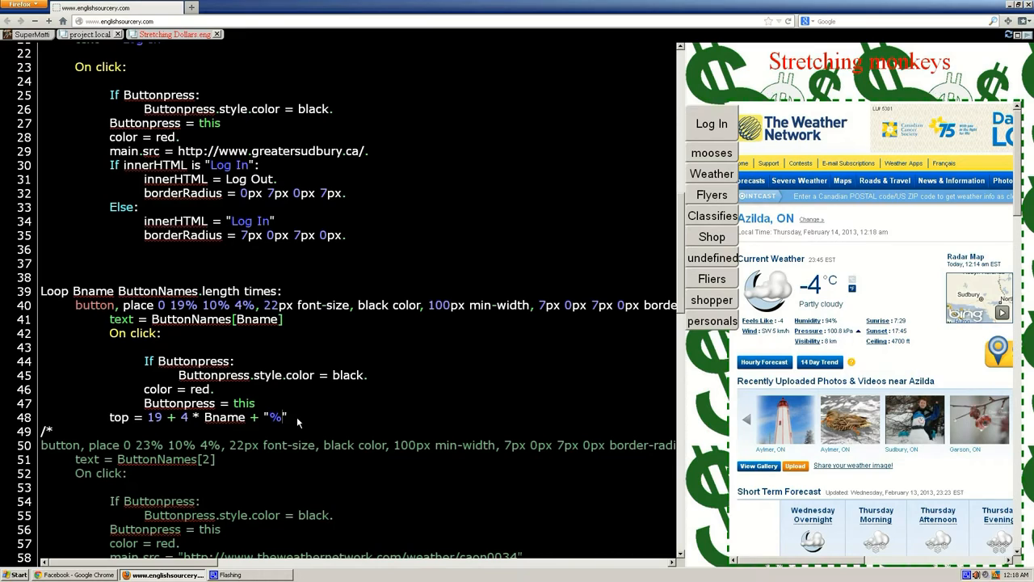
mouse_move(194, 368)
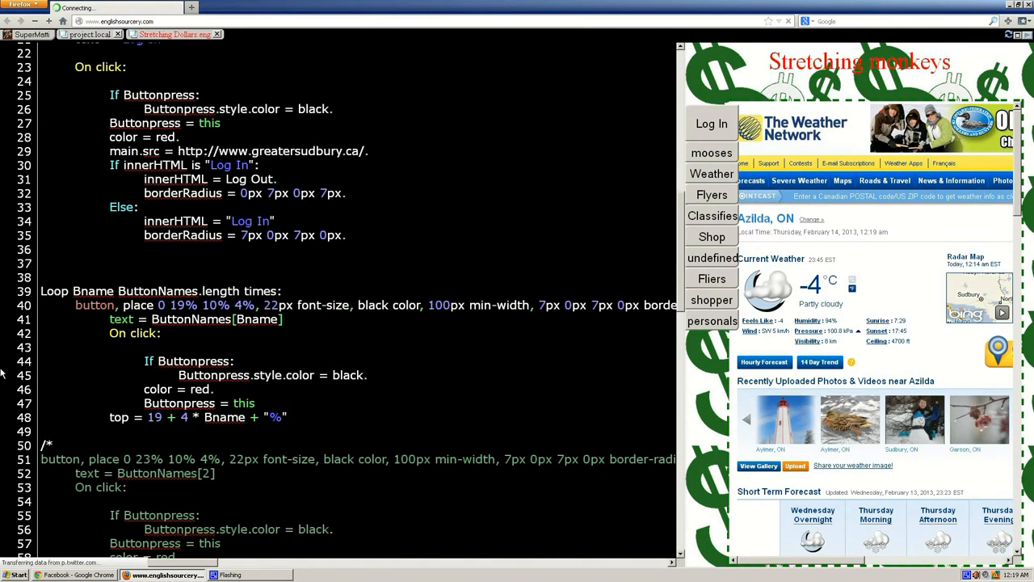
Add empty "On focus:" and "on blur:" handlers inside the loop's button code.
type("O")
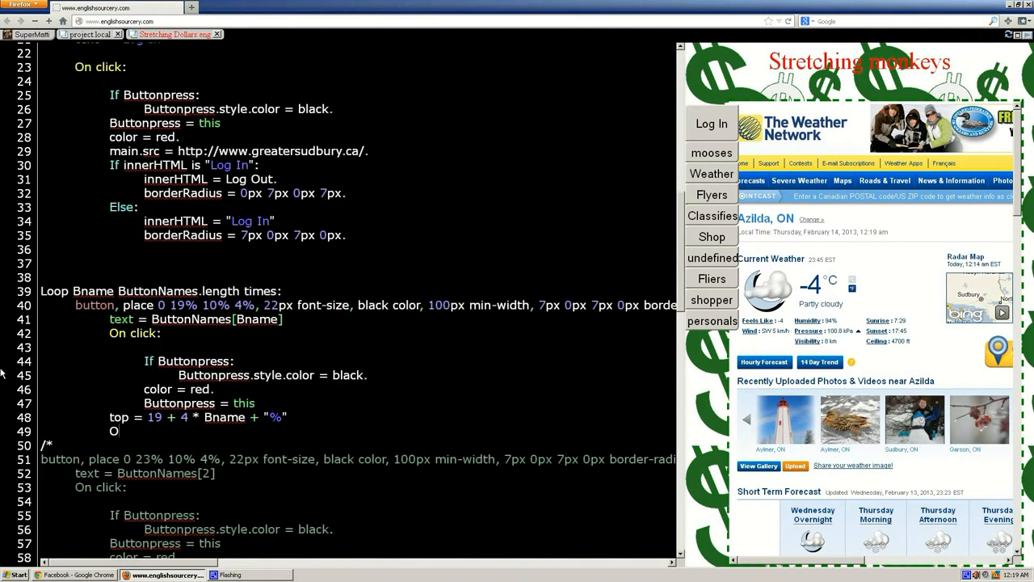
type("n")
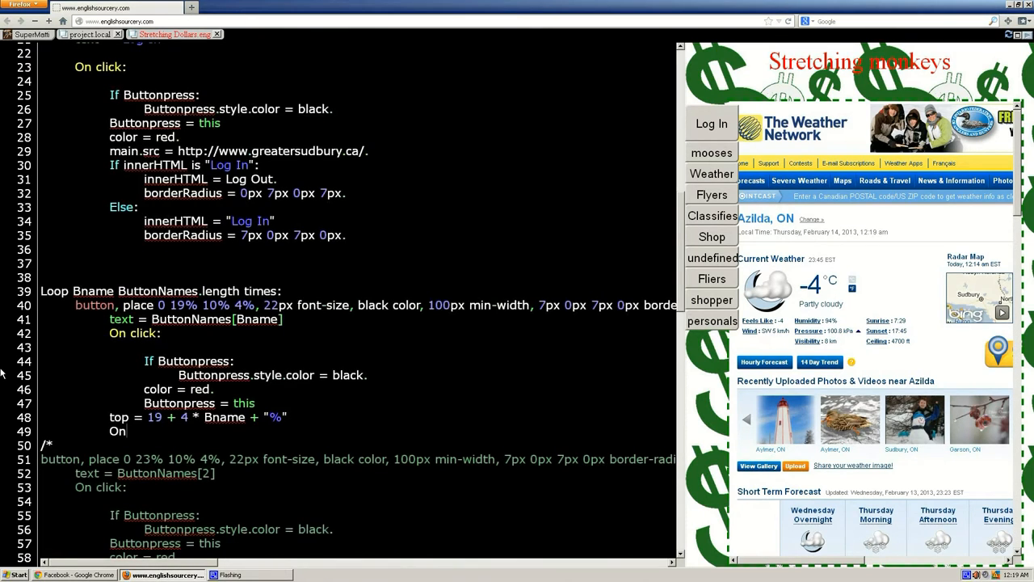
type("focus")
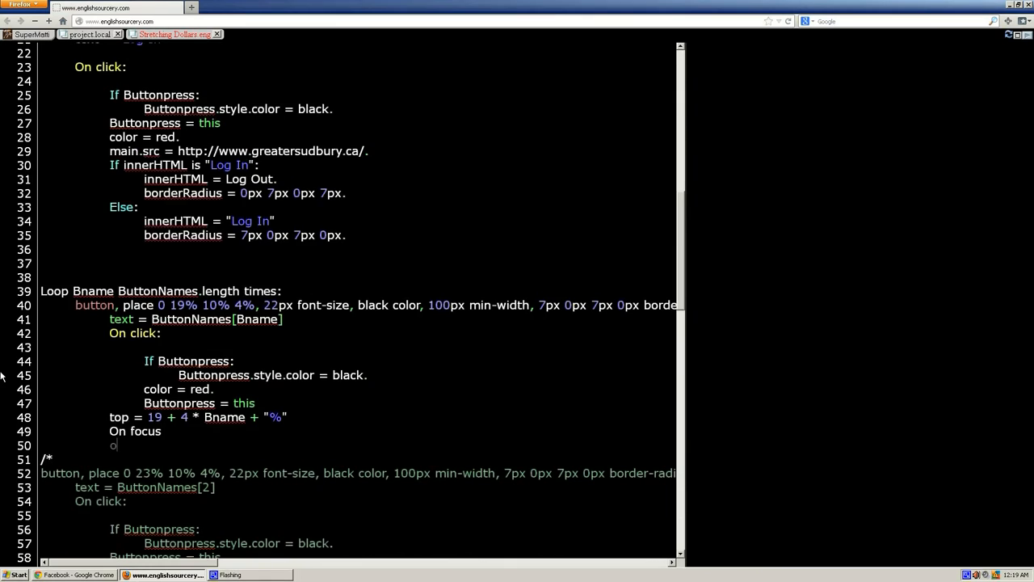
type("n blur")
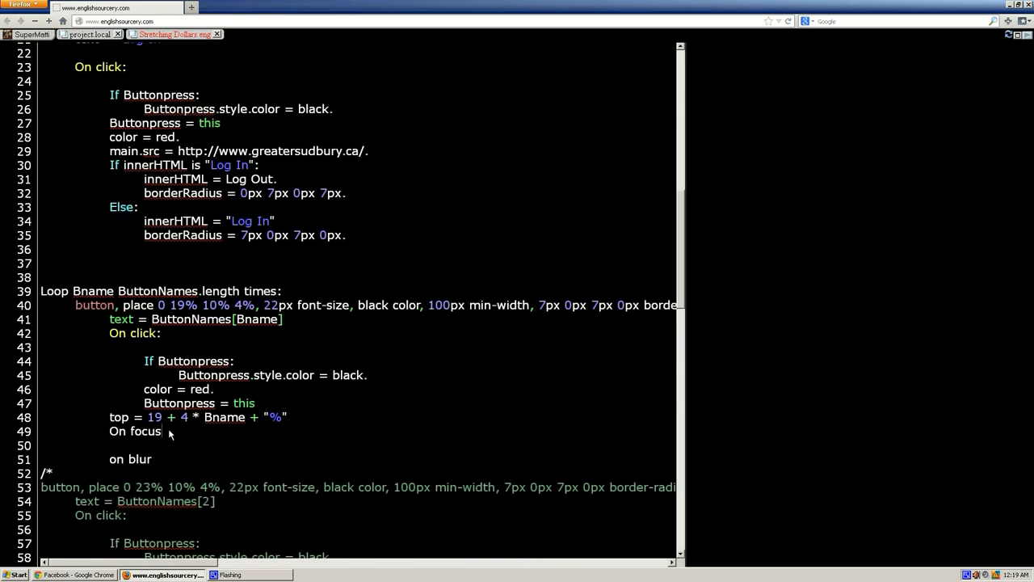
type(":")
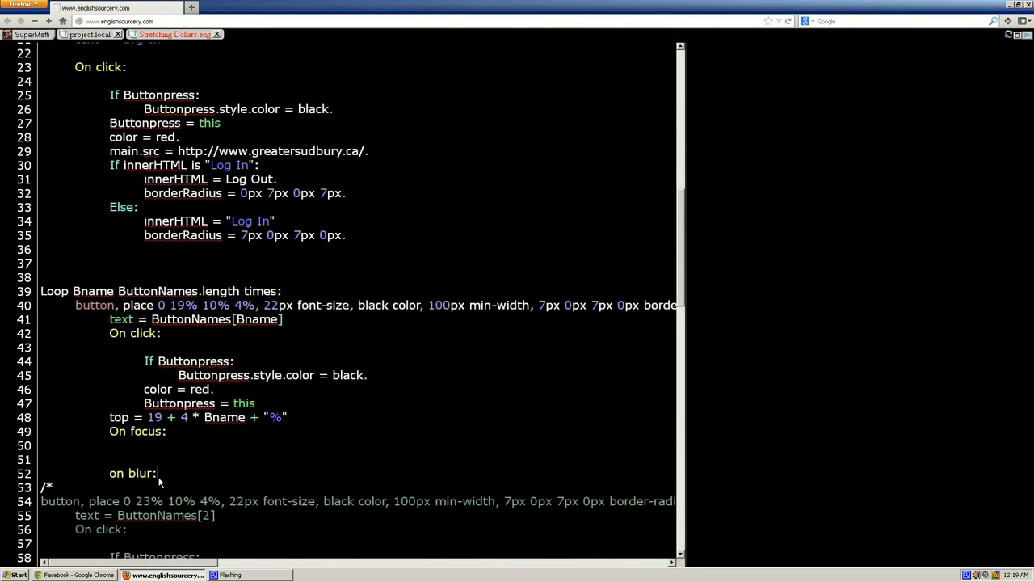
scroll("down", 3)
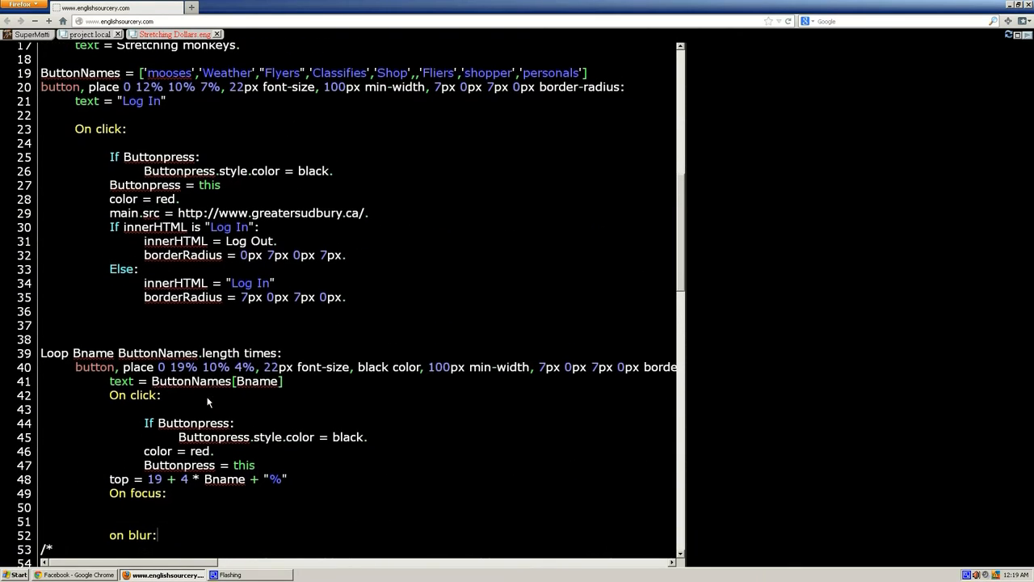
scroll("down", 3)
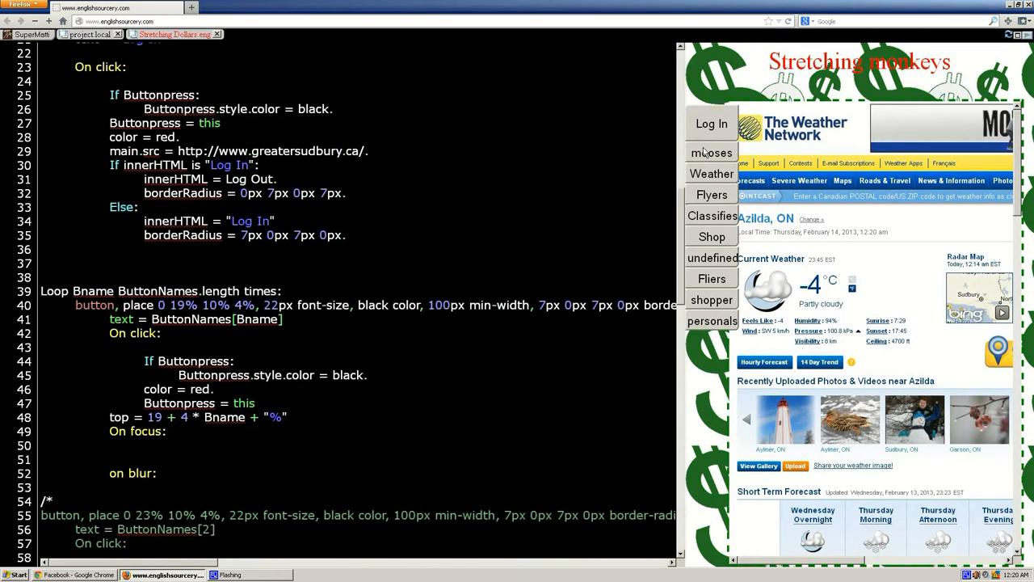
mouse_move(317, 387)
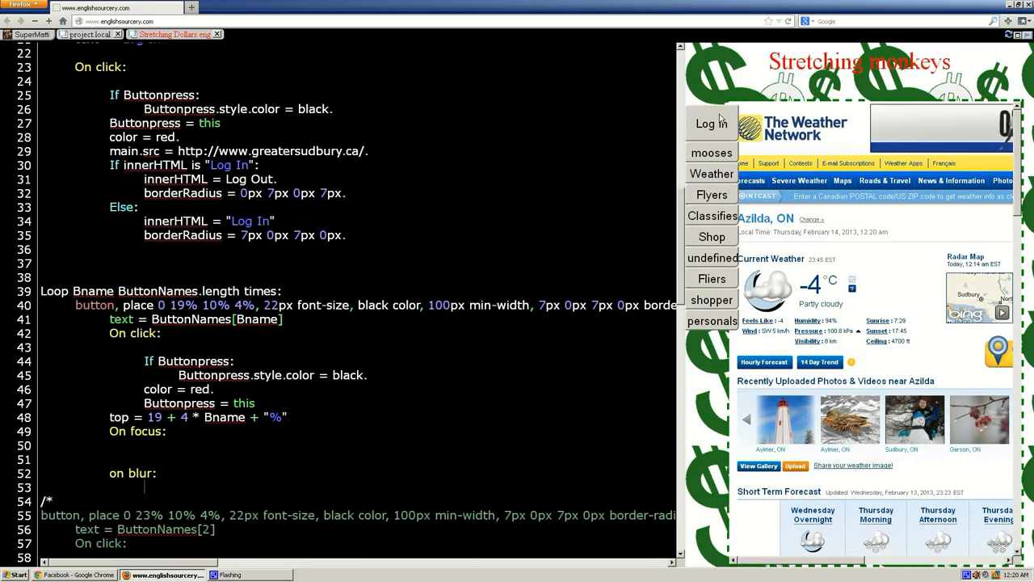
Delete the buttons' old click colour block so focus turns them red and blur black, then test a button.
left_click(711, 123)
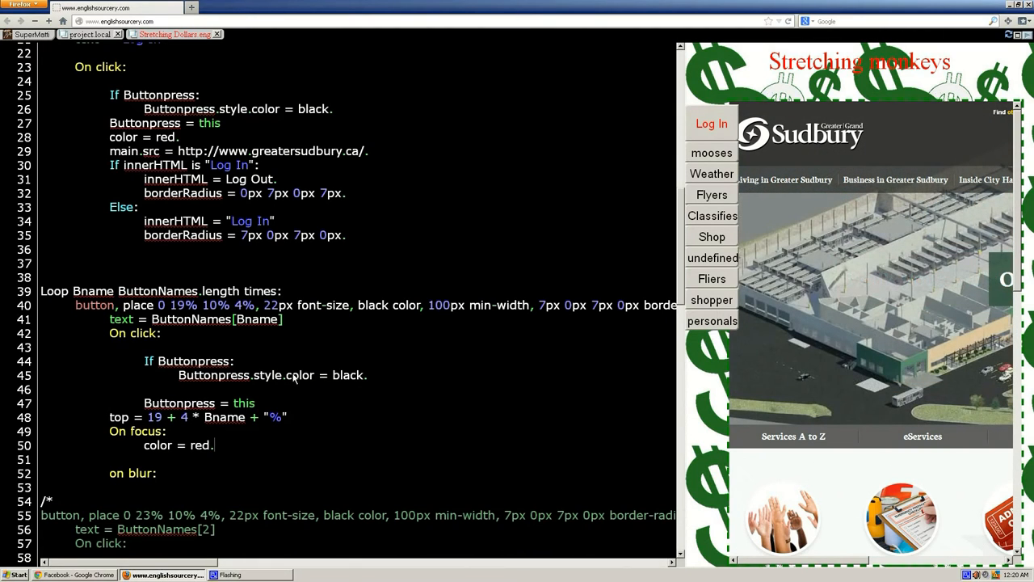
double_click(300, 375)
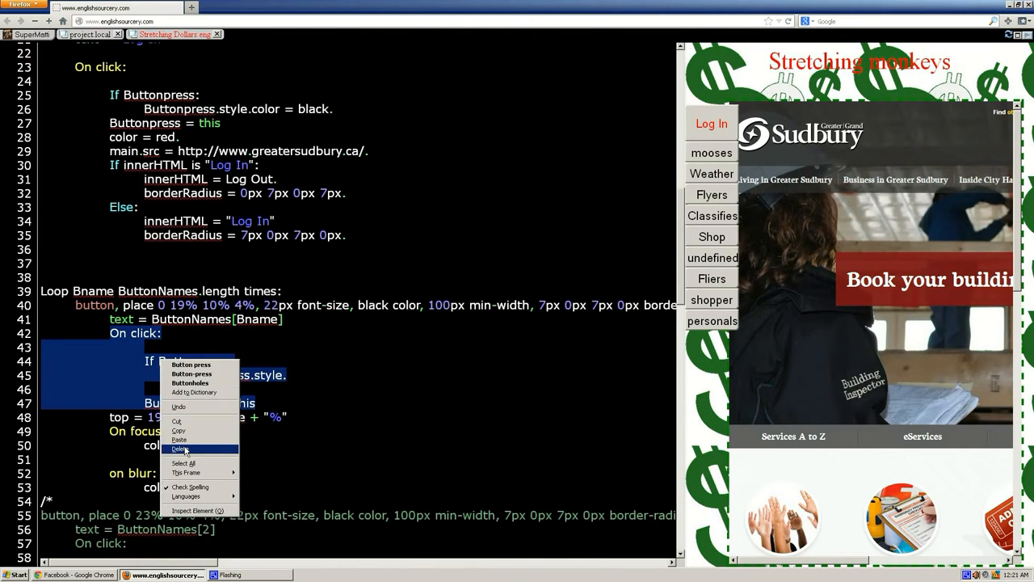
left_click(181, 450)
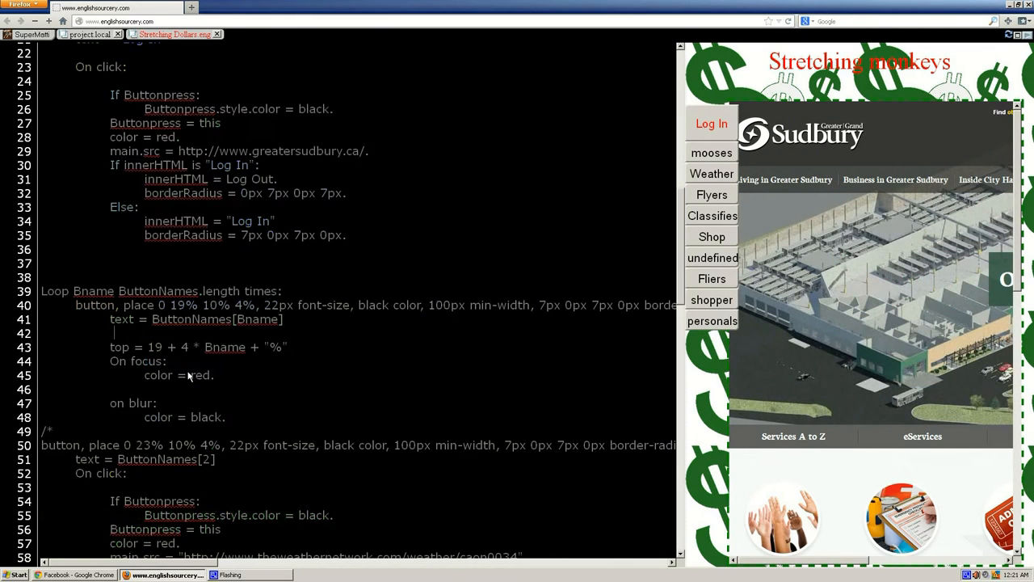
left_click(711, 175)
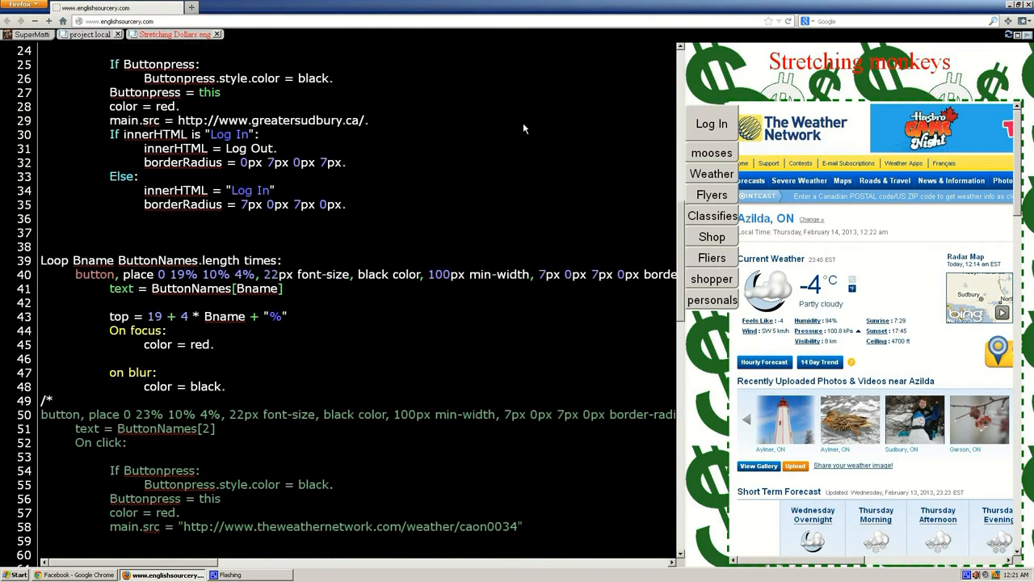
Copy the borderRadius lines into the loop buttons' focus (17px 0px 17px 0px) and blur (0px 17px 0px 17px) code and test a button.
right_click(242, 236)
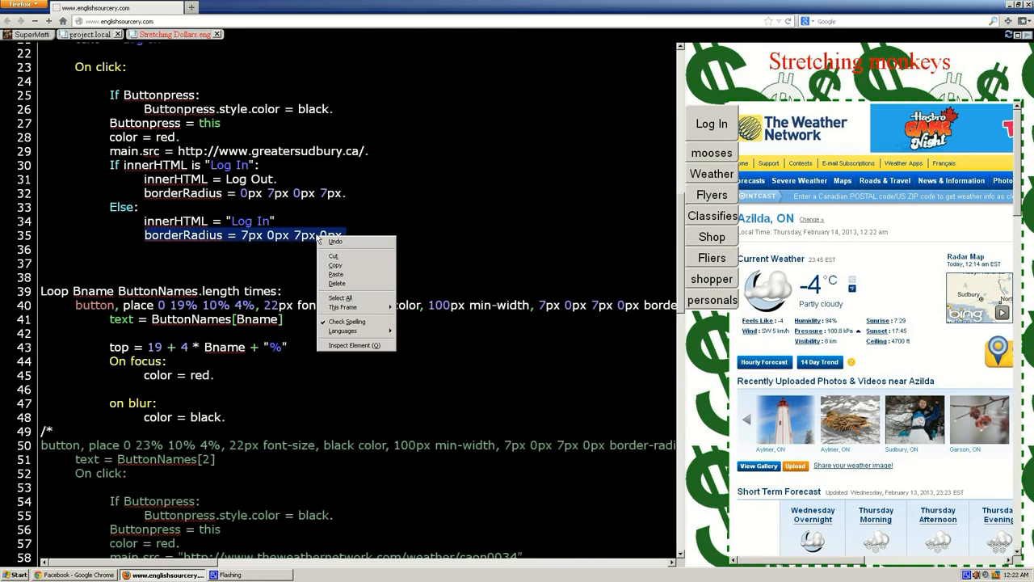
left_click(320, 295)
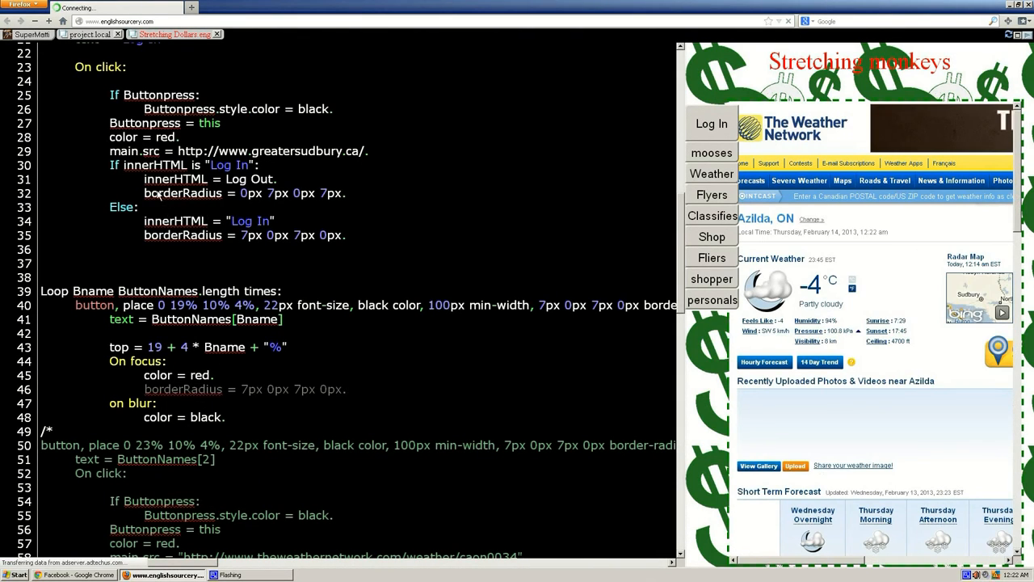
triple_click(226, 194)
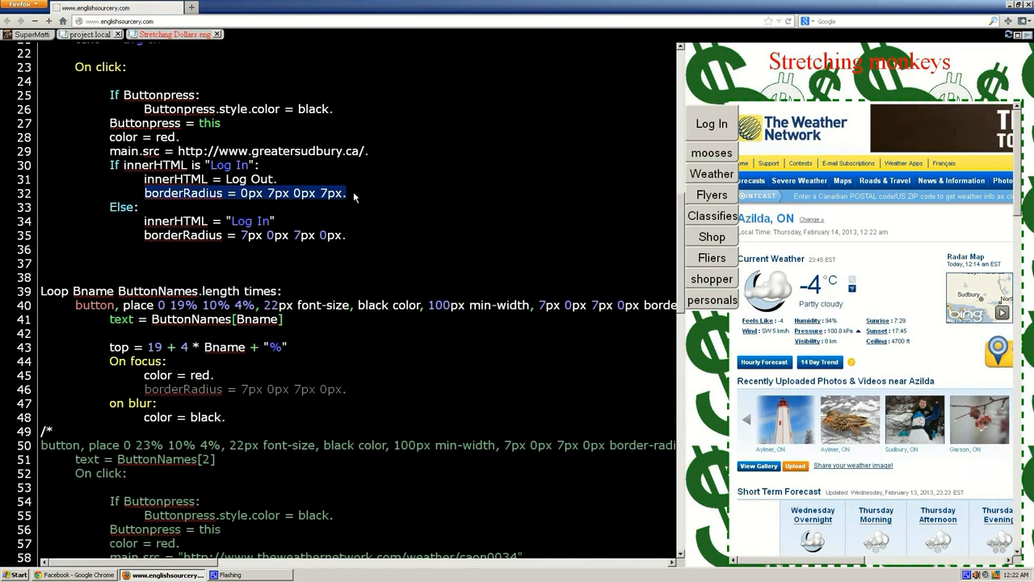
right_click(342, 198)
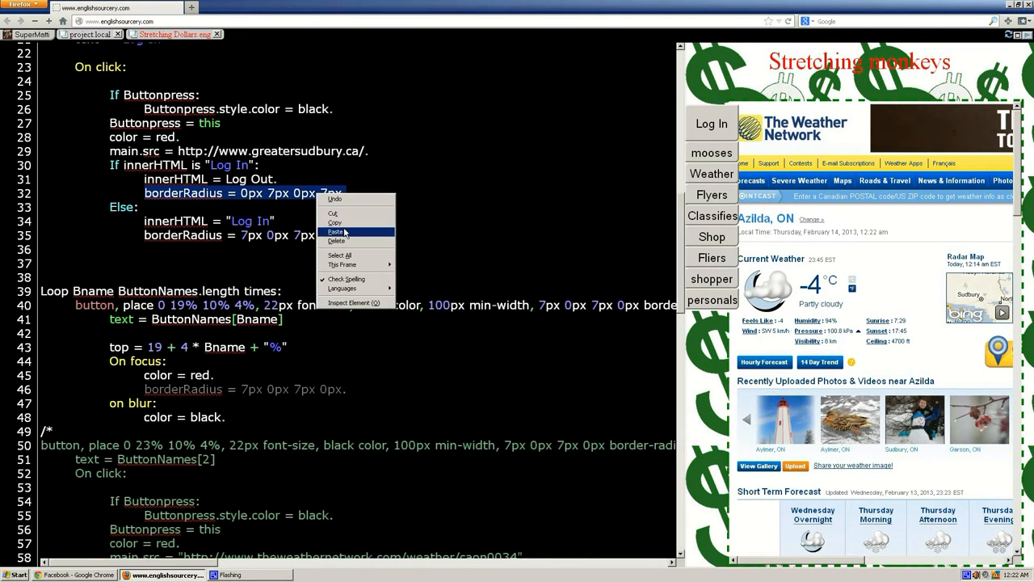
left_click(336, 233)
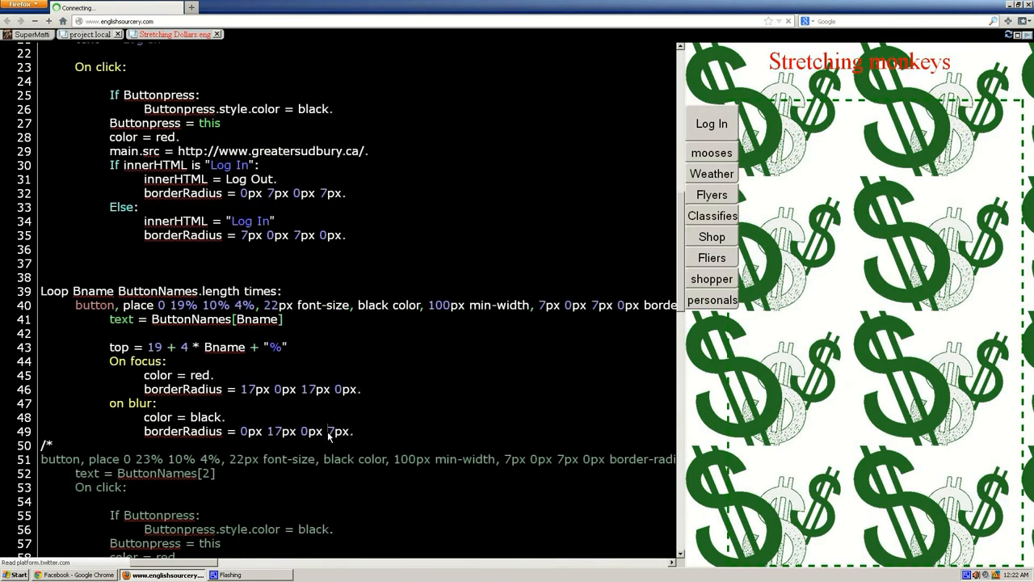
left_click(711, 173)
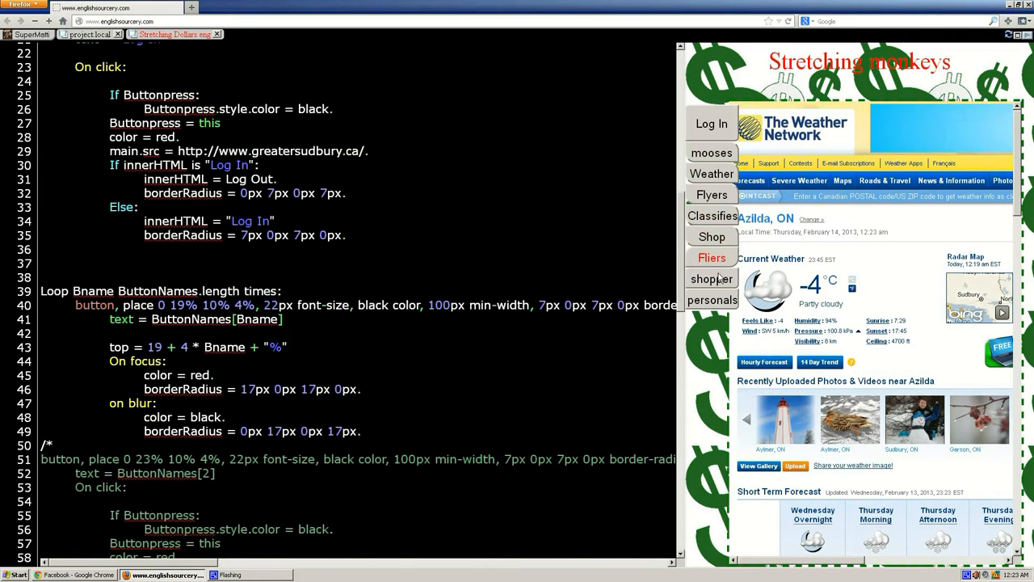
mouse_move(711, 278)
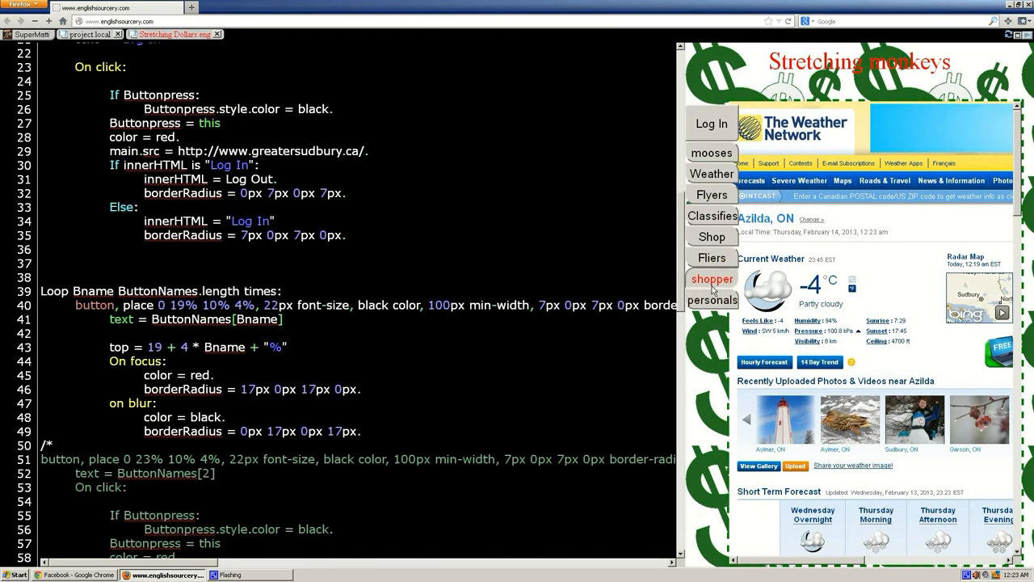
mouse_move(712, 194)
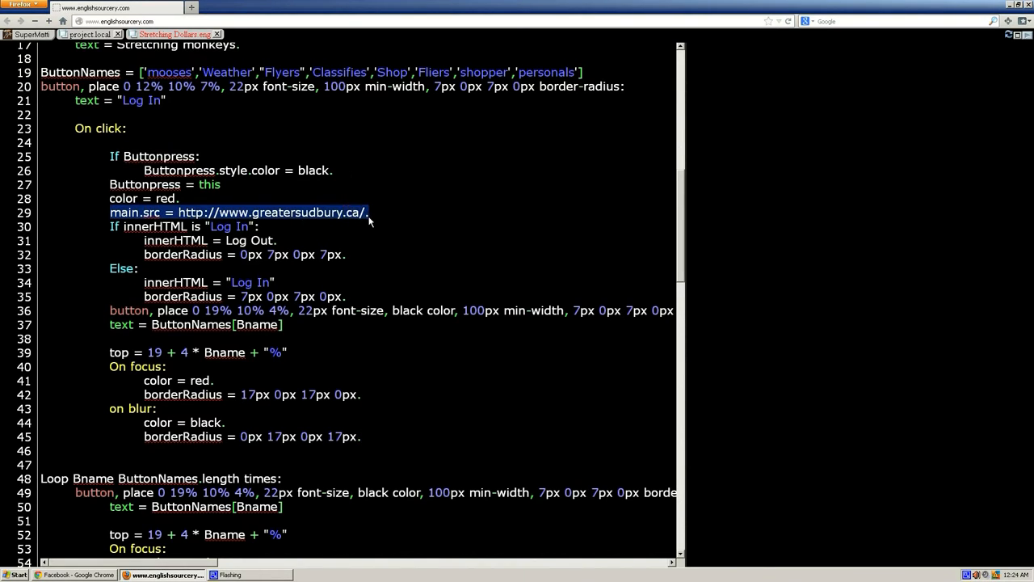
mouse_move(179, 268)
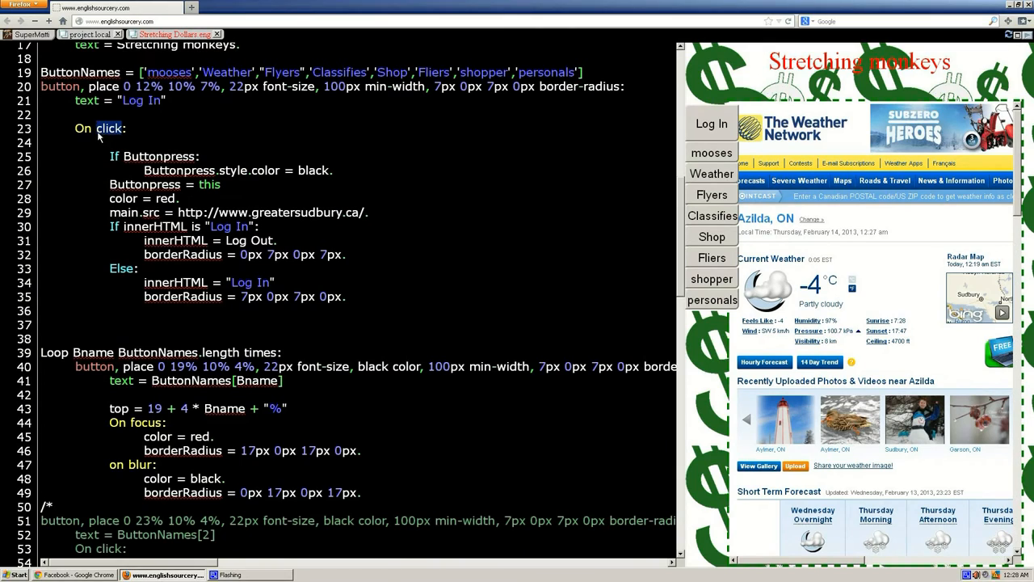
mouse_move(89, 145)
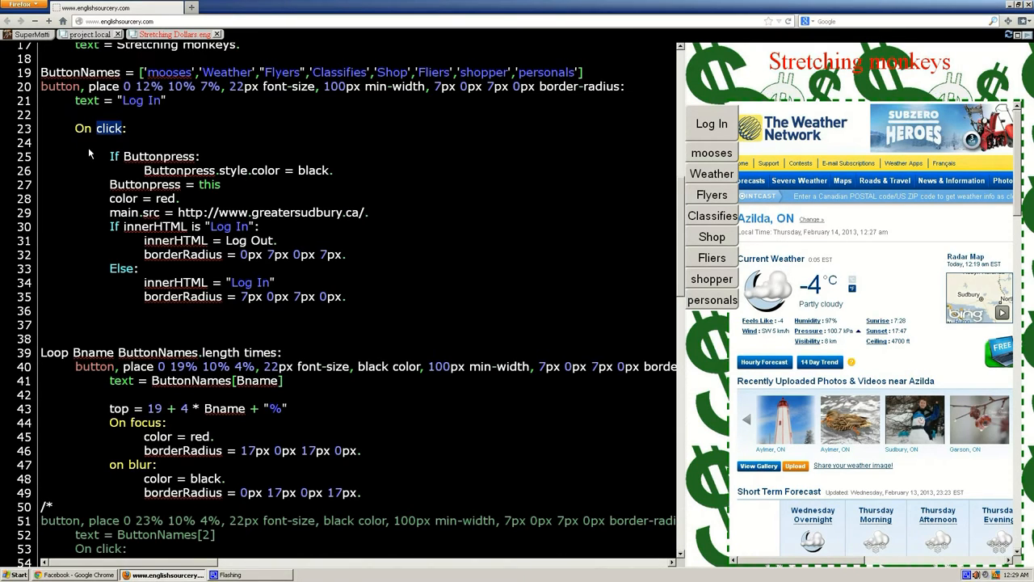
mouse_move(132, 339)
type("focus")
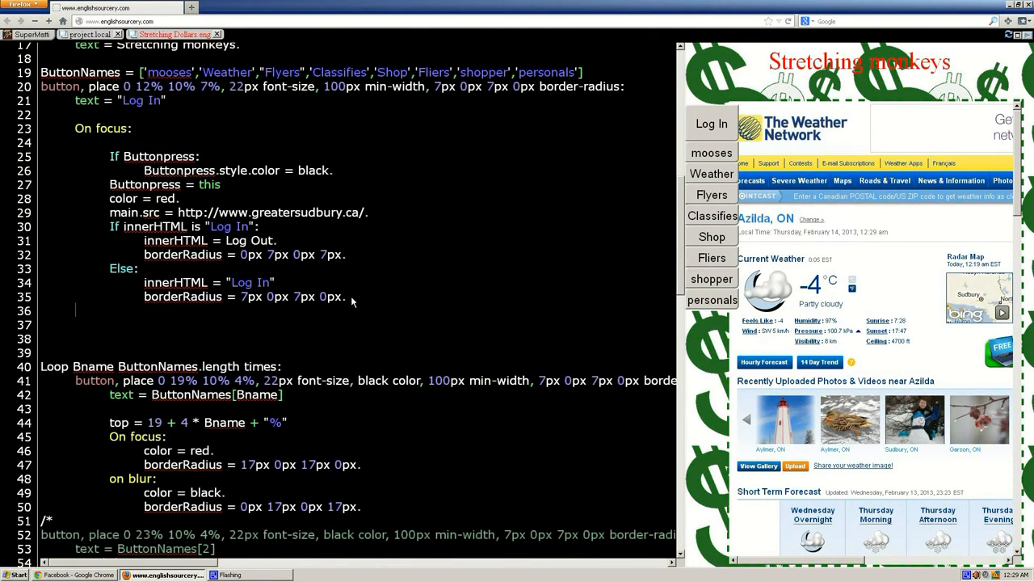
Add the on blur reset and delete the 'If Buttonpress' and 'Buttonpress = this' lines from the Log In focus code.
type("on")
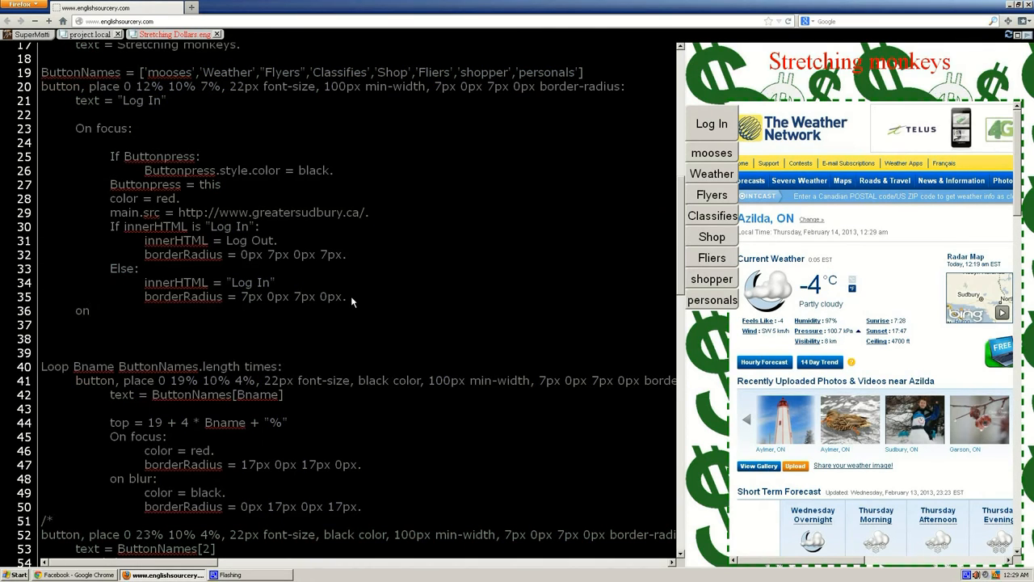
type("blur")
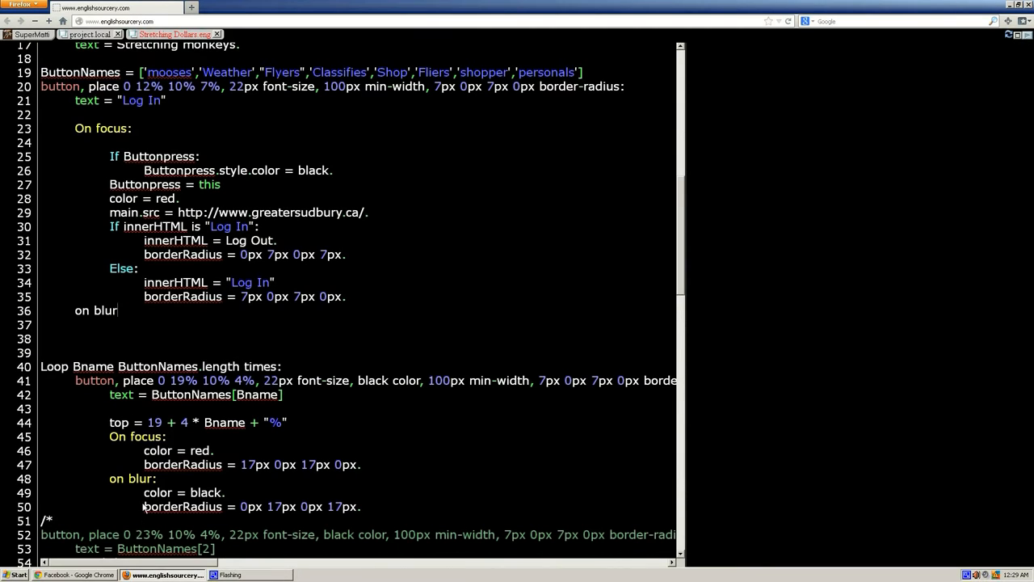
left_click_drag(144, 491, 364, 507)
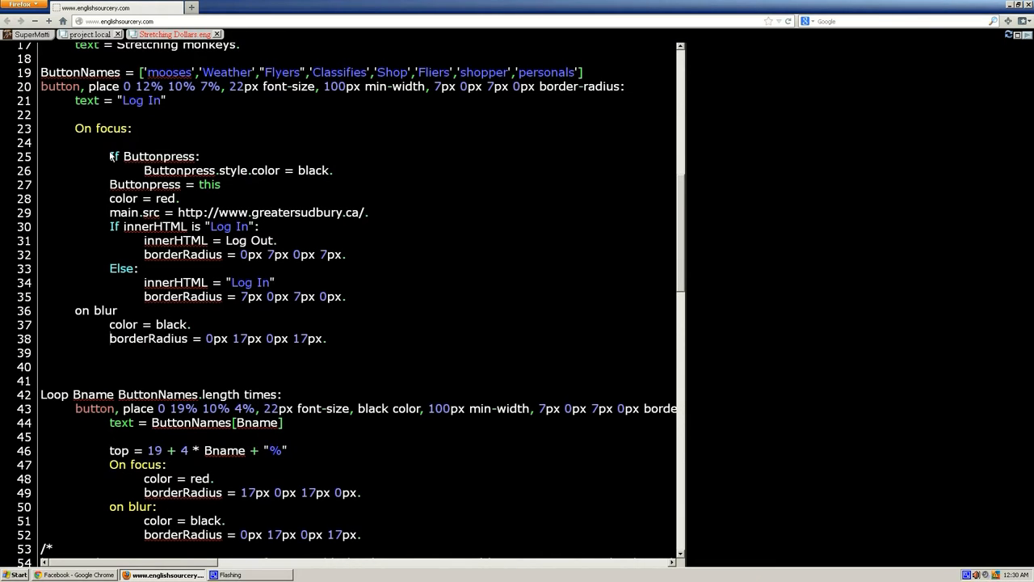
left_click_drag(110, 155, 333, 172)
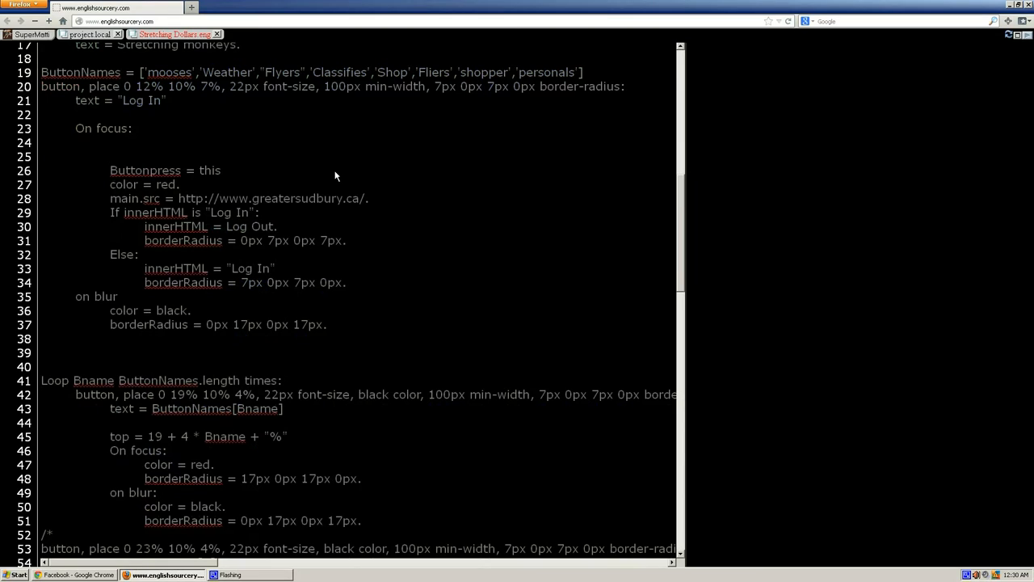
double_click(145, 170)
type(":")
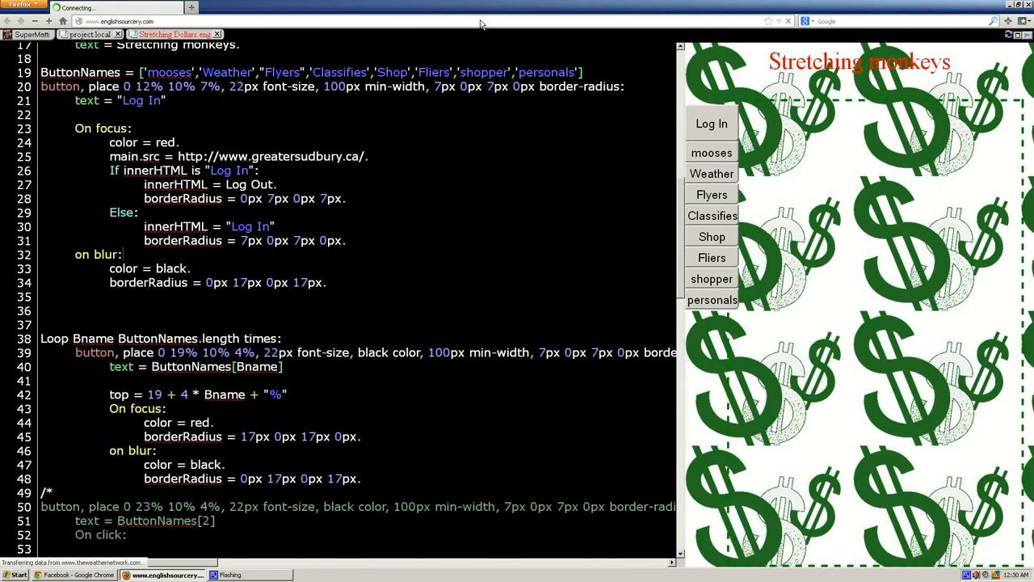
Load Weather, then Greater Sudbury via Log In, checking the label flips to Log Out and back.
left_click(711, 173)
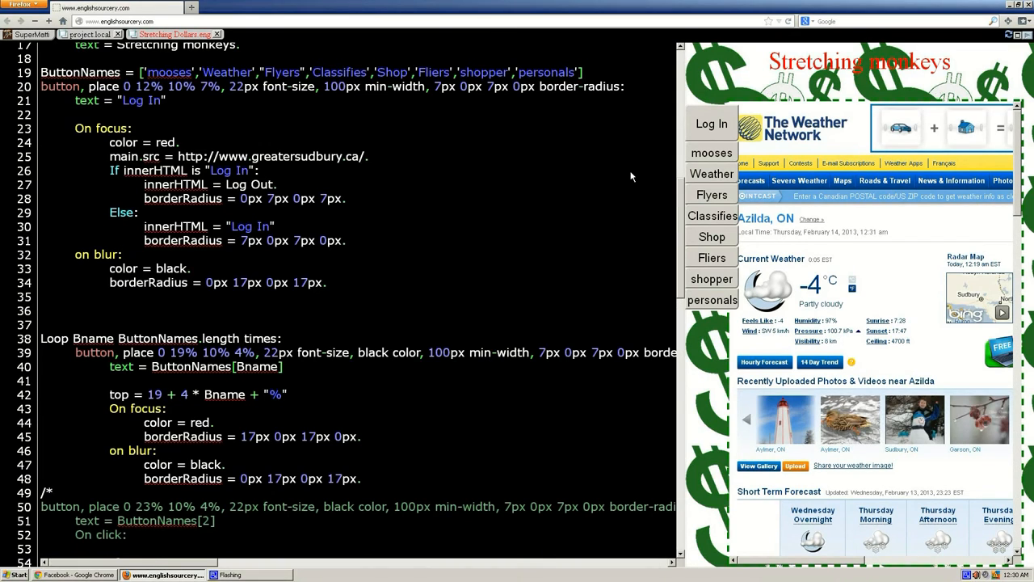
left_click(712, 152)
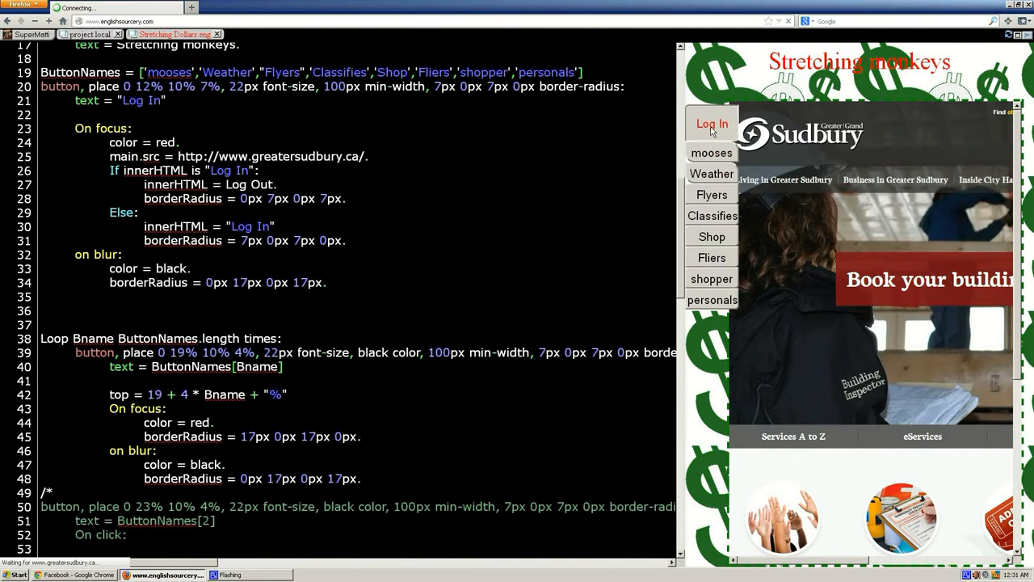
left_click(711, 122)
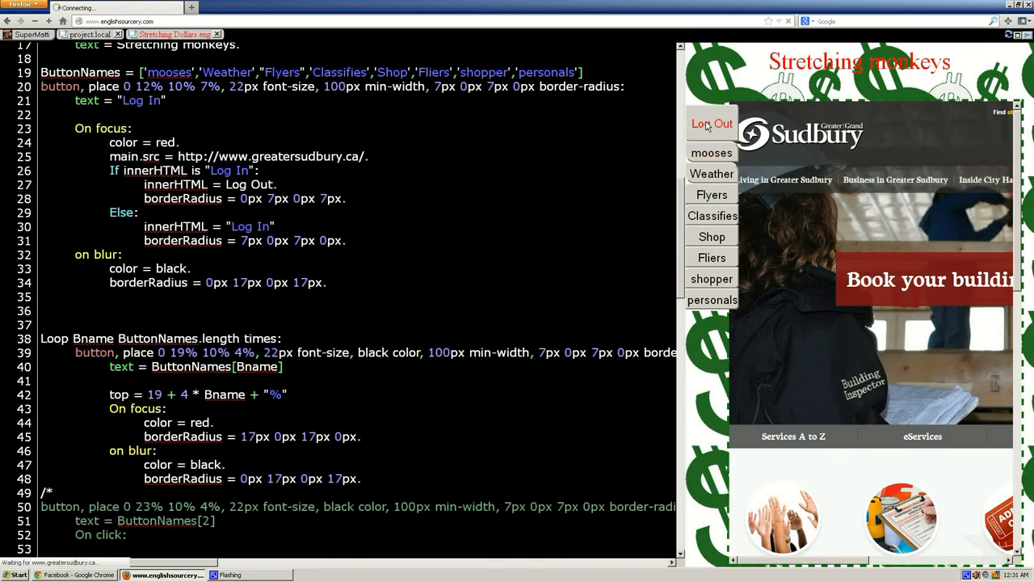
left_click(711, 123)
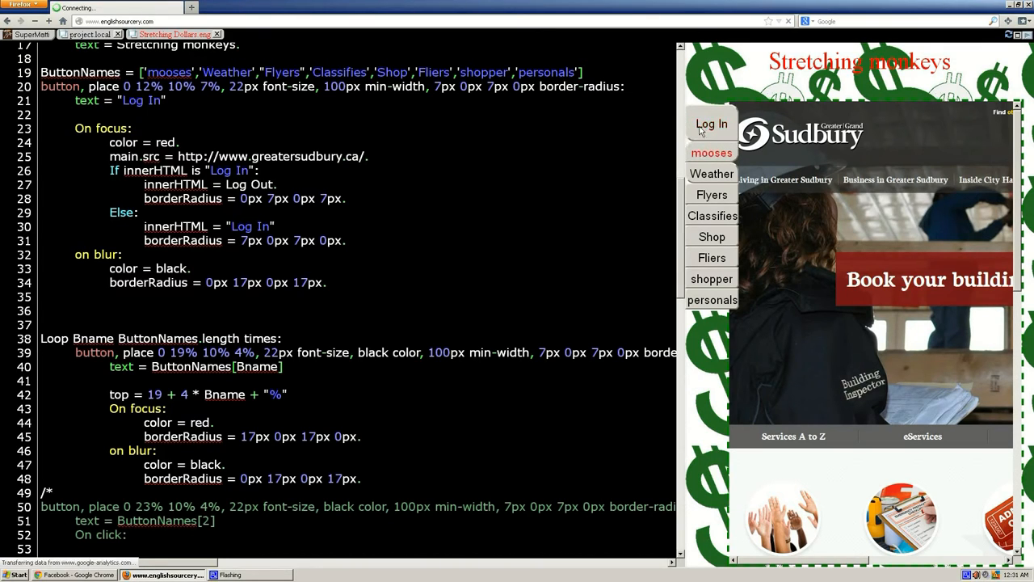
left_click(711, 123)
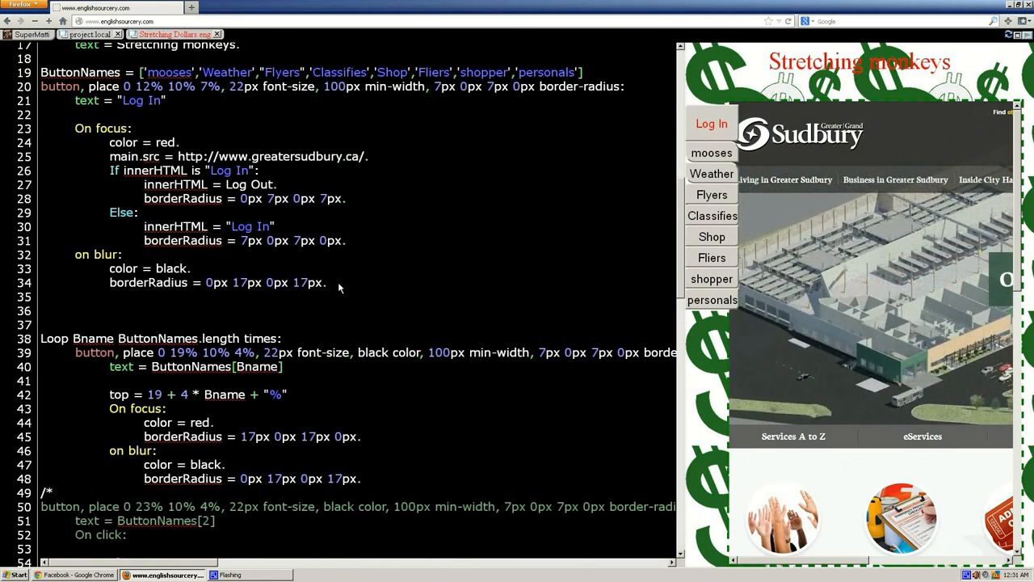
mouse_move(126, 184)
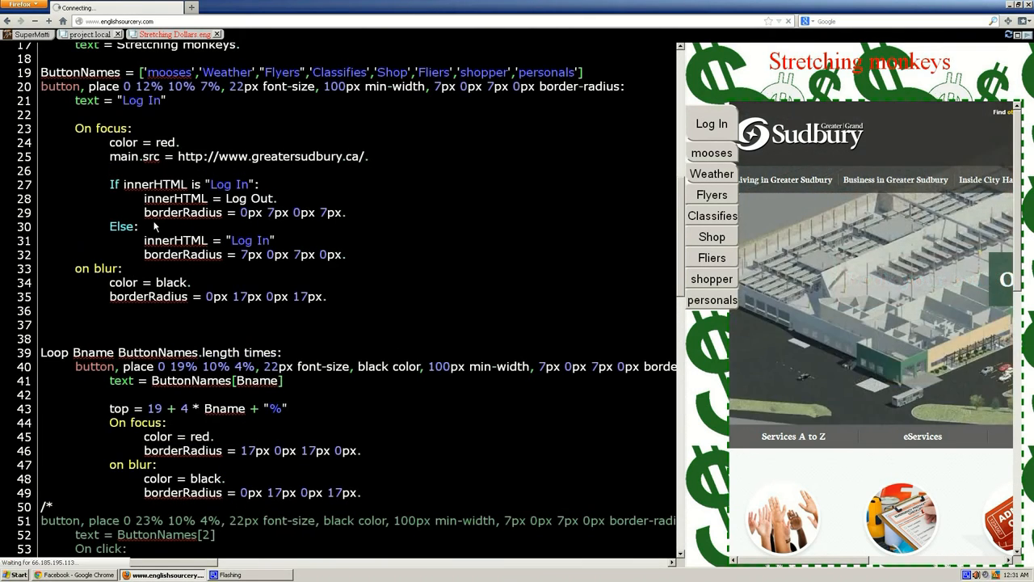
Put the Log In/Log Out label toggle under its own 'on click:' handler, test it, then show Weather.
left_click(711, 174)
type("on")
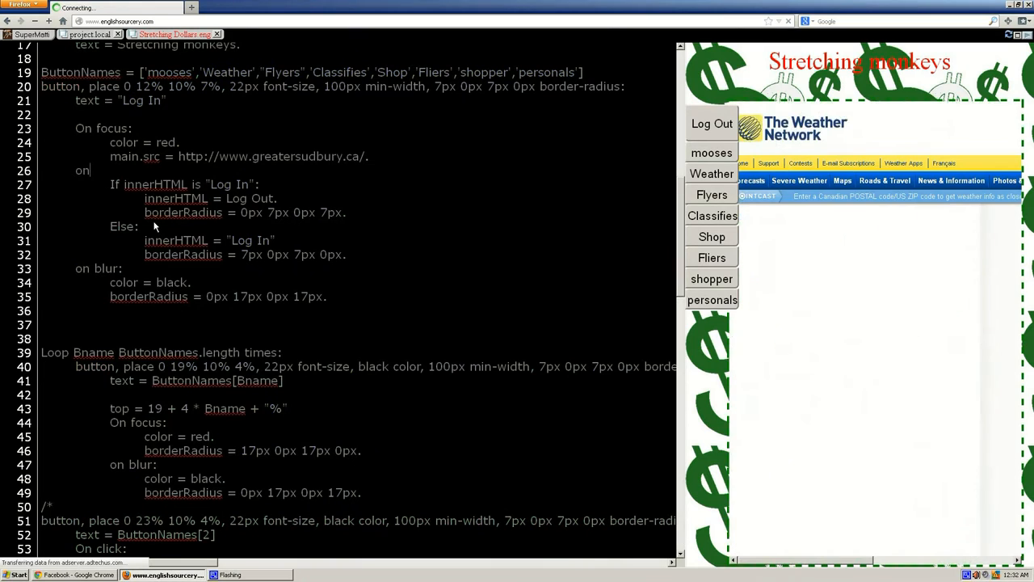
type("click:")
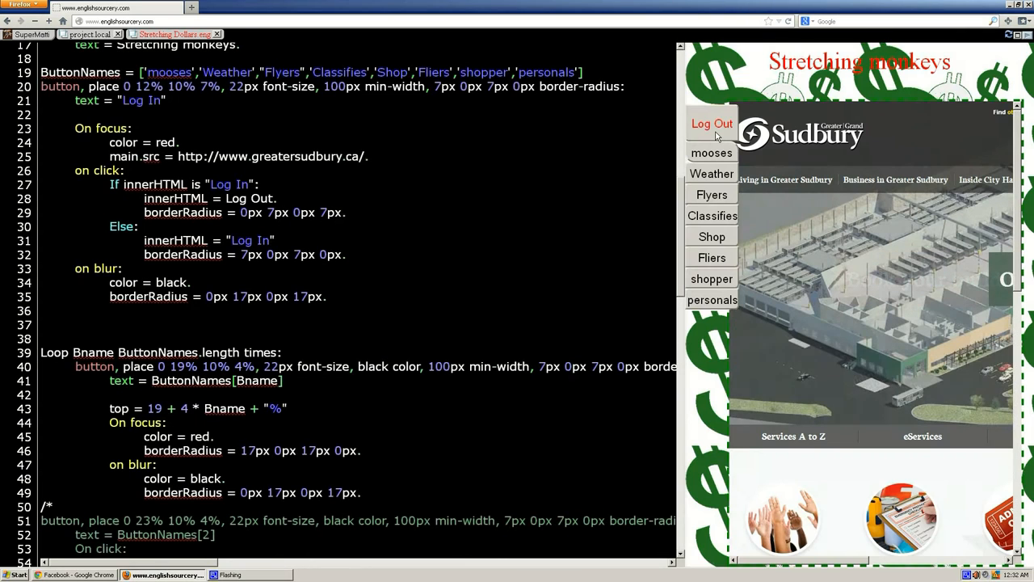
left_click(711, 123)
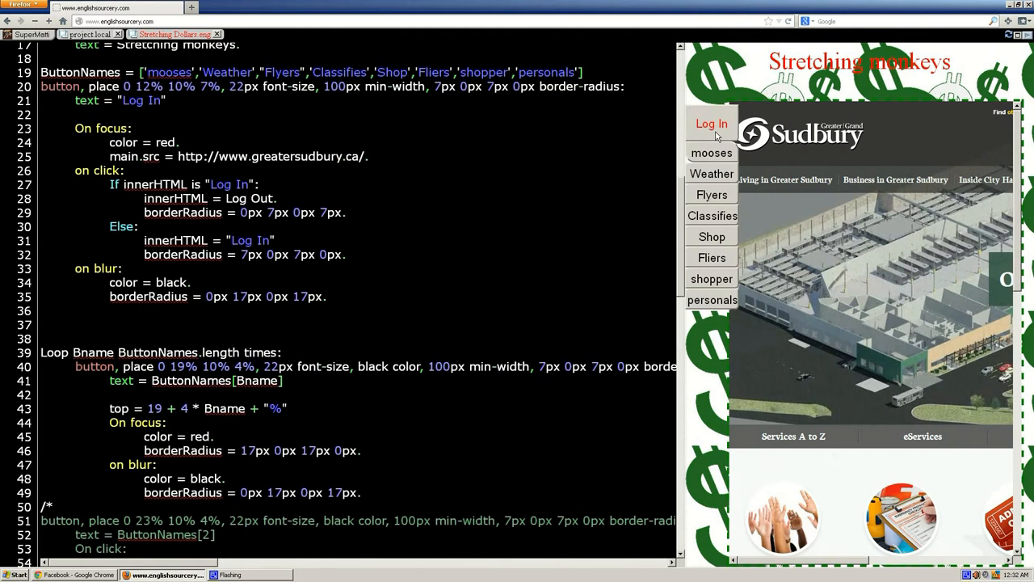
left_click(711, 122)
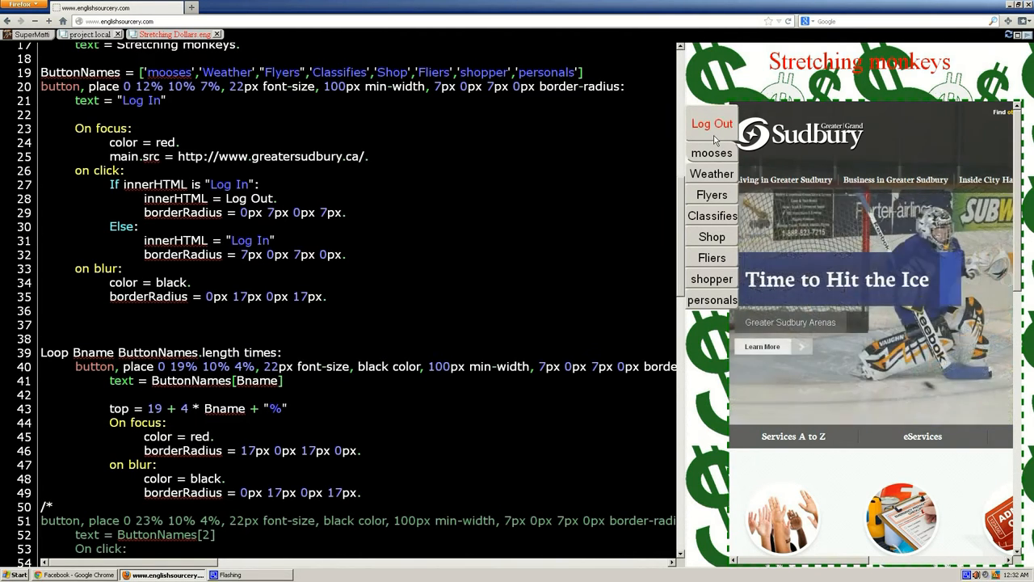
left_click(711, 123)
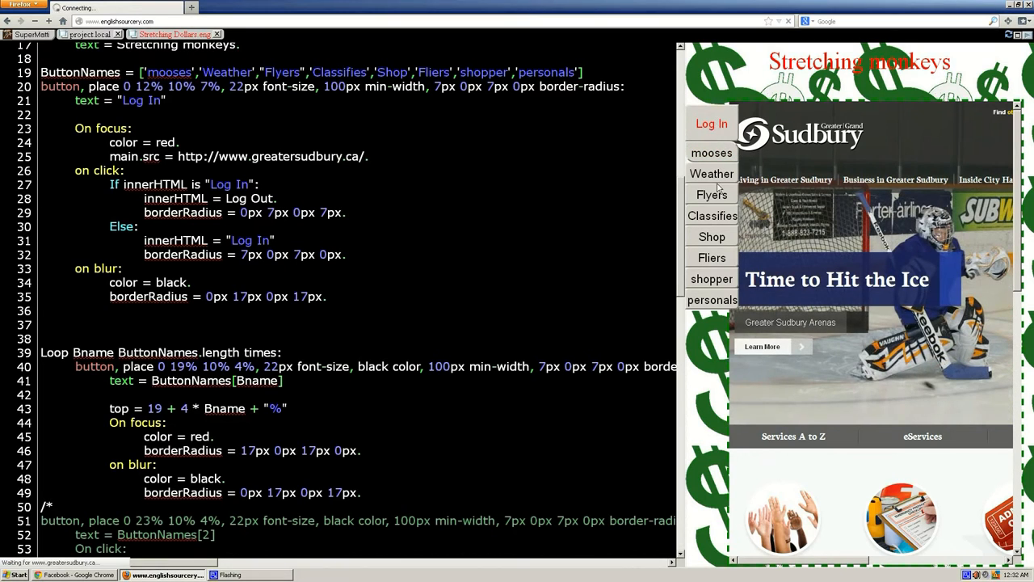
left_click(711, 123)
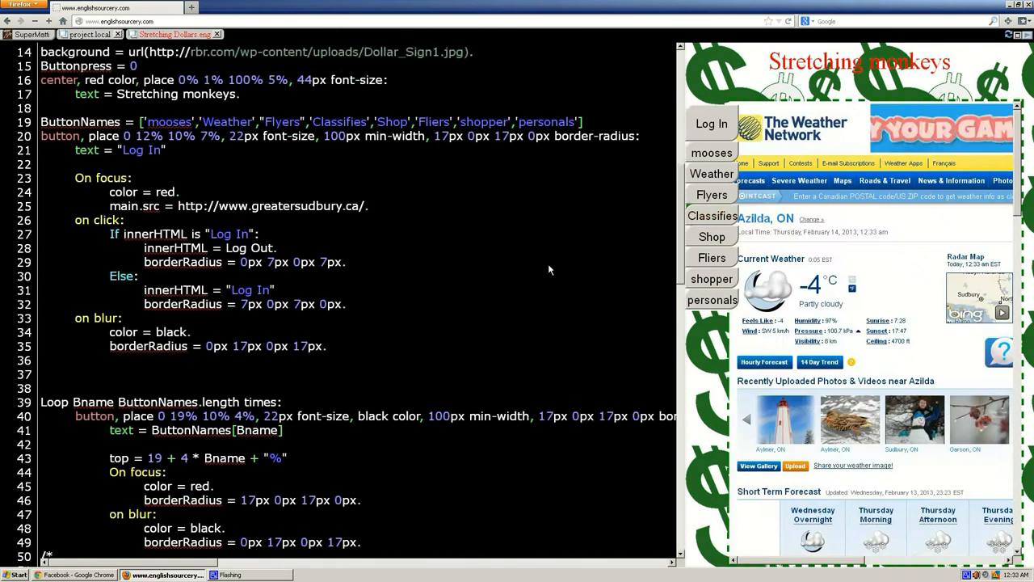
Remove borderRadius from the click If/Else branches, set it on focus, and correct the on blur values.
scroll("down", 3)
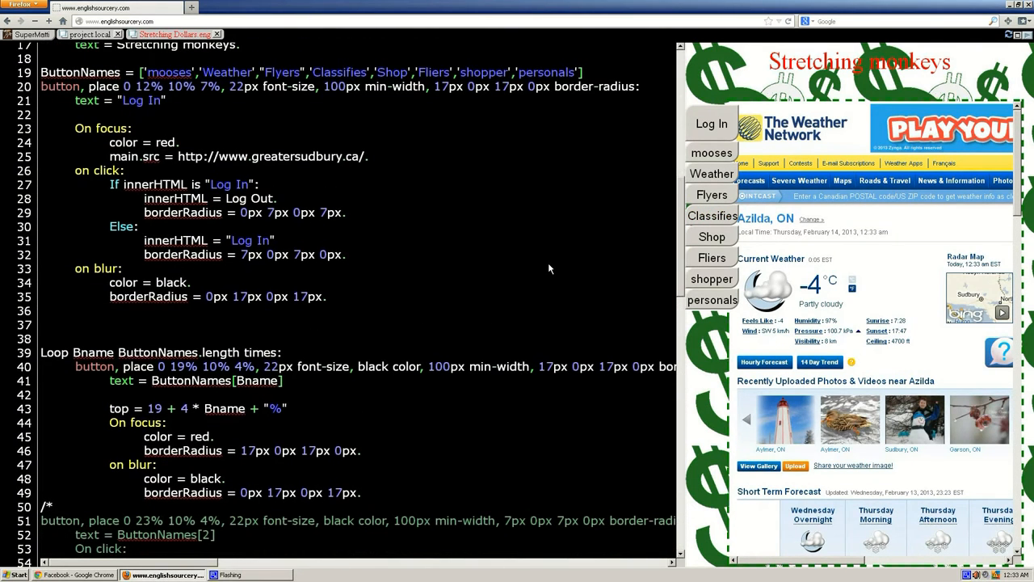
mouse_move(548, 235)
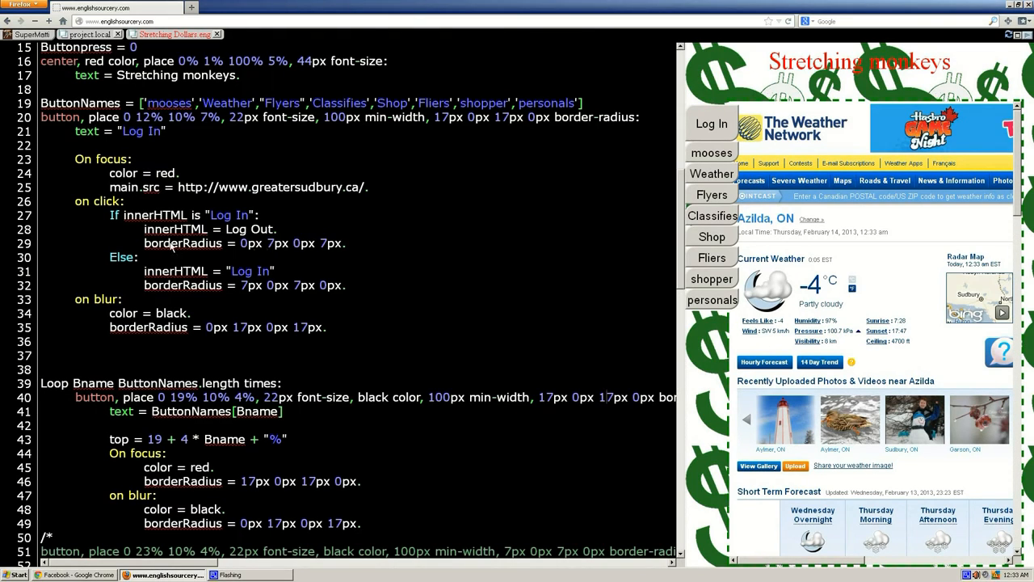
double_click(182, 243)
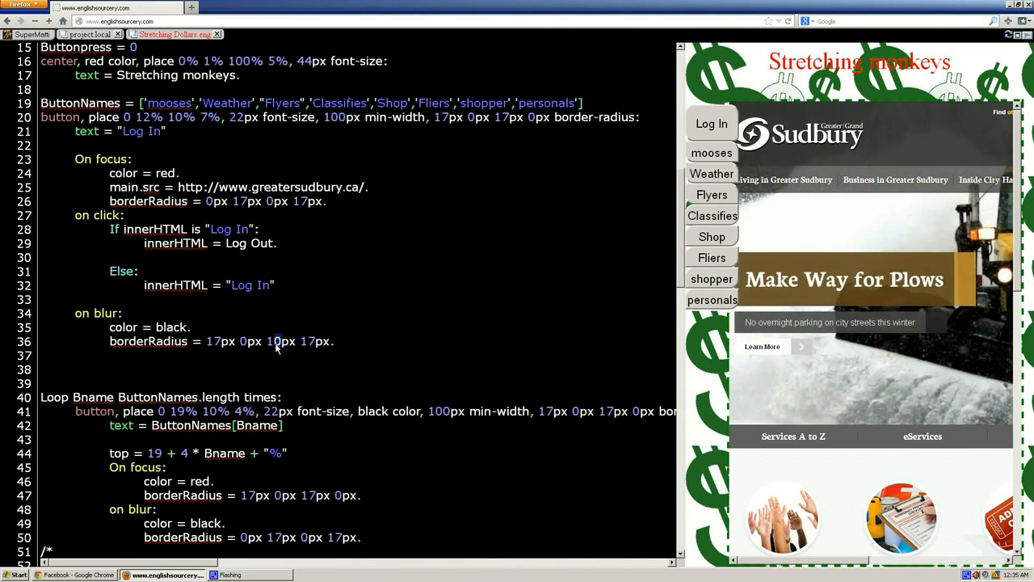
left_click(711, 173)
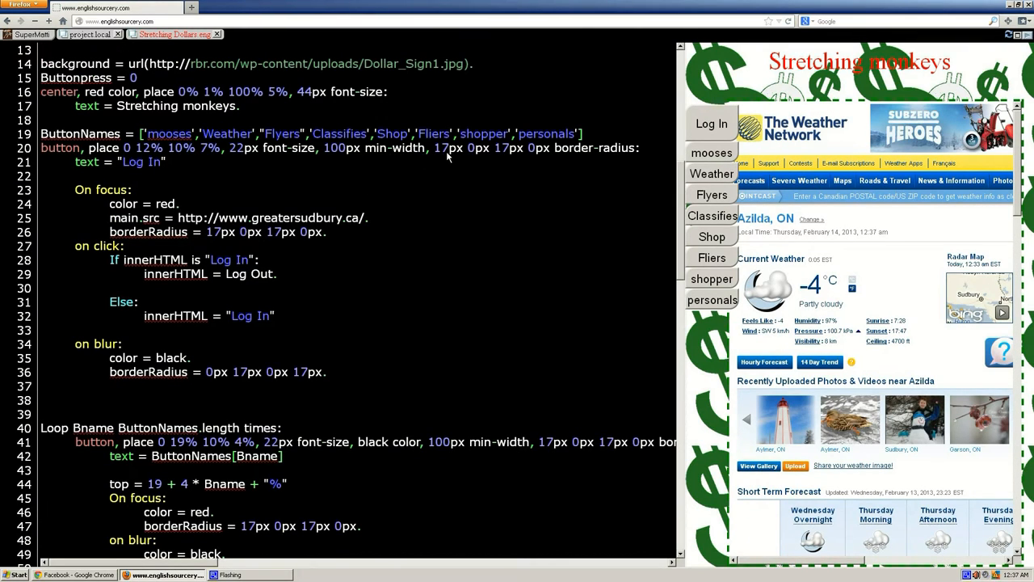
Retype the Log In and looped buttons' initial corner rounding as 0px 17px 0px 17px.
double_click(442, 149)
type("0px ")
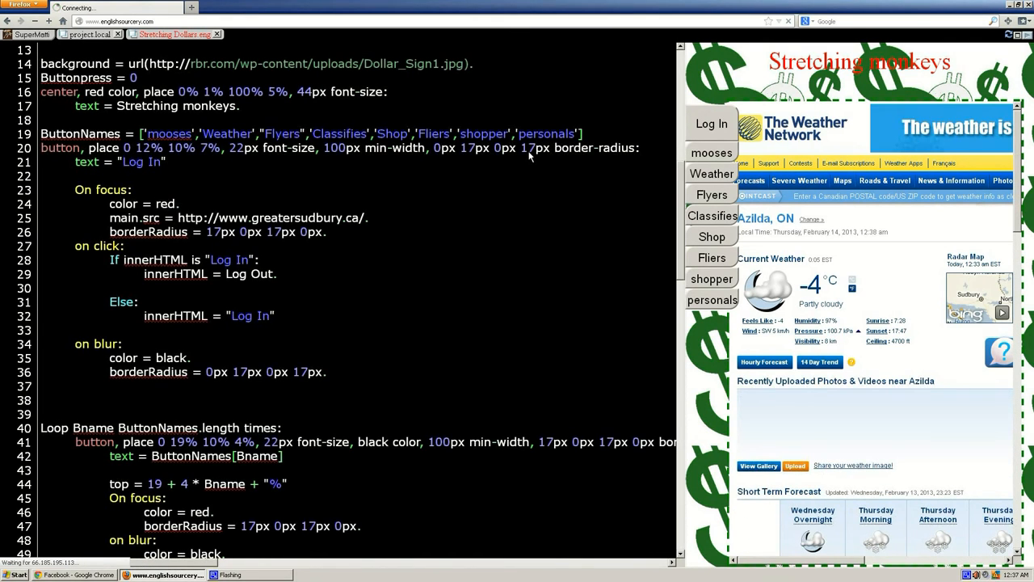
left_click(711, 123)
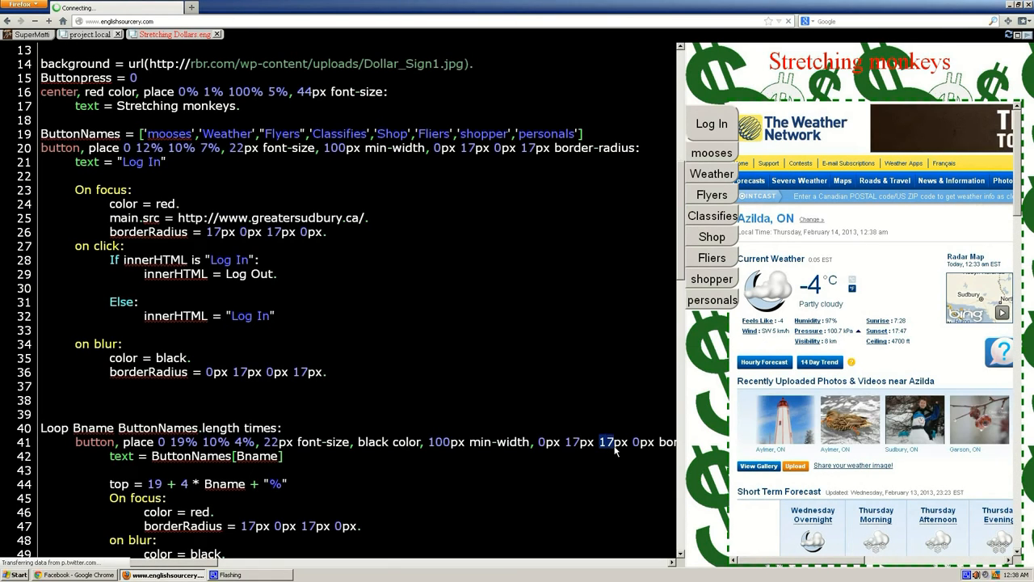
left_click(711, 123)
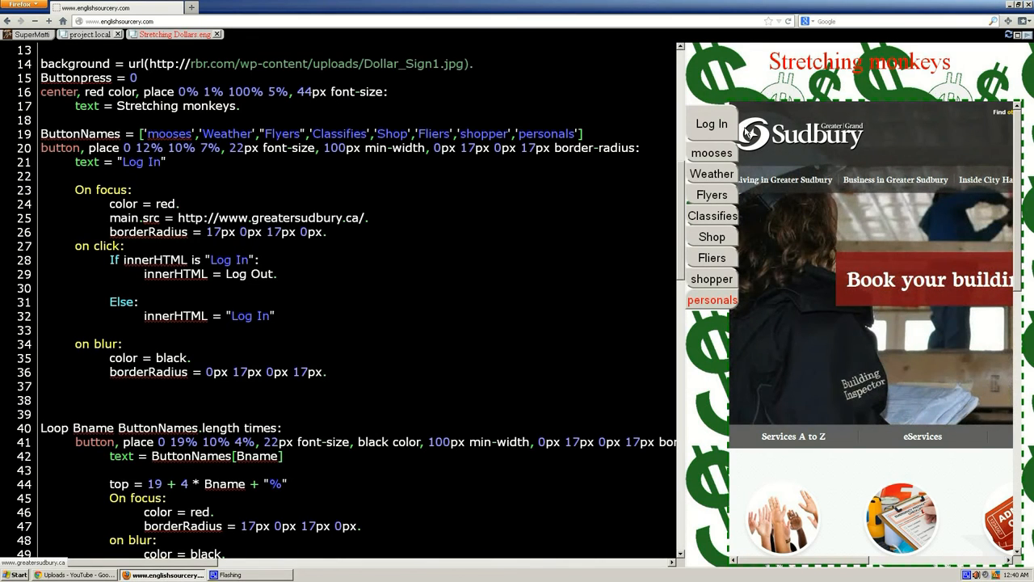
mouse_move(693, 171)
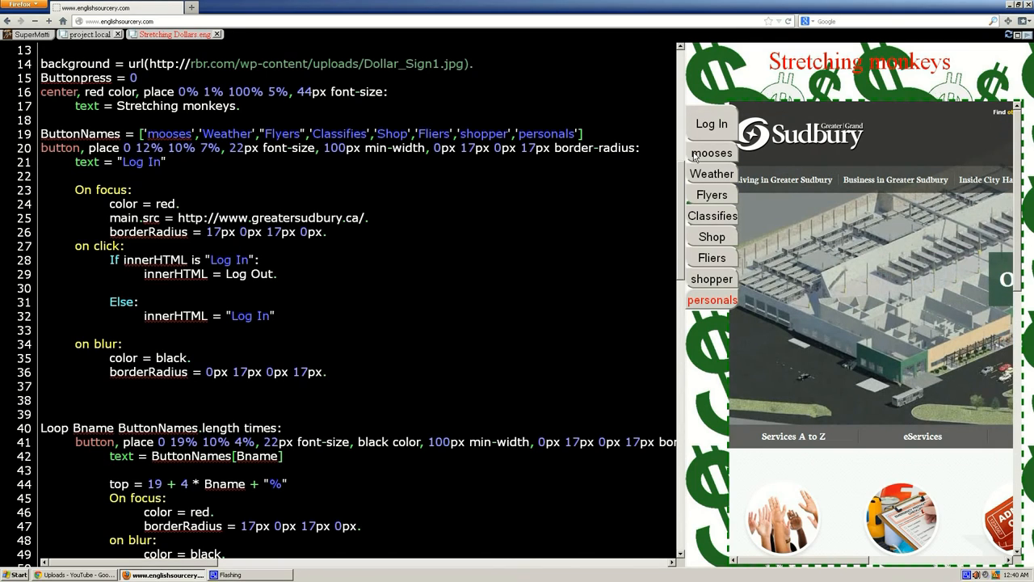
mouse_move(511, 187)
type("bu")
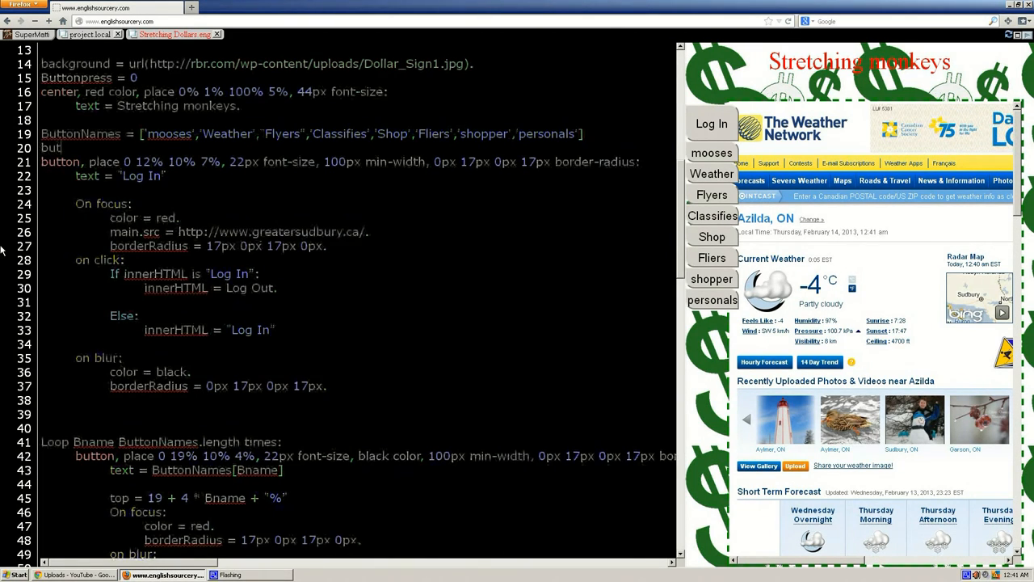
type("tonlinks = [")
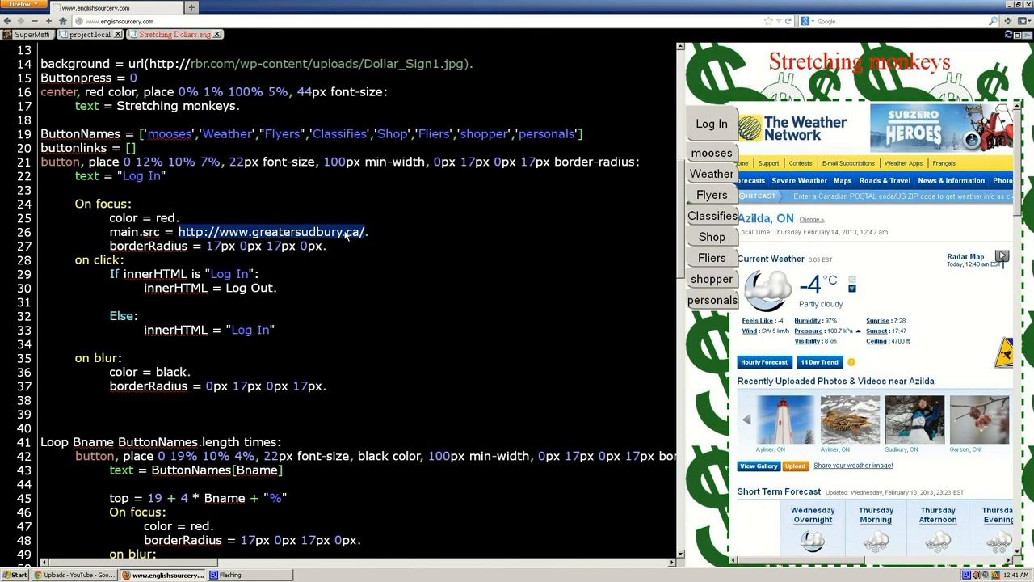
mouse_move(198, 199)
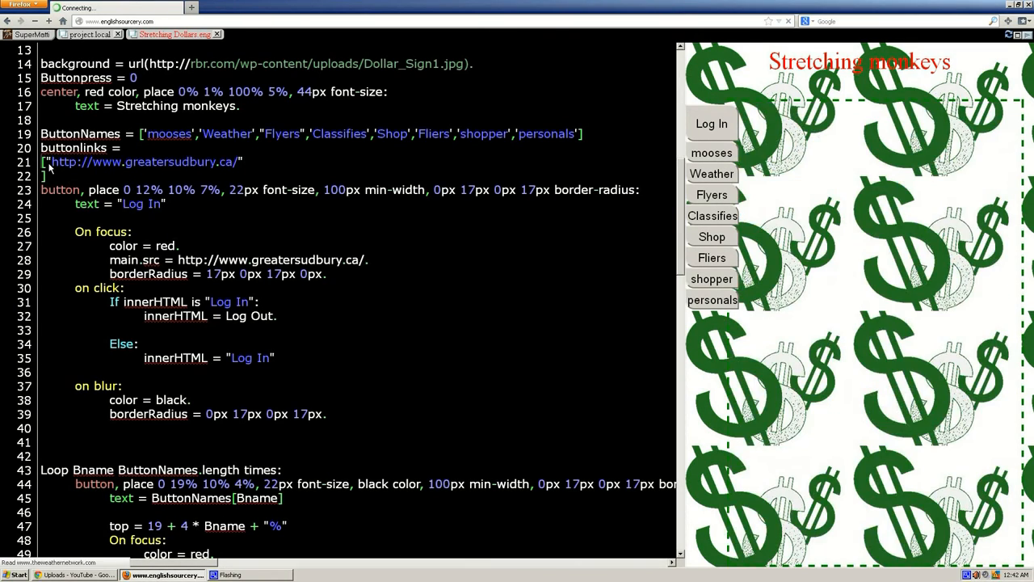
left_click(711, 173)
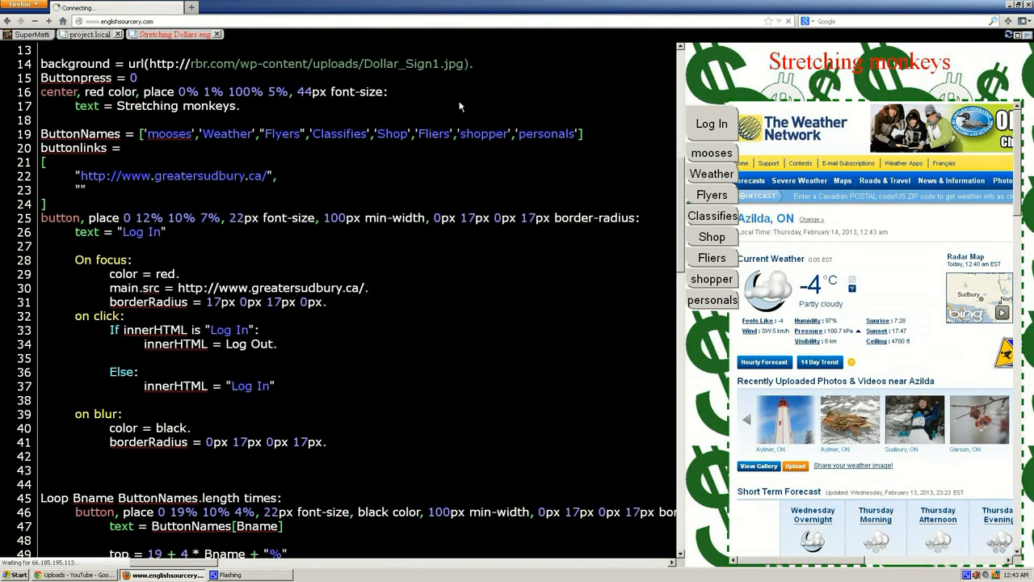
Paste empty quoted-string placeholders after the Greater Sudbury entry in buttonlinks.
scroll("down", 3)
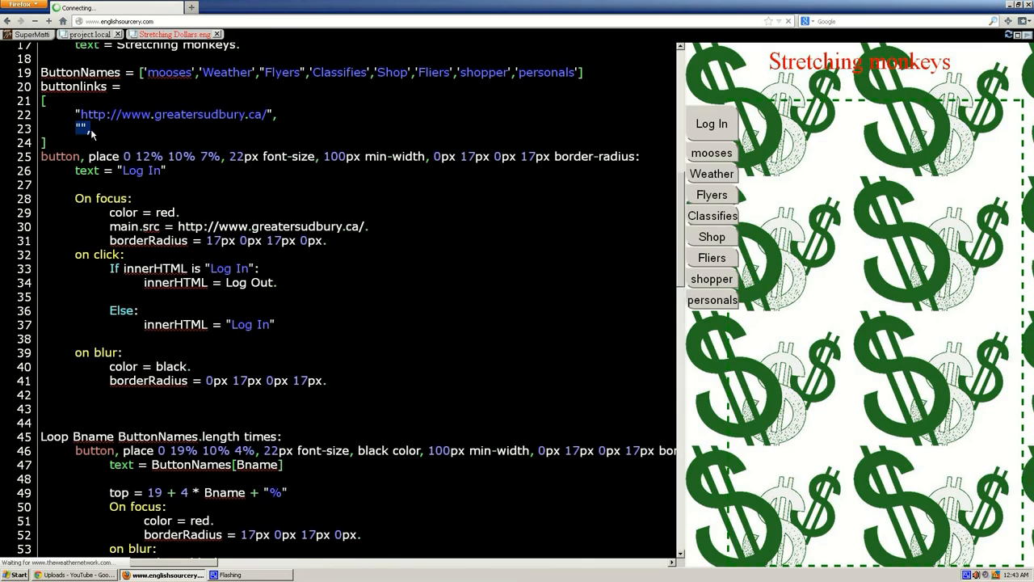
right_click(81, 130)
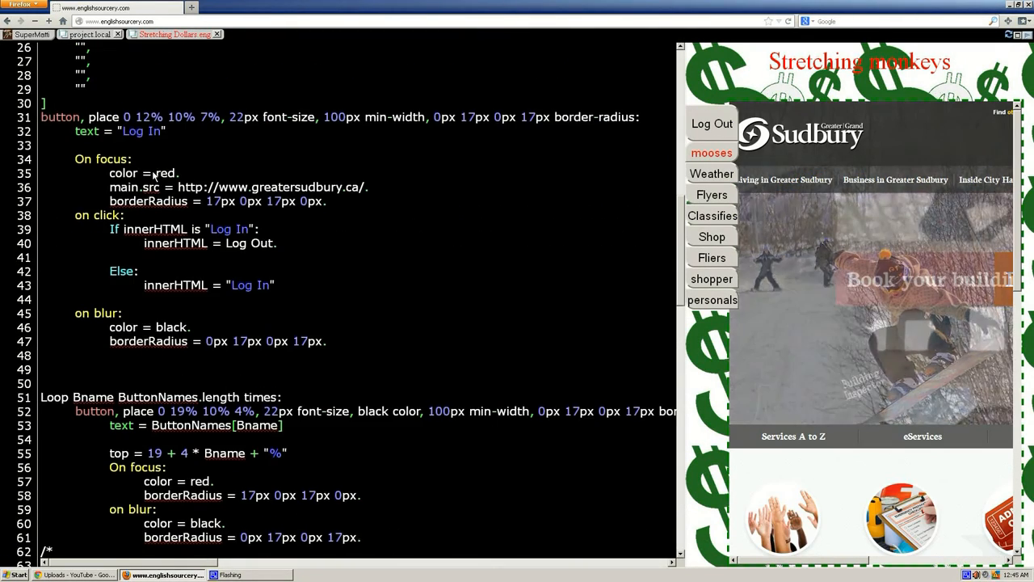
Paste the weather URL from the old button code into a blank buttonlinks entry.
scroll("down", 3)
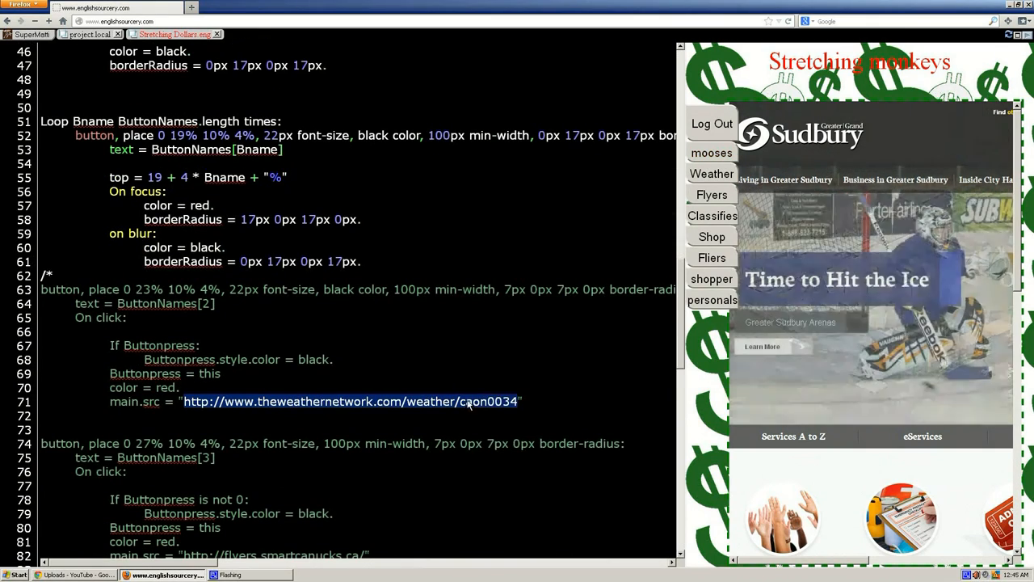
right_click(465, 401)
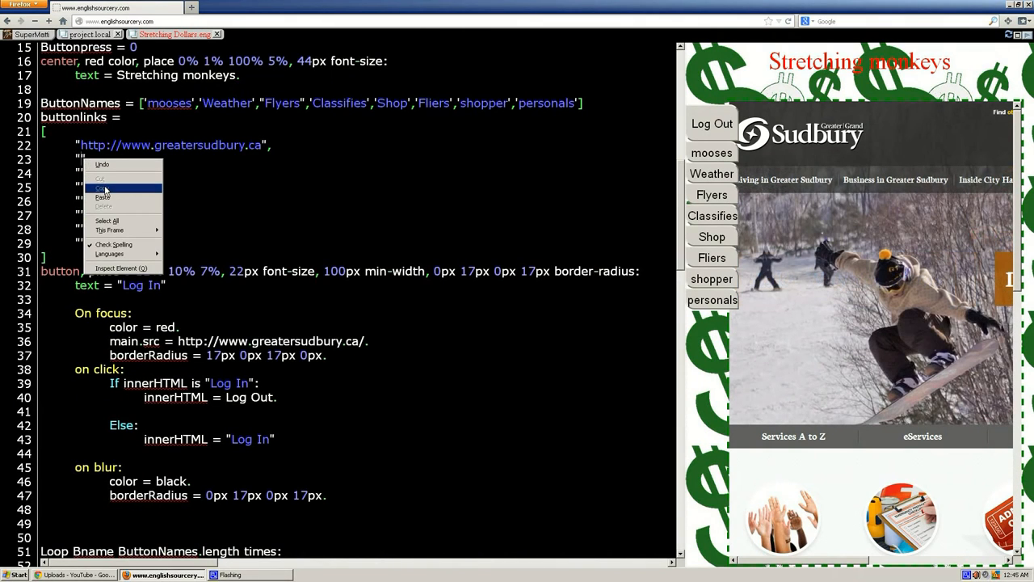
mouse_move(103, 197)
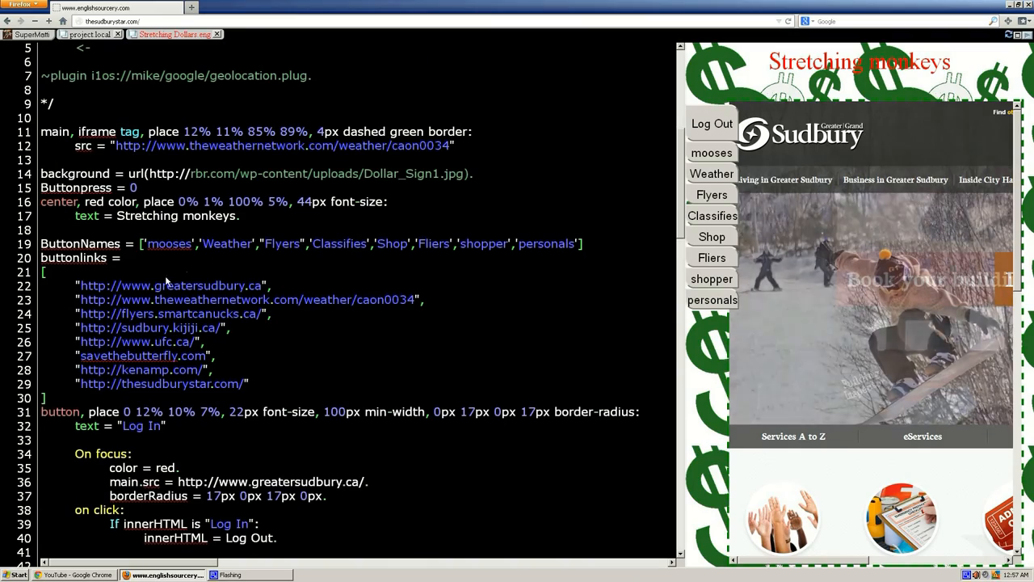
Add 'this.index = Bname' under the text assignment inside the Loop Bname block.
scroll("down", 3)
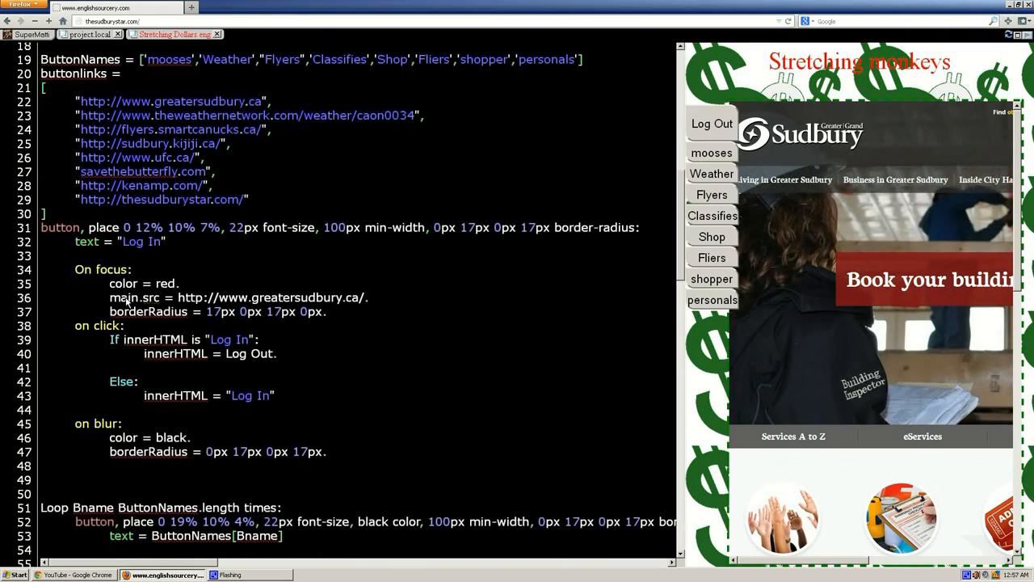
scroll("down", 3)
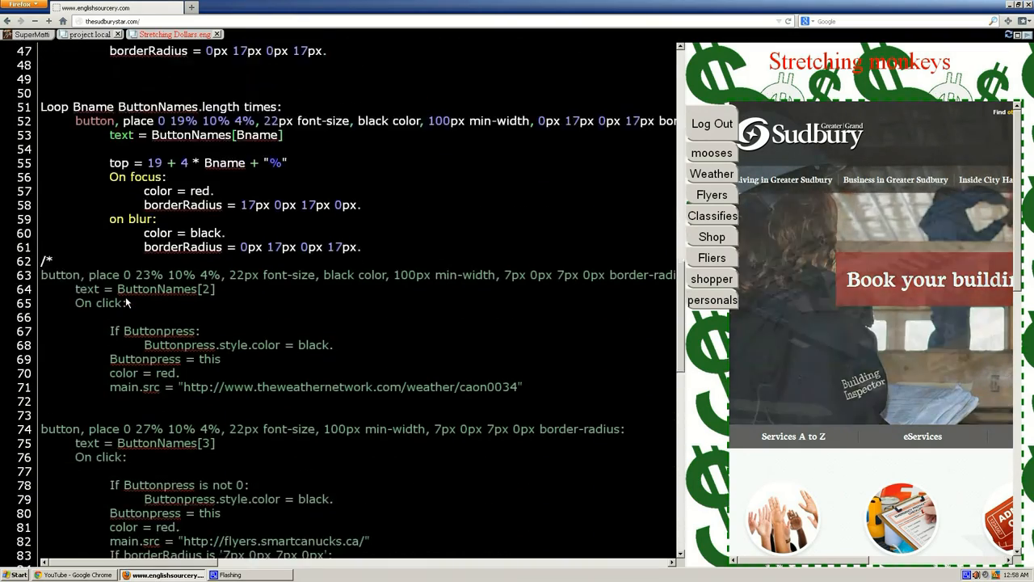
scroll("down", 3)
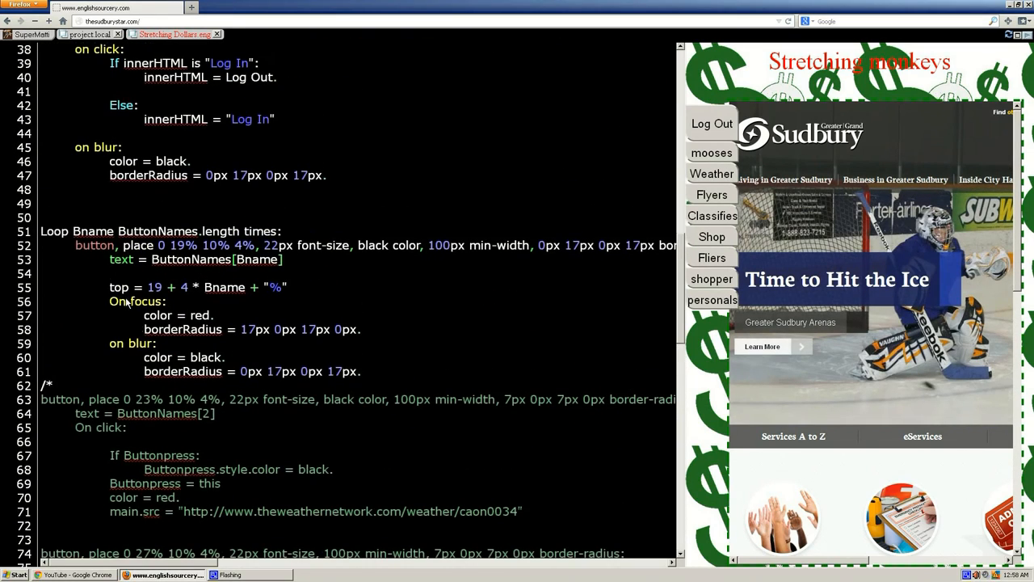
mouse_move(184, 311)
type("_this")
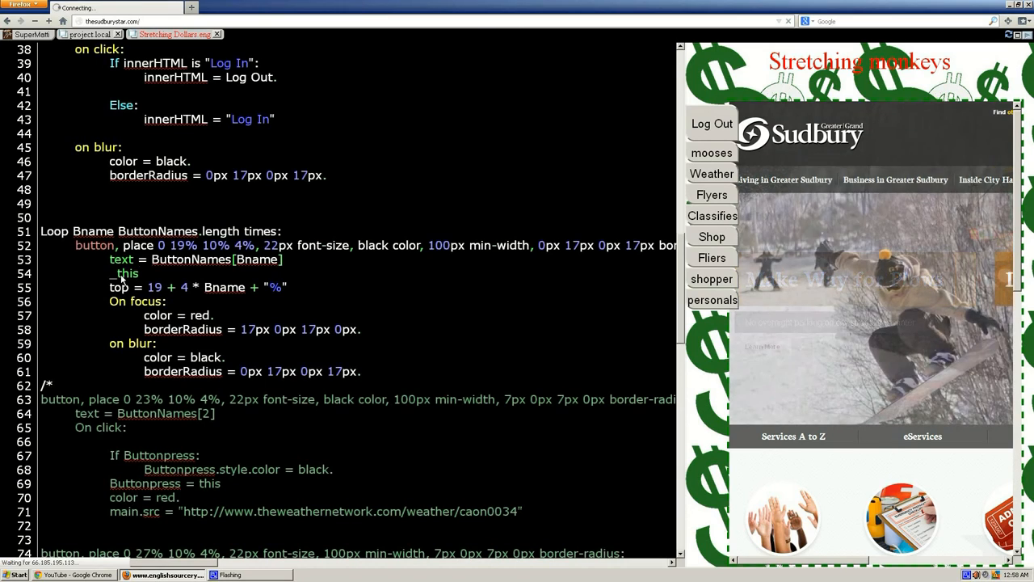
left_click(711, 173)
type(".")
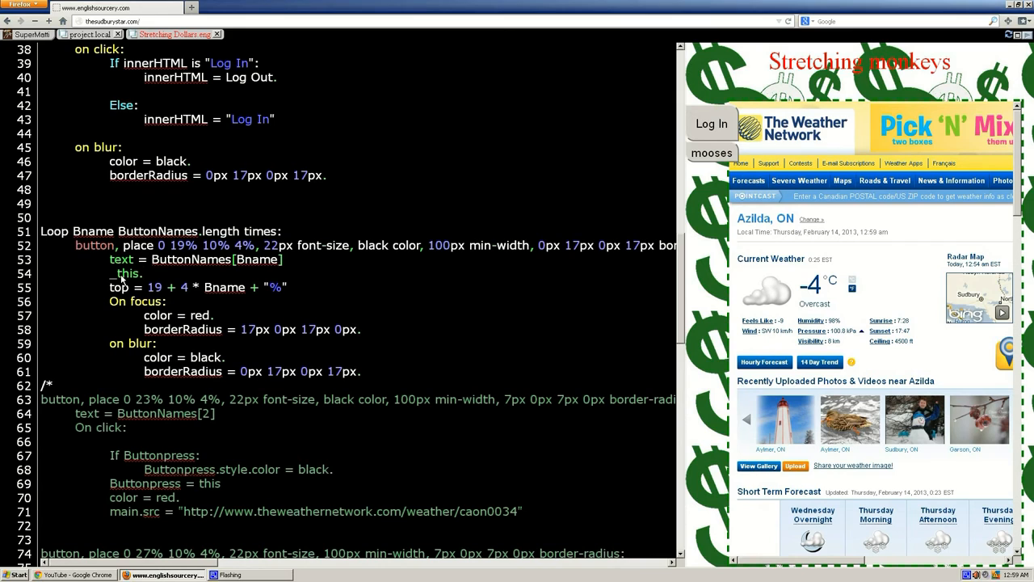
type("in")
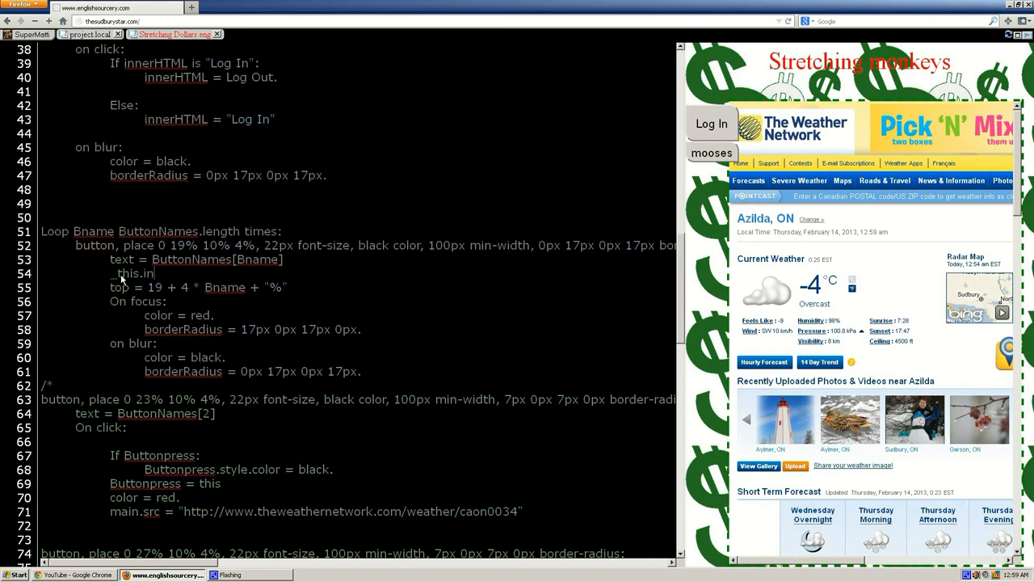
type("dex = B")
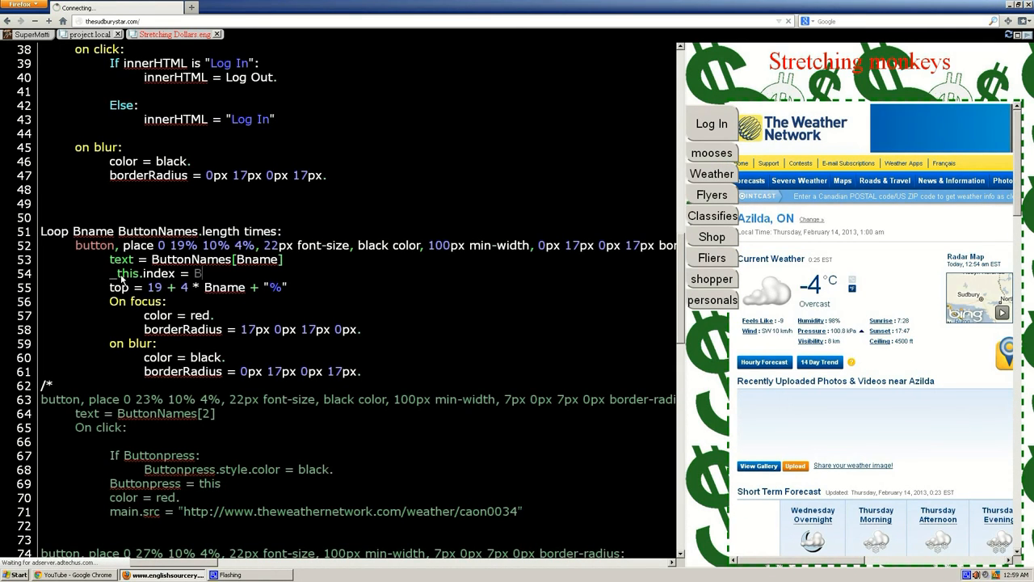
type("name")
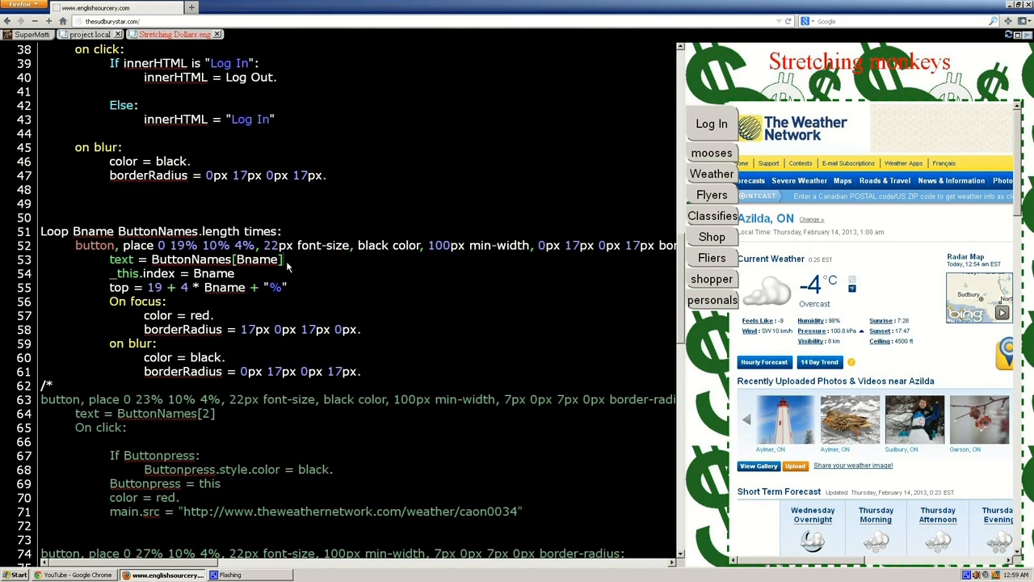
Add 'on click:' under the loop's text line and start typing the main.src assignment.
type("on")
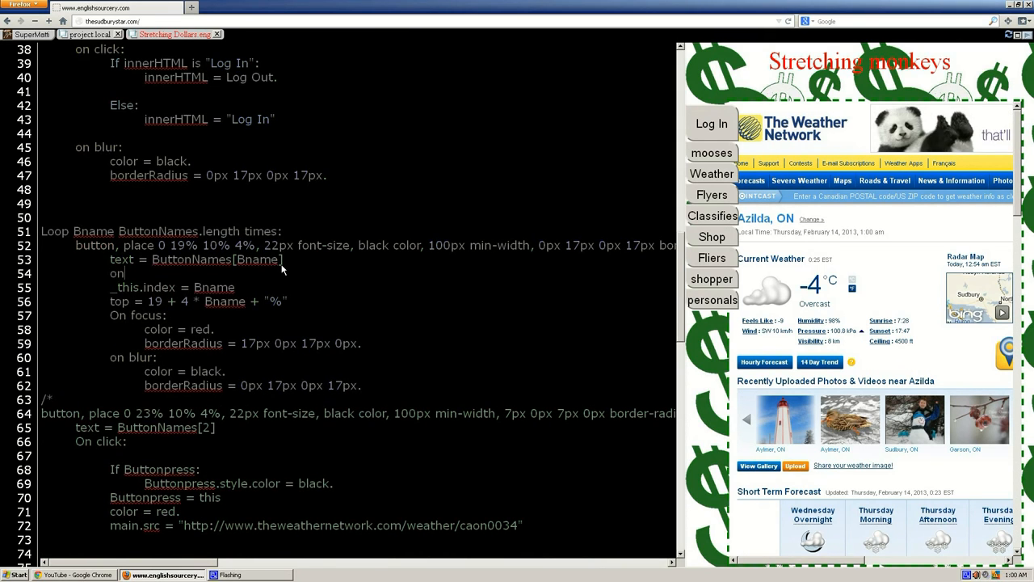
type("cli")
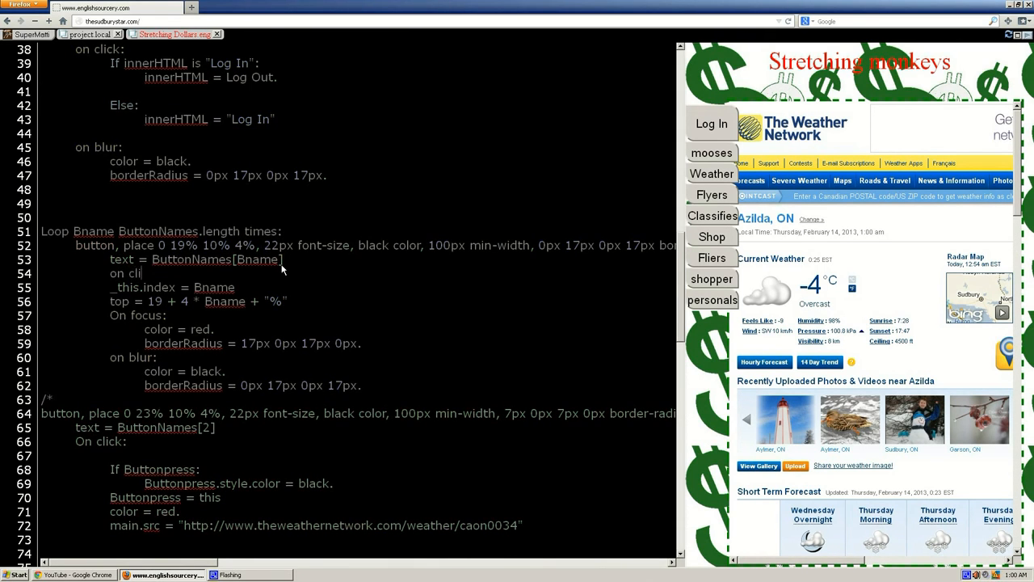
type("ck:")
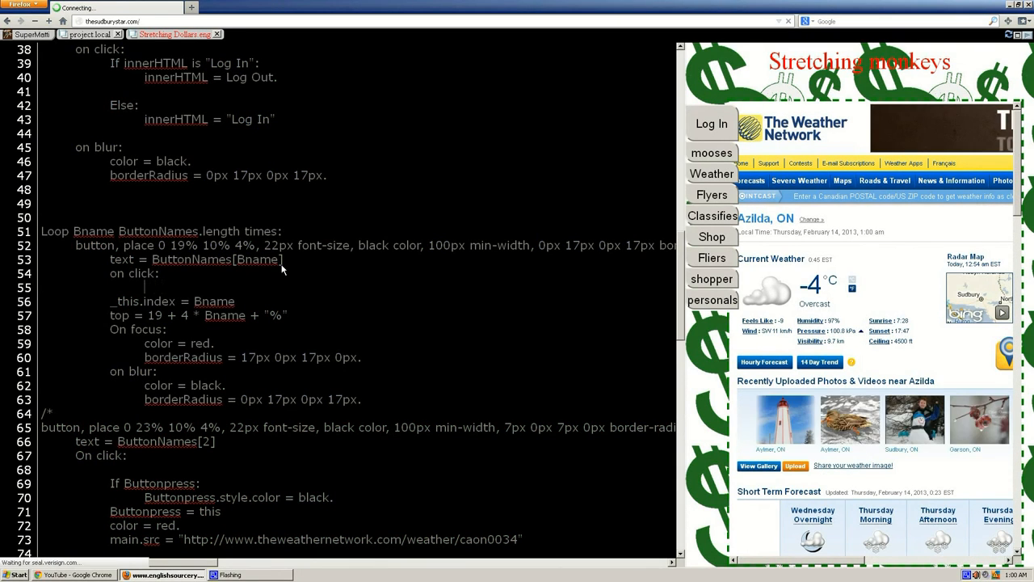
type("main")
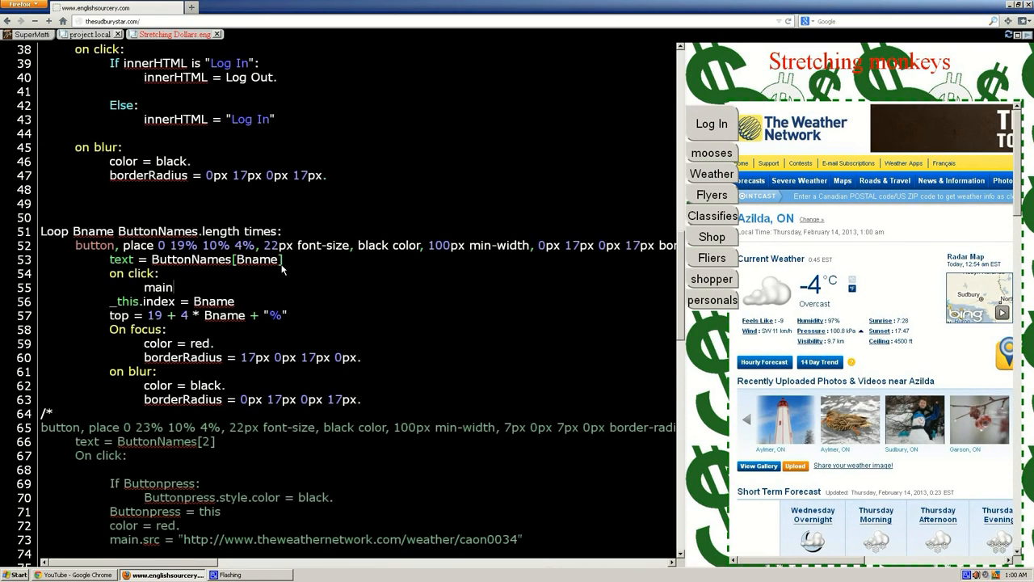
type(".")
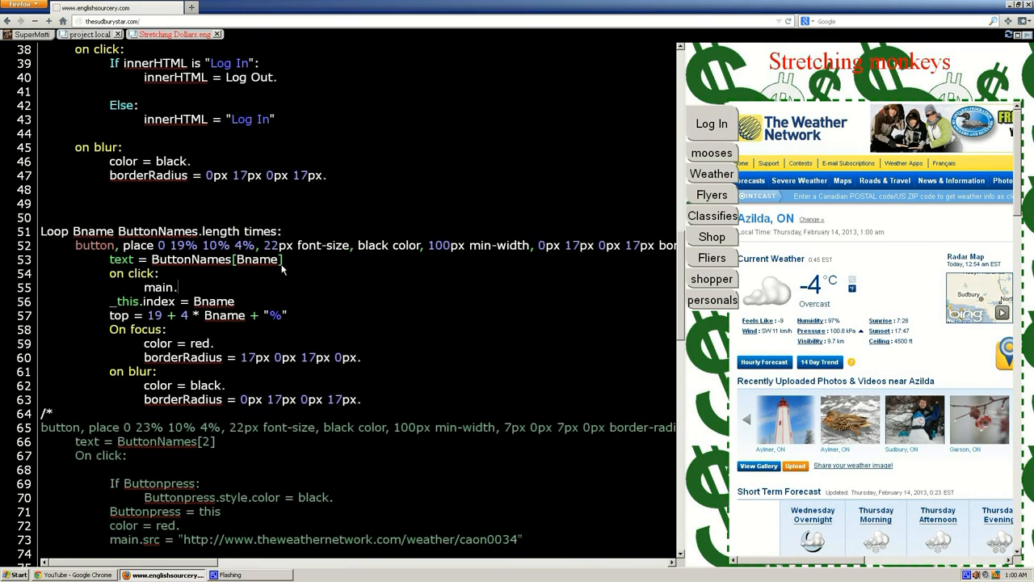
type("sa")
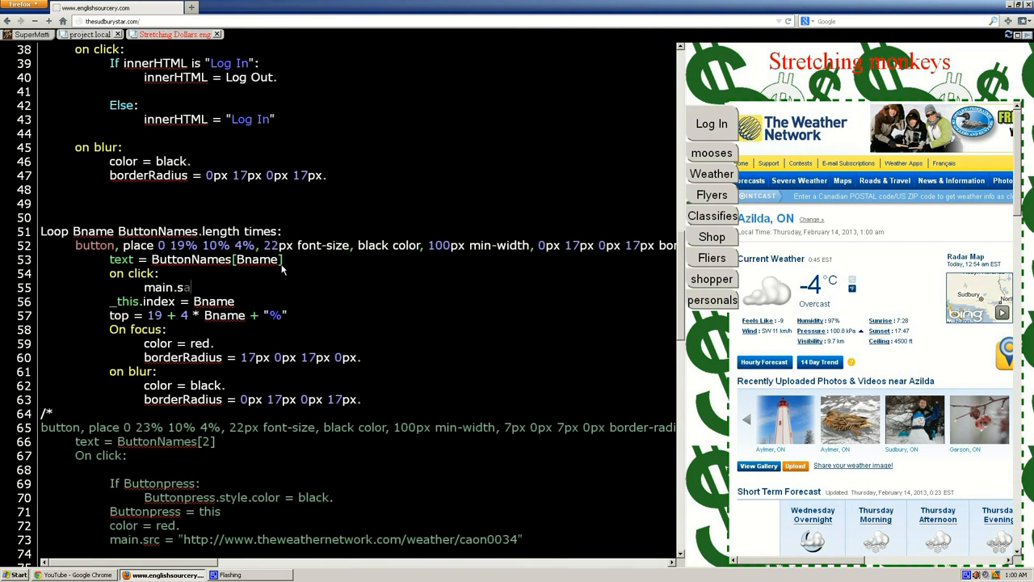
type("r")
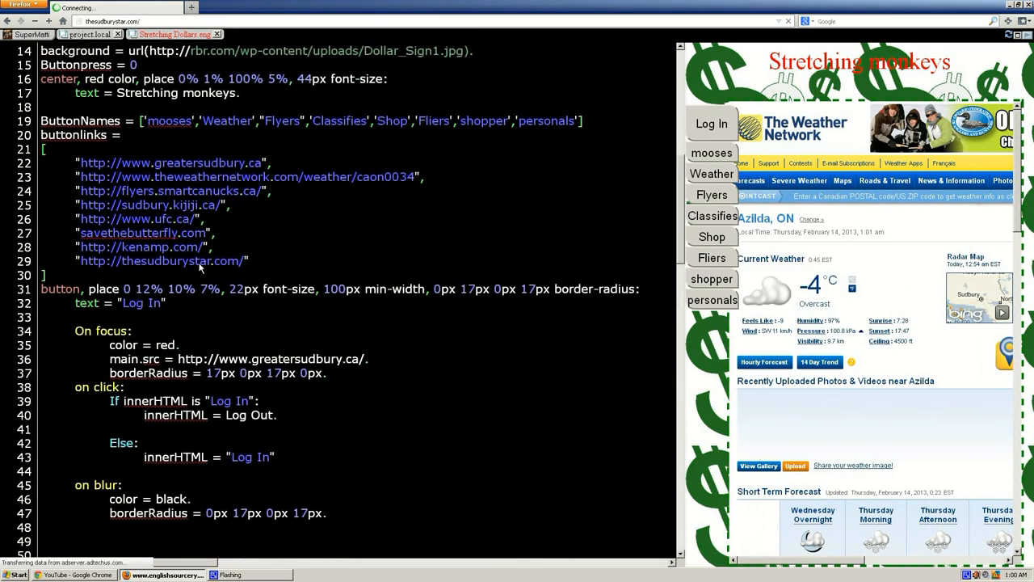
Finish the handler line as main.src = buttonlinks[index].
scroll("down", 3)
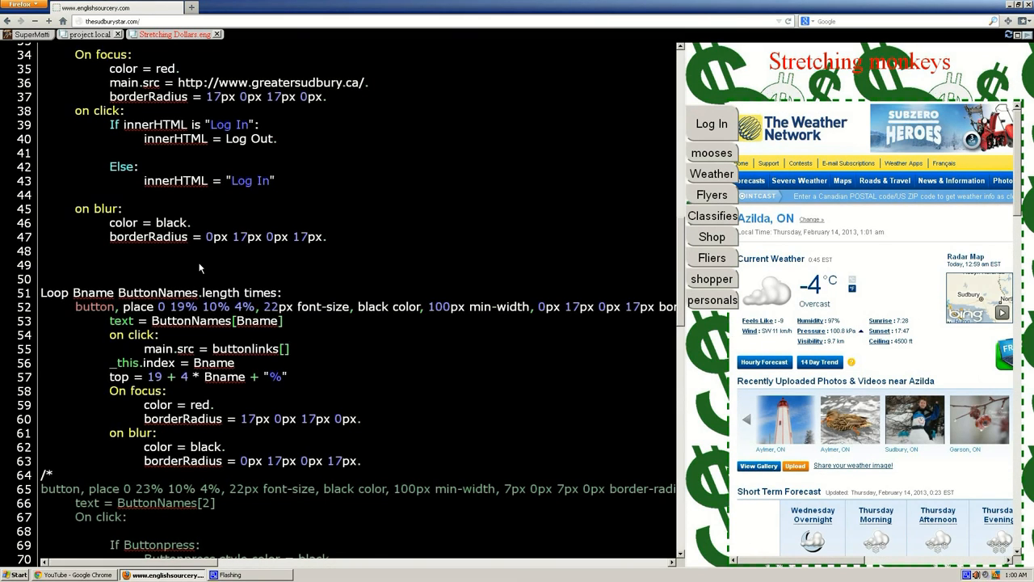
type("index")
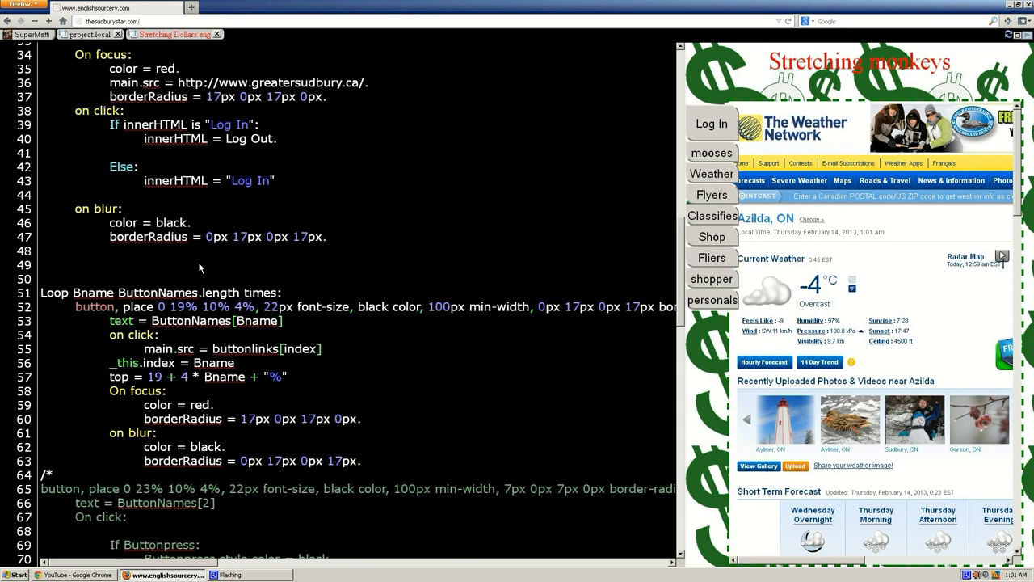
Click the fliers, Classifieds and other menu buttons, confirming each loads its own site (Kijiji, UFC, butterfly) in the iframe.
left_click(711, 299)
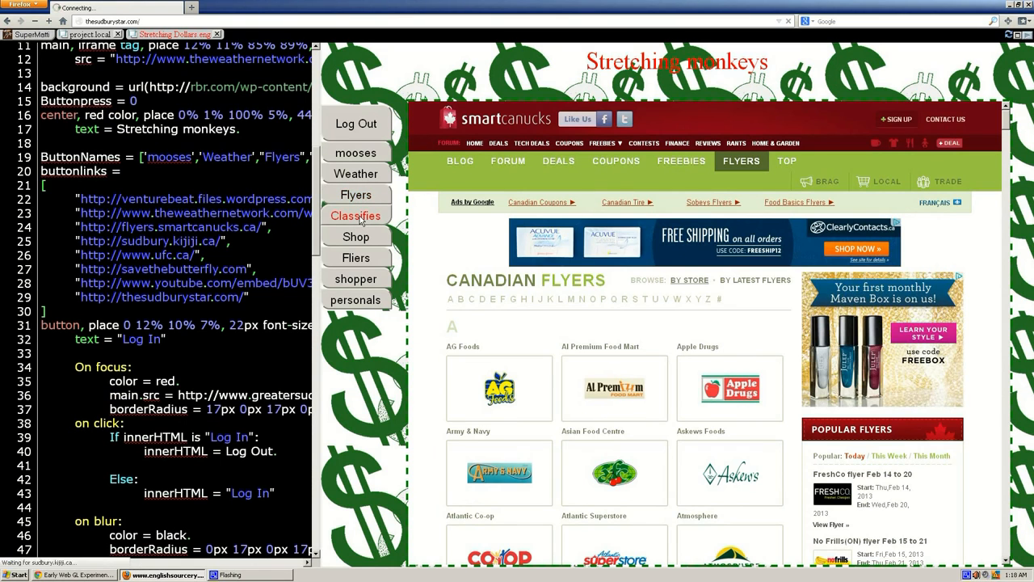
left_click(355, 236)
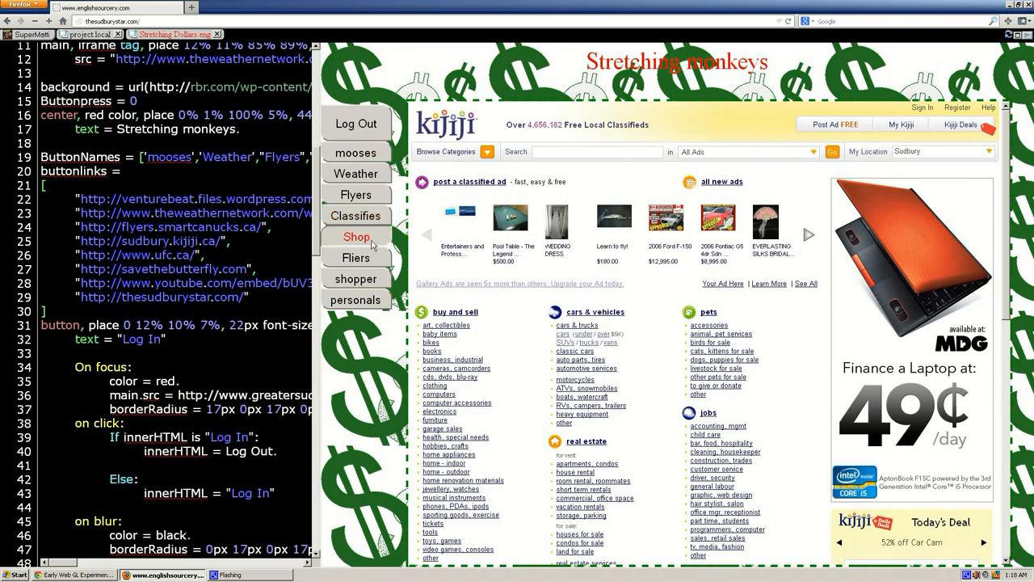
left_click(355, 257)
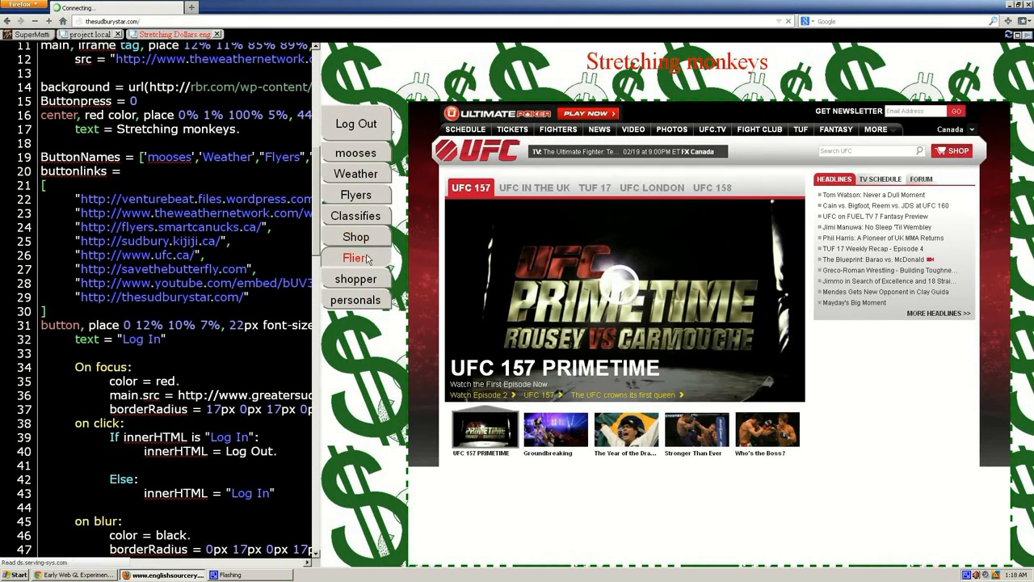
left_click(355, 257)
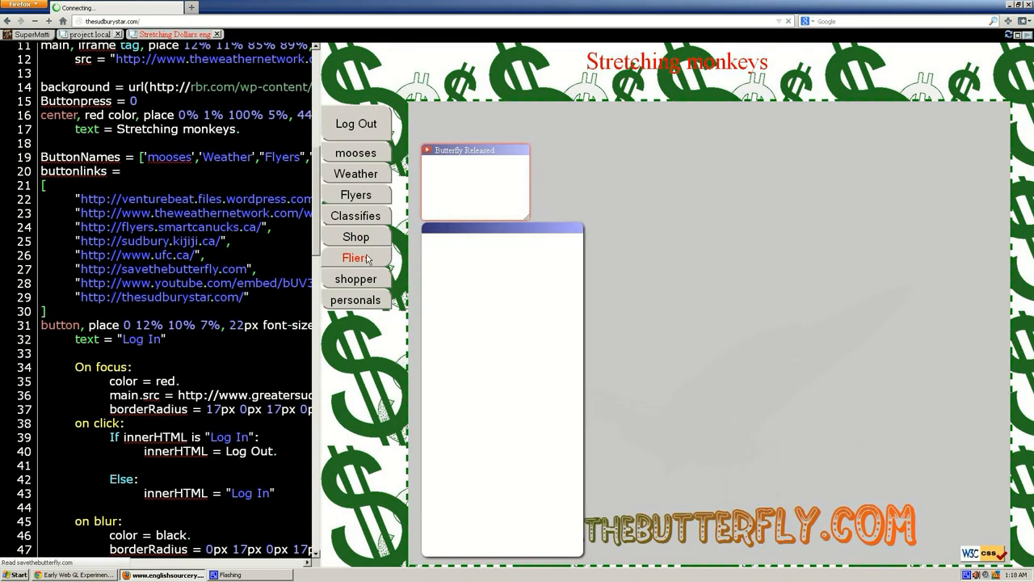